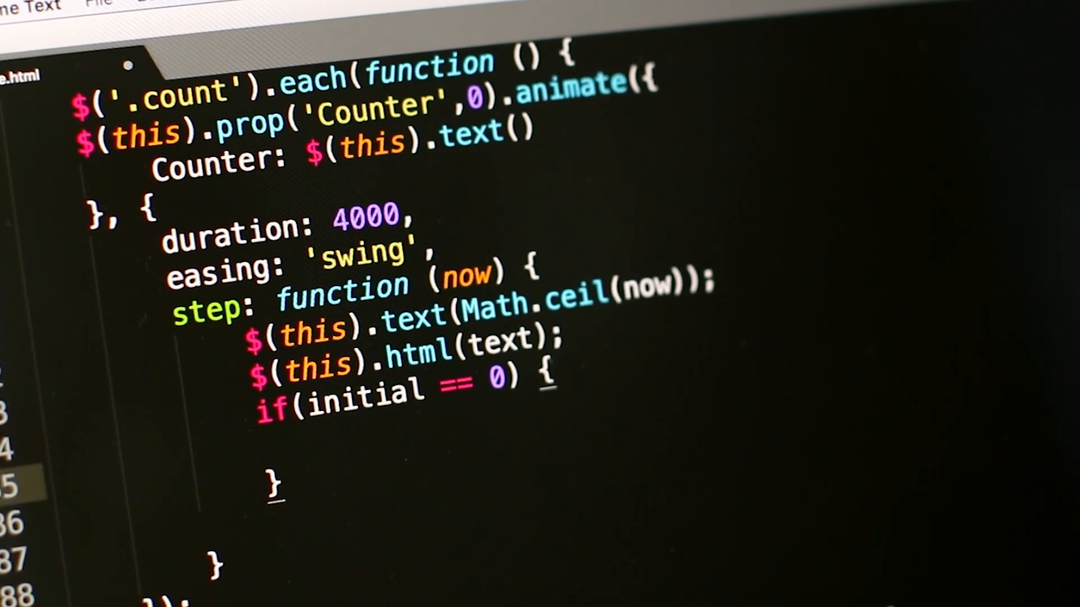
- Add 'increment = 2;' in the if block and start 'element.display.style = "block' below it
{"action": "type", "text": "increment ="}
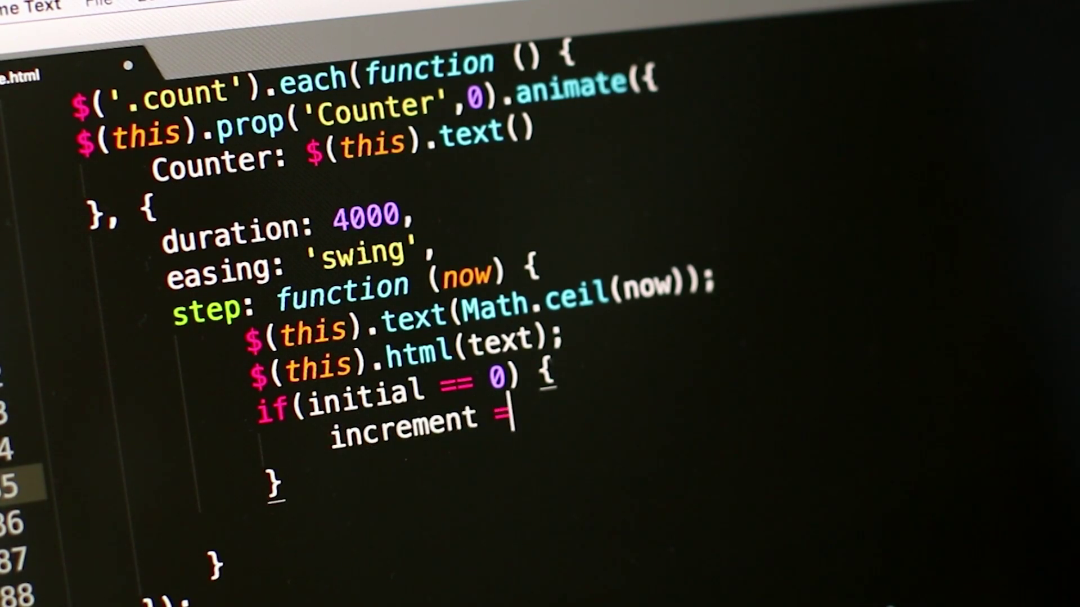
{"action": "type", "text": "2'"}
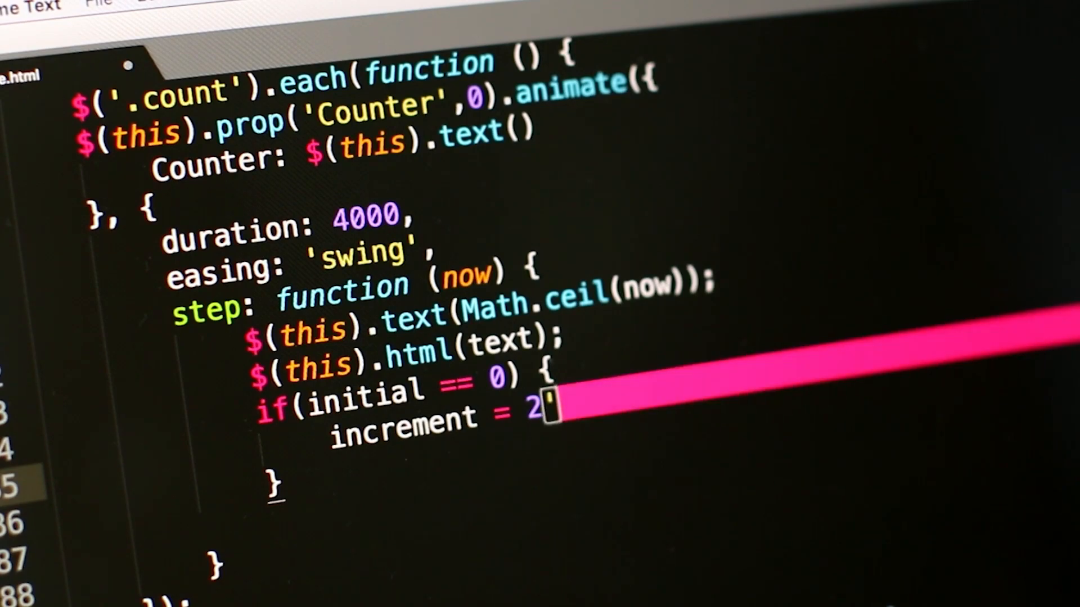
{"action": "type", "text": "elemen"}
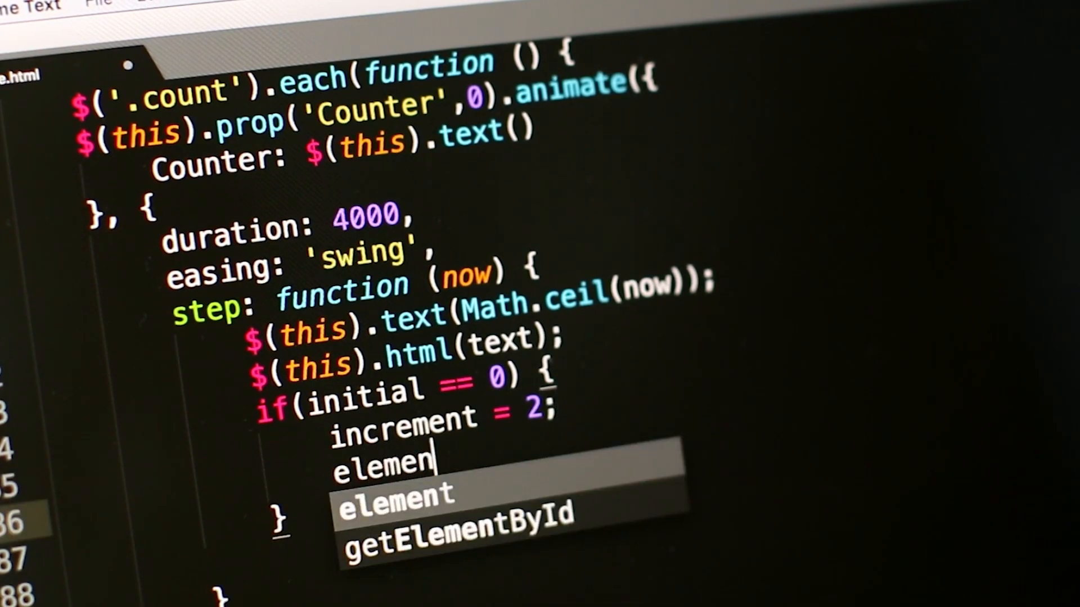
{"action": "type", "text": "t.s"}
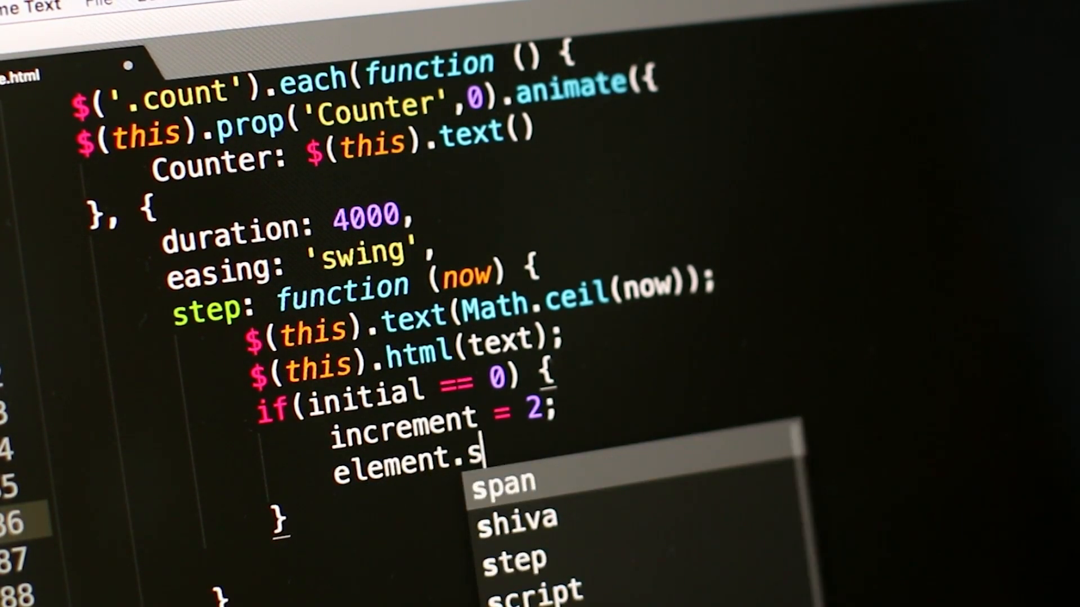
{"action": "type", "text": "ispl"}
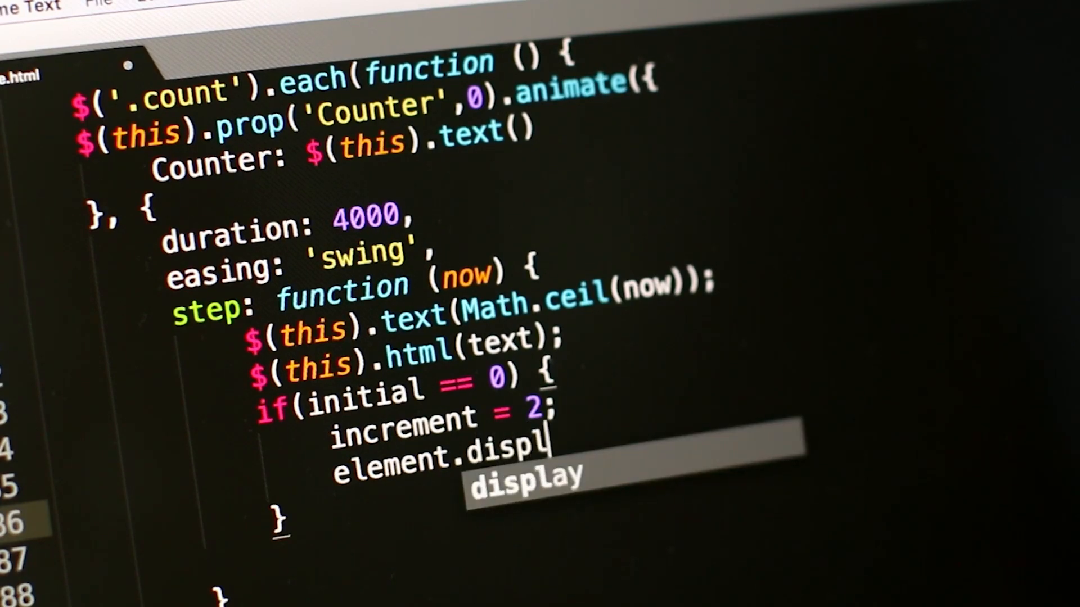
{"action": "type", "text": ".sty"}
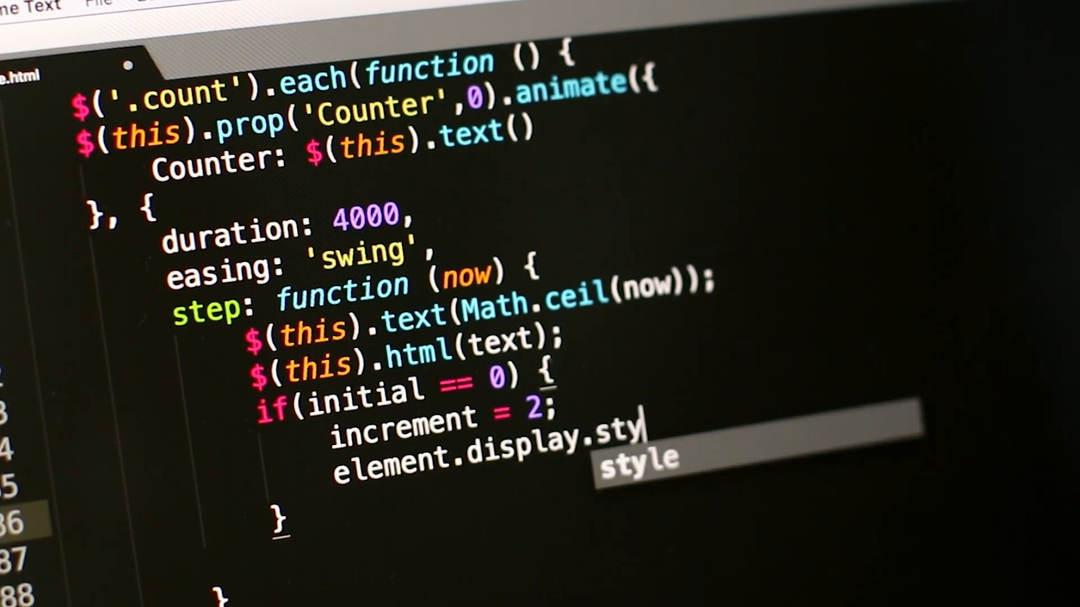
{"action": "type", "text": "le ="}
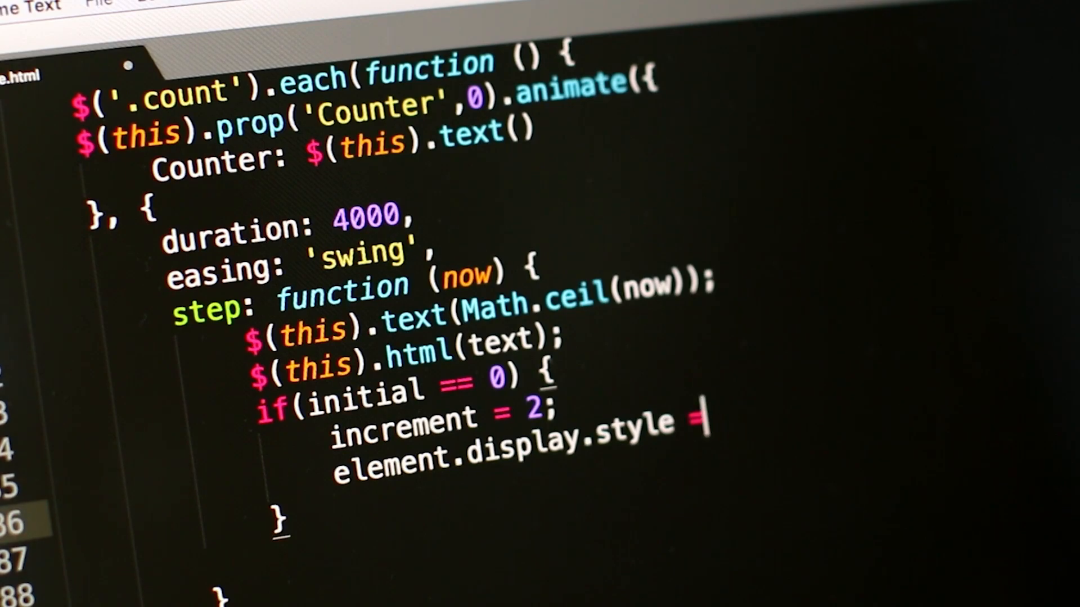
{"action": "type", "text": "\"blo"}
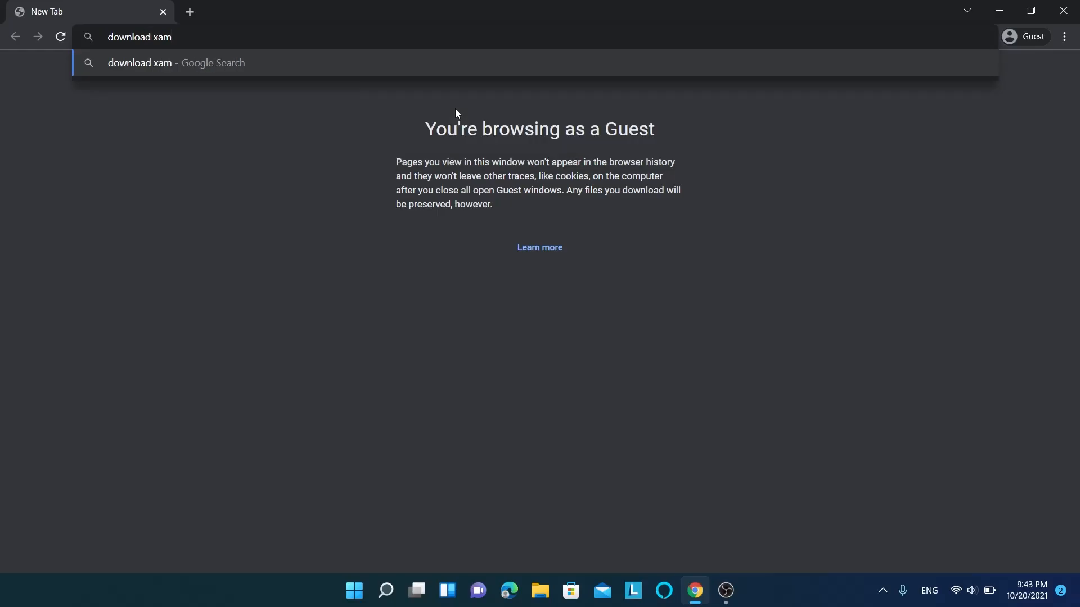
- Search for the XAMPP download and get the 8.0.11 64-bit Windows installer
{"action": "key", "text": "Return"}
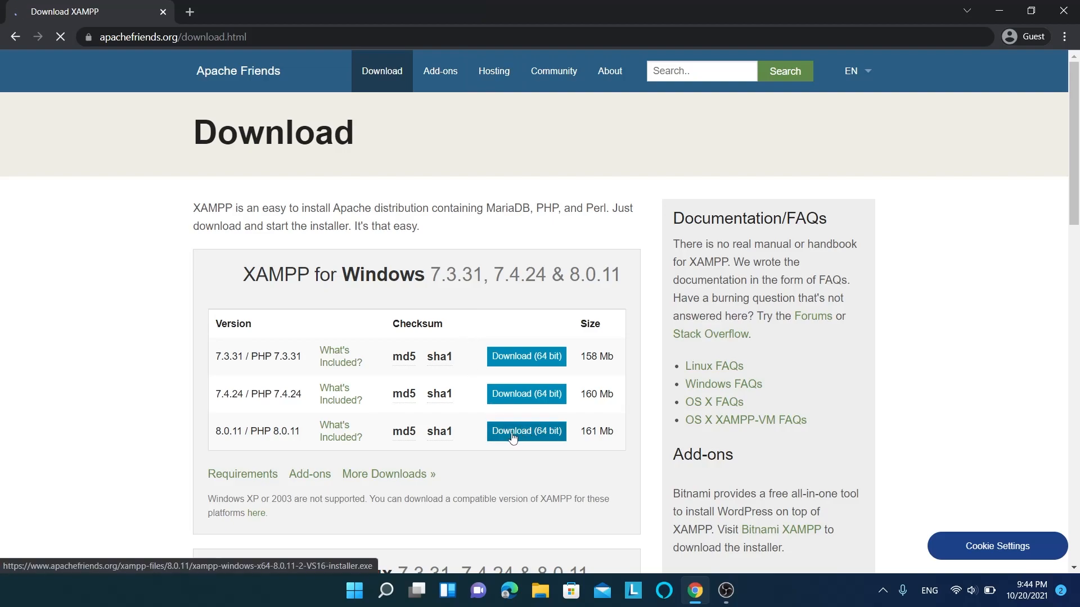
{"action": "left_click", "coordinate": [526, 431]}
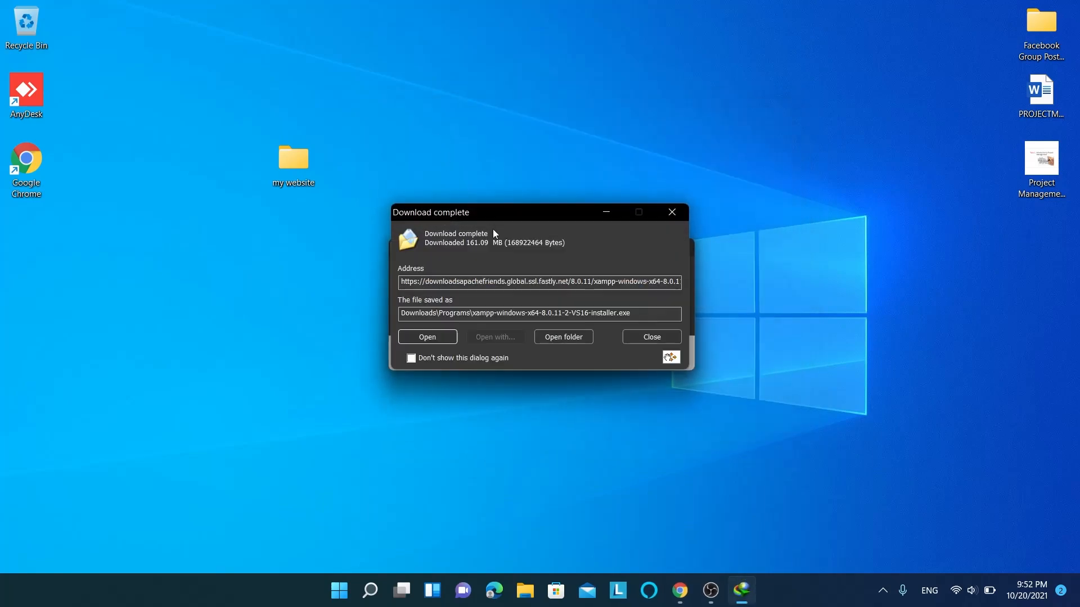
- Open the Downloads\Programs folder, dismiss the IDM pop-ups, and run the XAMPP installer
{"action": "left_click", "coordinate": [426, 337]}
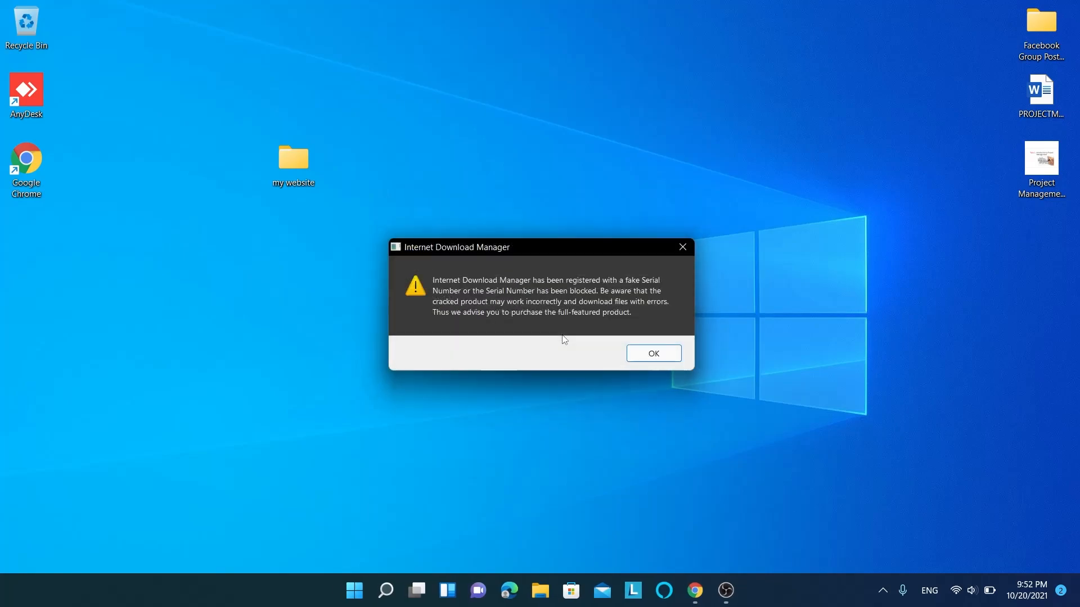
{"action": "left_click", "coordinate": [651, 353]}
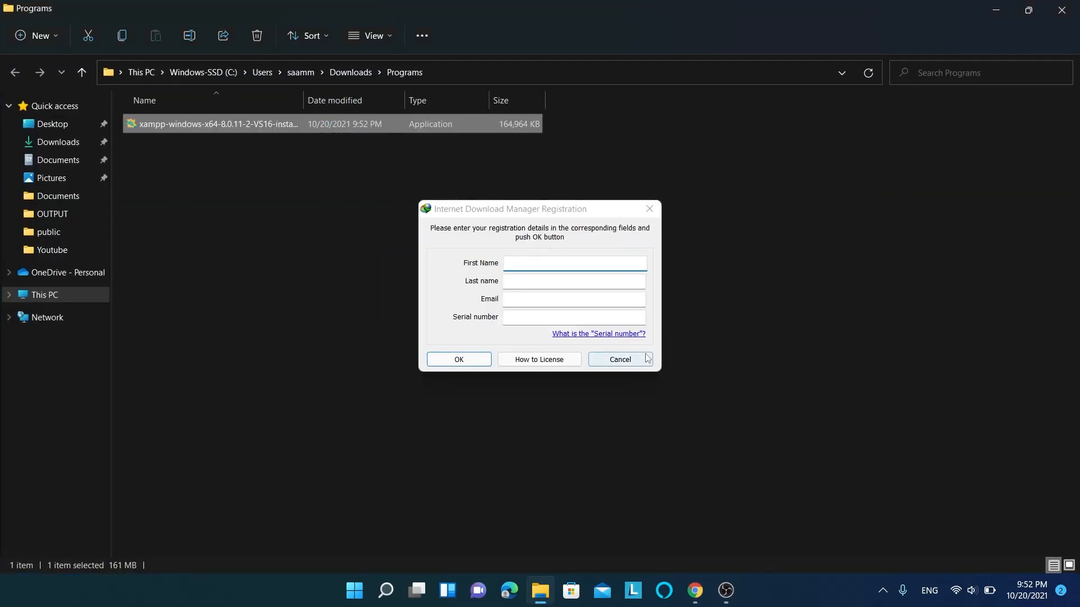
{"action": "left_click", "coordinate": [619, 359]}
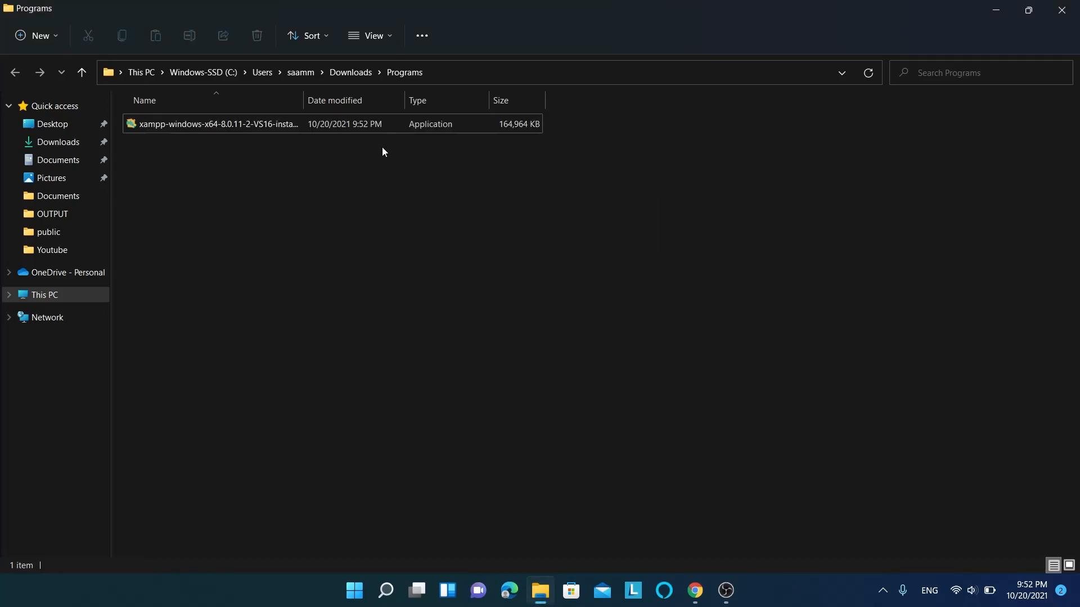
{"action": "left_click", "coordinate": [218, 124]}
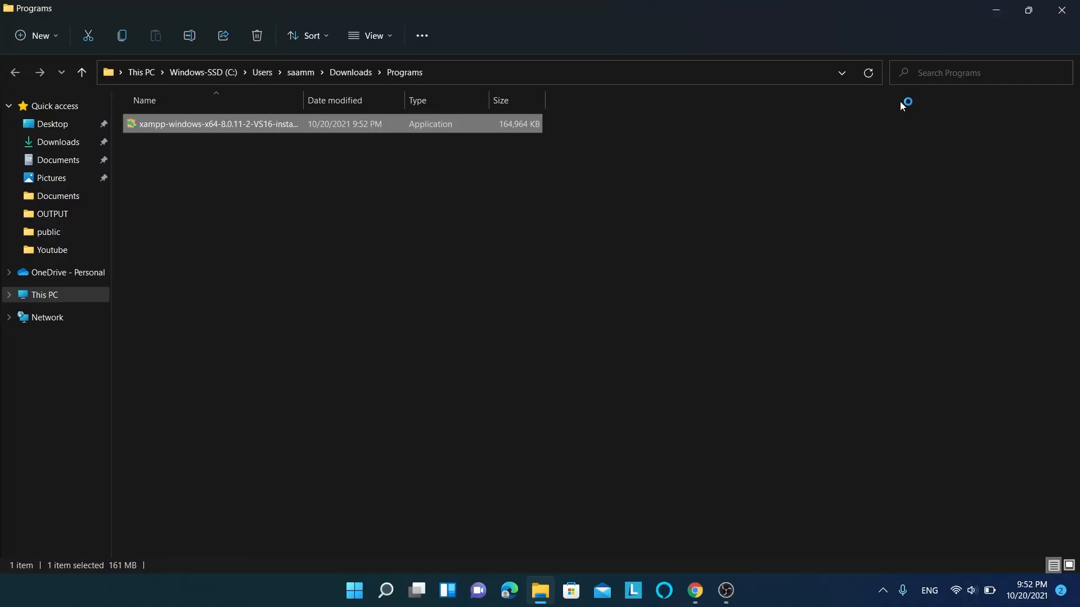
{"action": "double_click", "coordinate": [218, 124]}
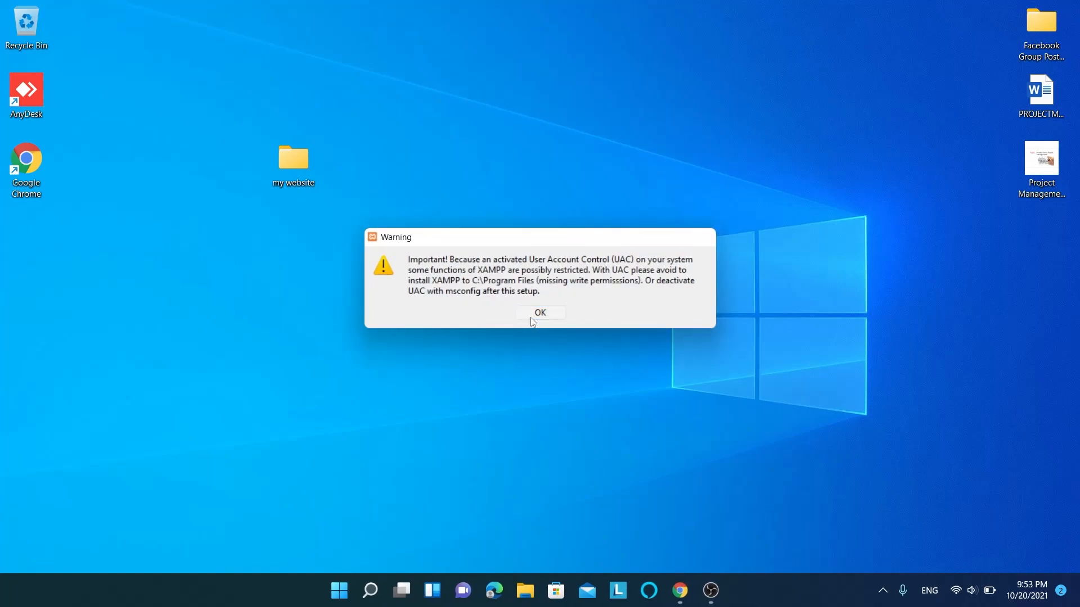
- Acknowledge the UAC warning, pass the welcome page, and untick Tomcat and FileZilla
{"action": "left_click", "coordinate": [539, 313]}
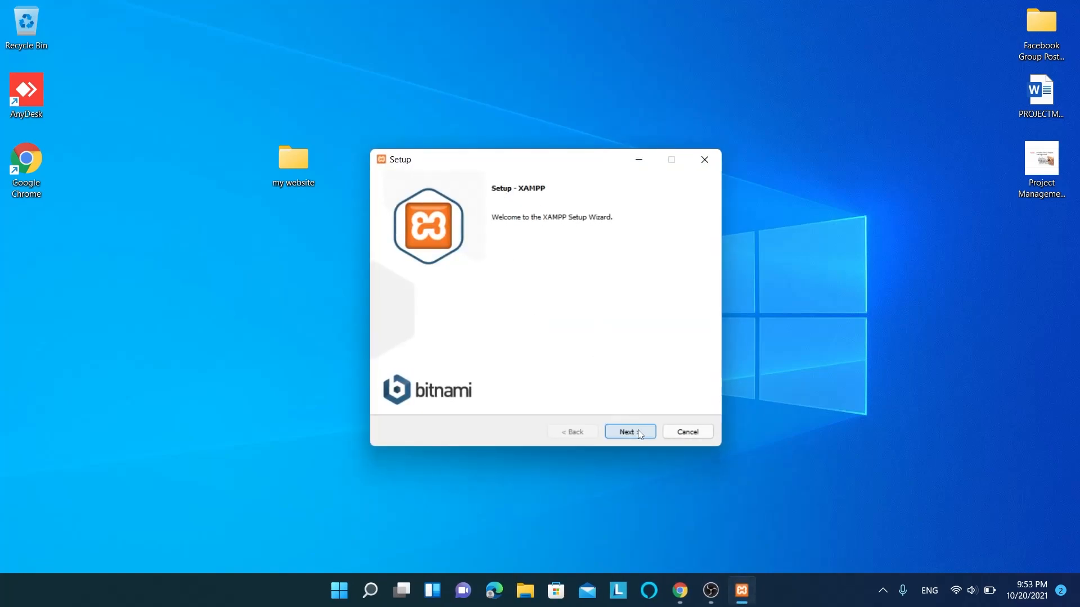
{"action": "left_click", "coordinate": [628, 432]}
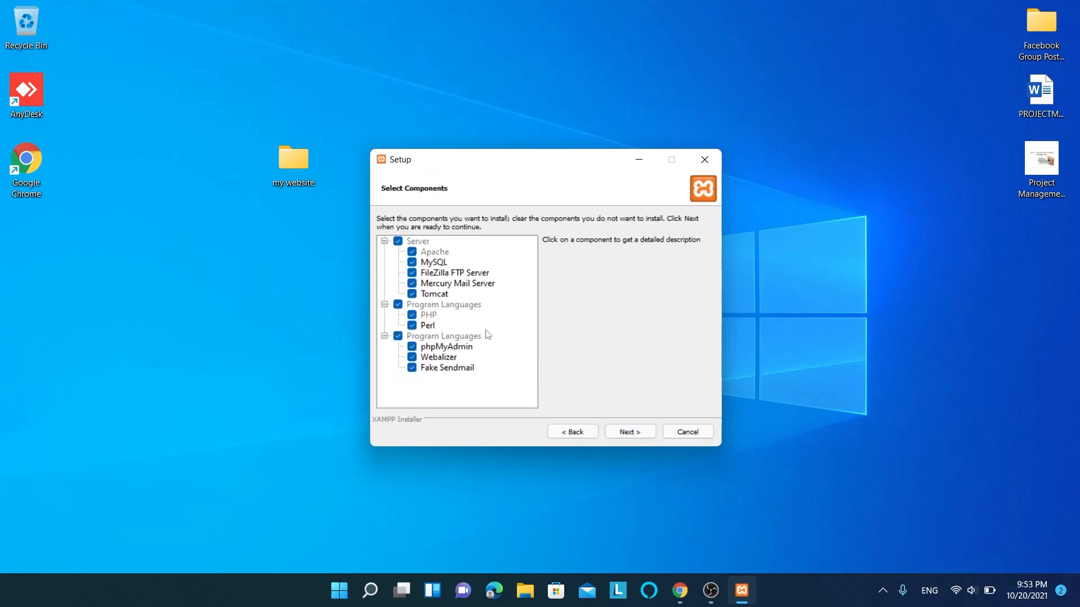
{"action": "left_click", "coordinate": [412, 294]}
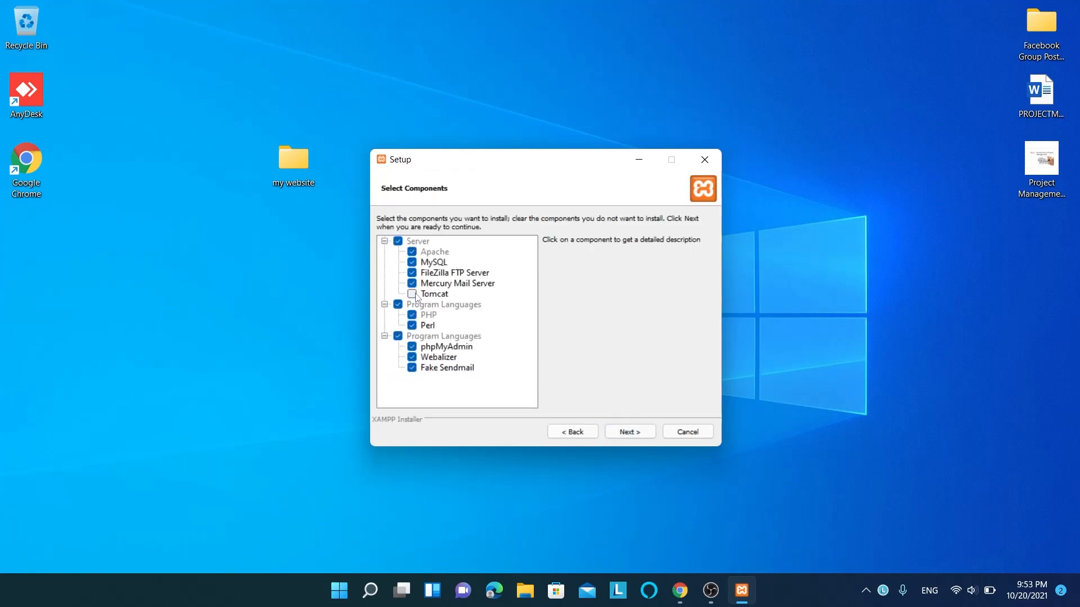
{"action": "left_click", "coordinate": [412, 272]}
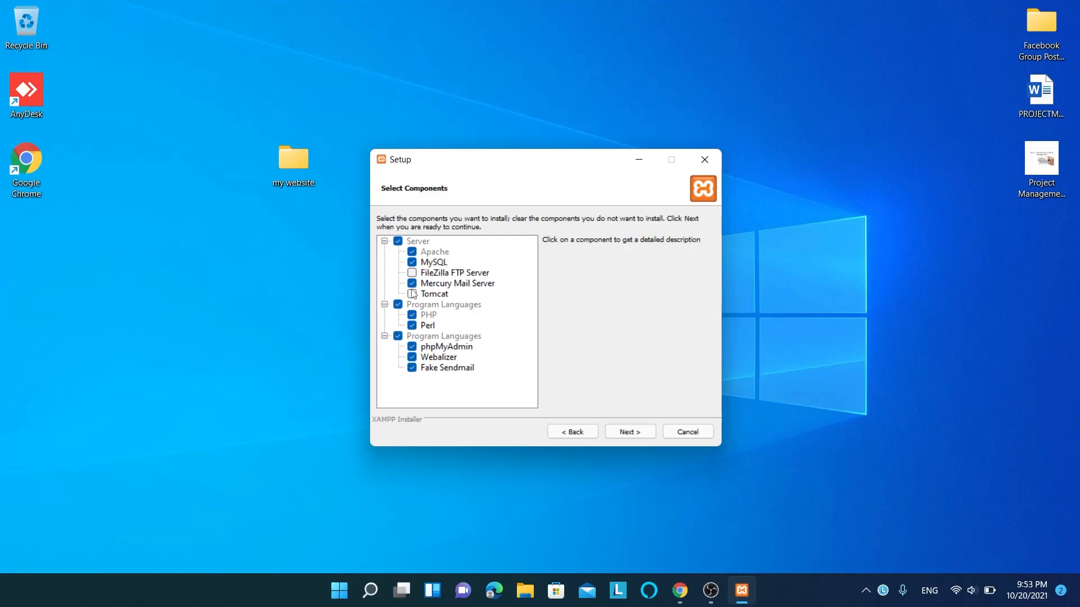
{"action": "left_click", "coordinate": [435, 262]}
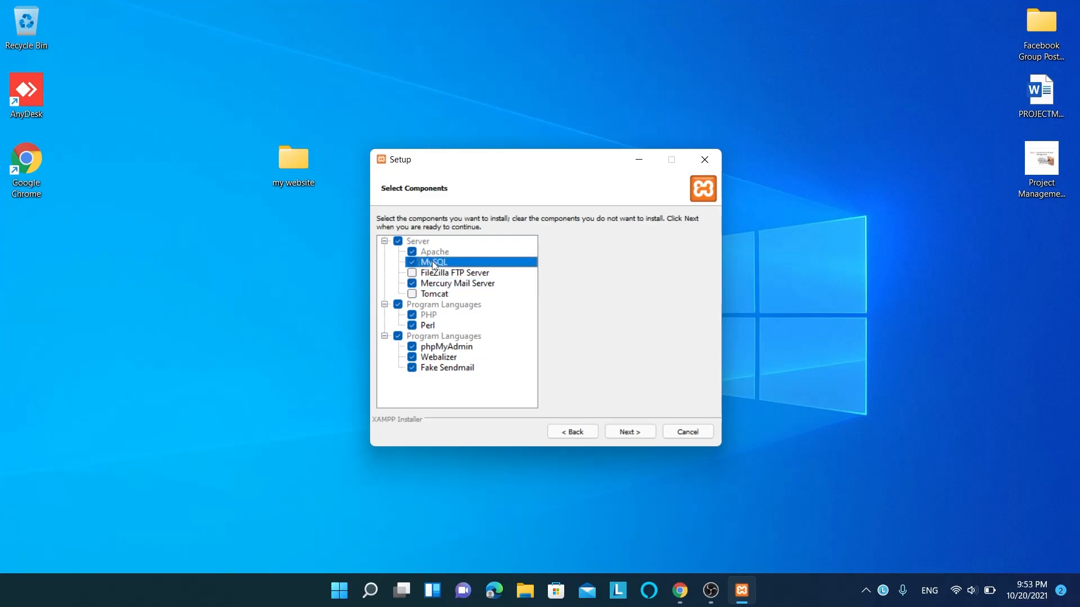
- Untick Perl, phpMyAdmin, Webalizer, MySQL and Mercury, leaving only Apache and PHP
{"action": "left_click", "coordinate": [428, 325]}
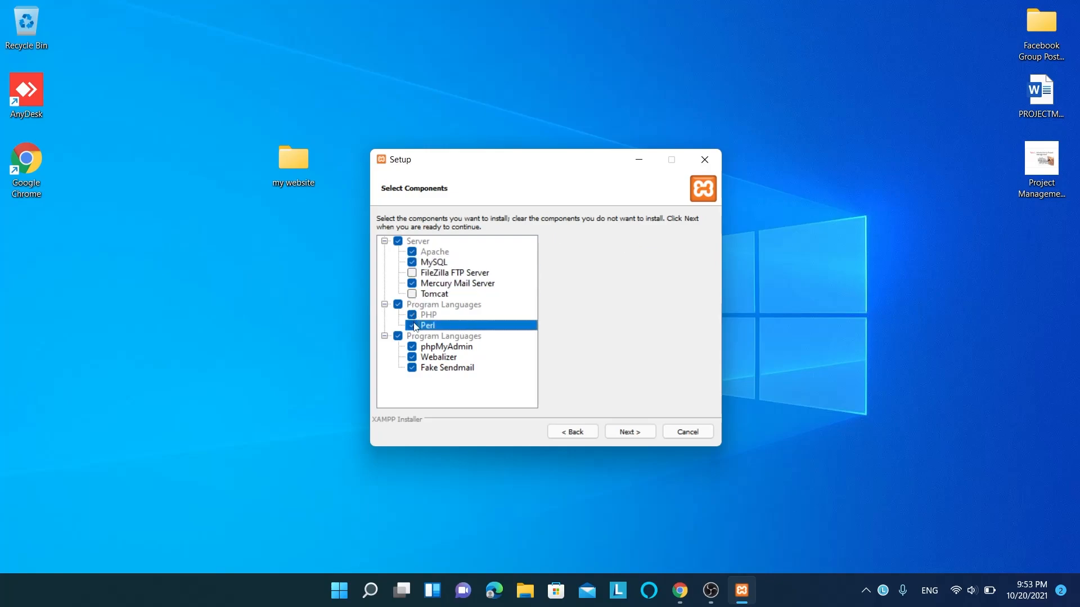
{"action": "left_click", "coordinate": [411, 325]}
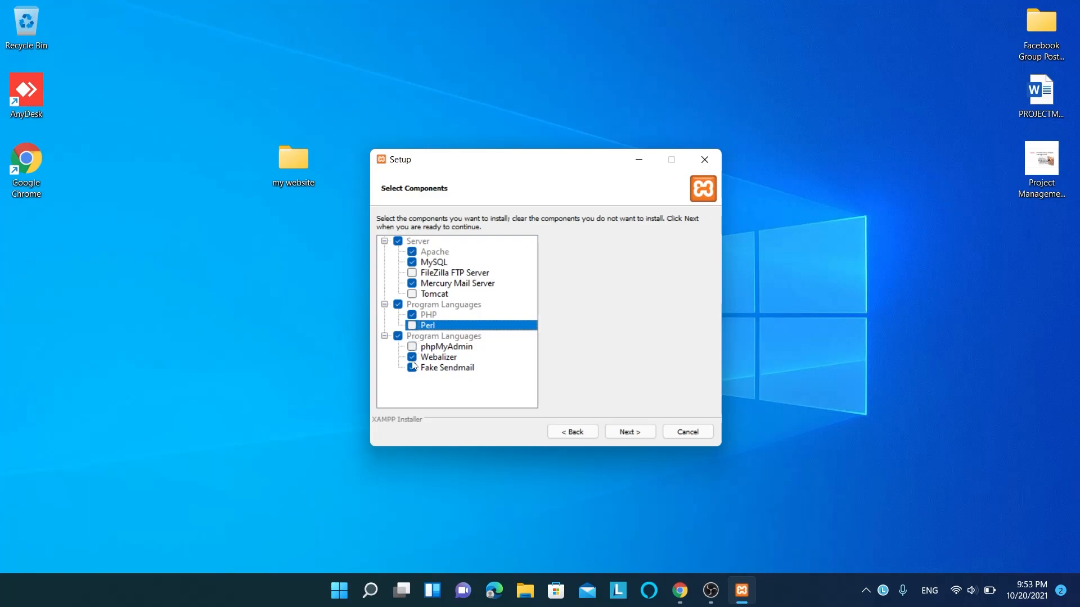
{"action": "left_click", "coordinate": [411, 357]}
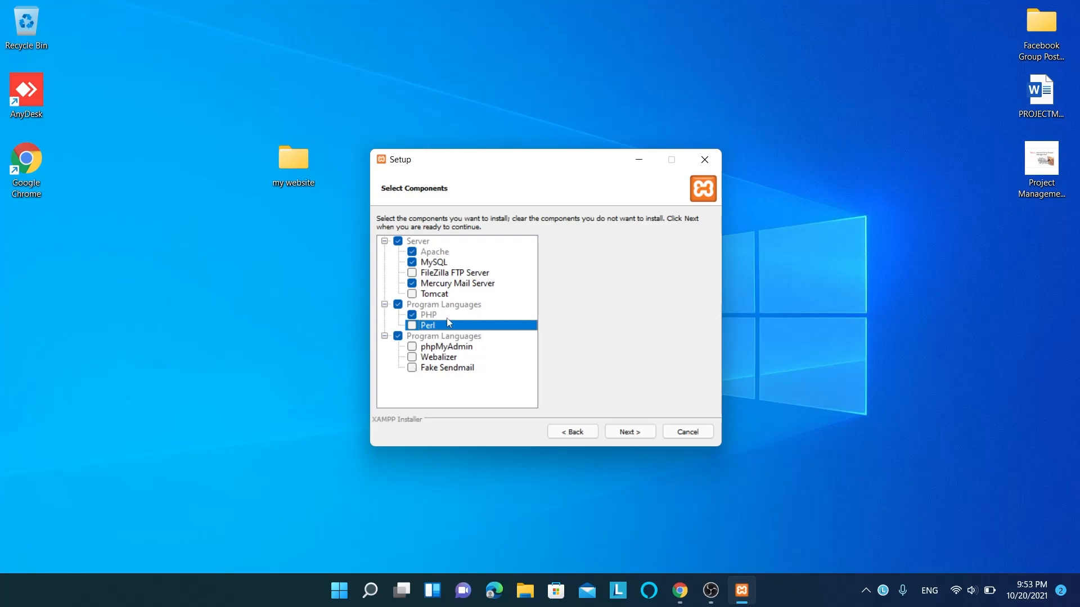
{"action": "mouse_move", "coordinate": [443, 269]}
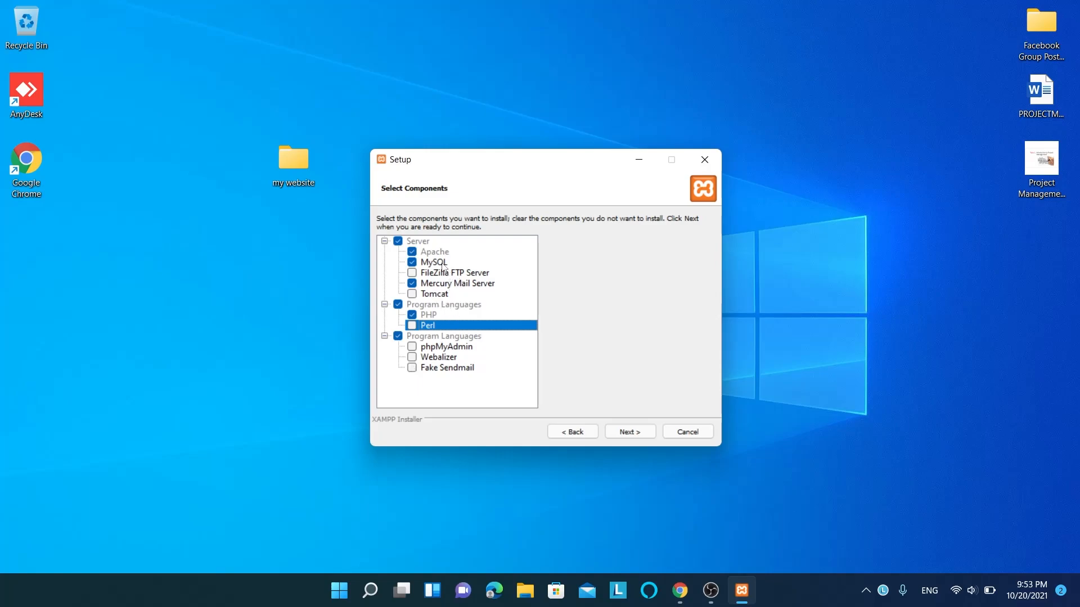
{"action": "left_click", "coordinate": [411, 263]}
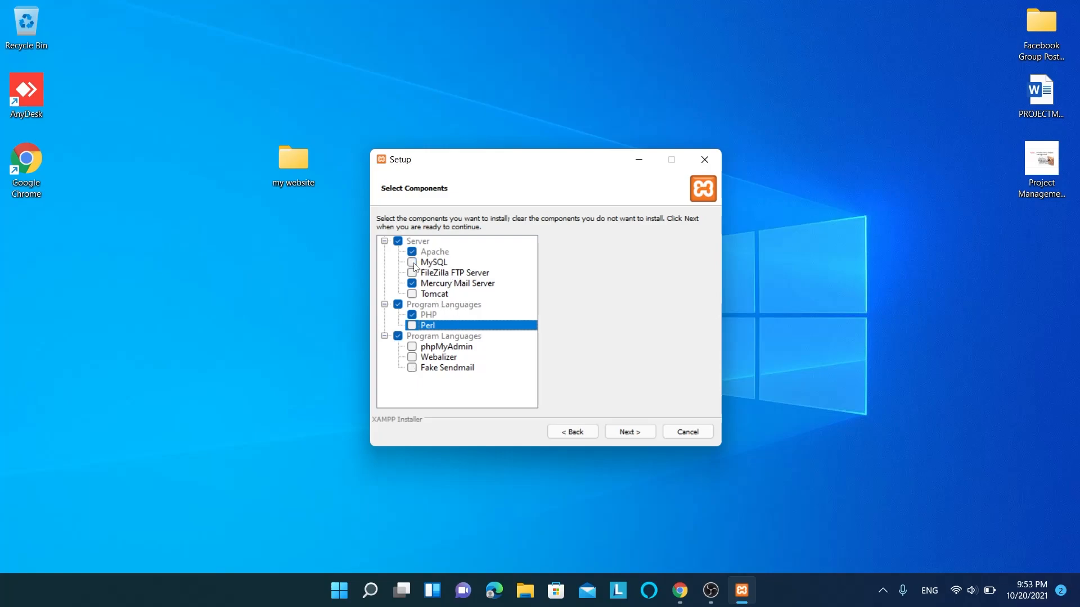
{"action": "left_click", "coordinate": [411, 283]}
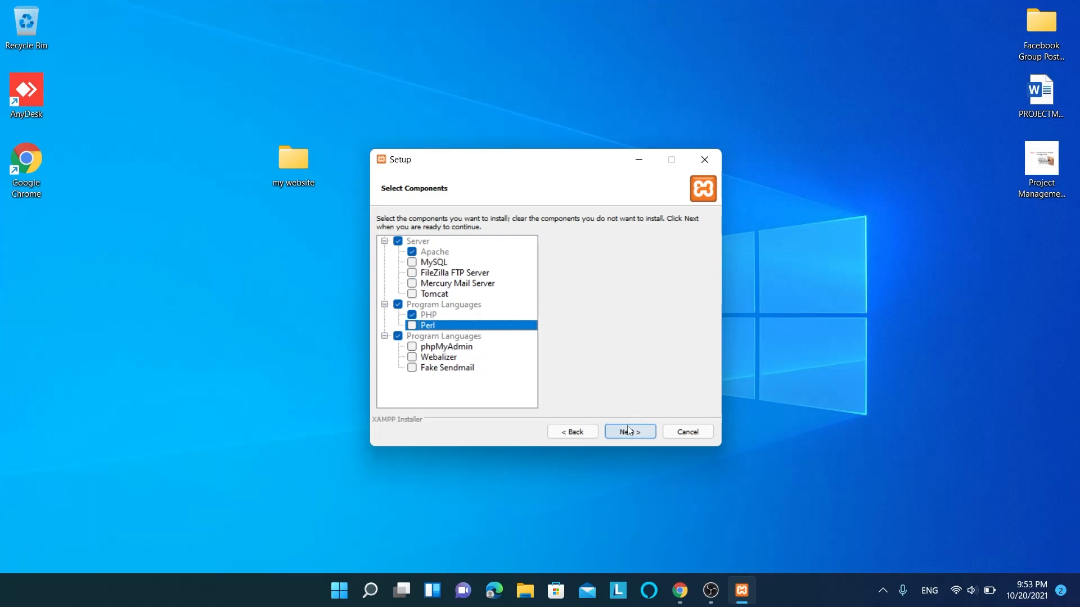
- Keep the default C:\xampp folder, decline the Bitnami offer, and install XAMPP
{"action": "left_click", "coordinate": [628, 431]}
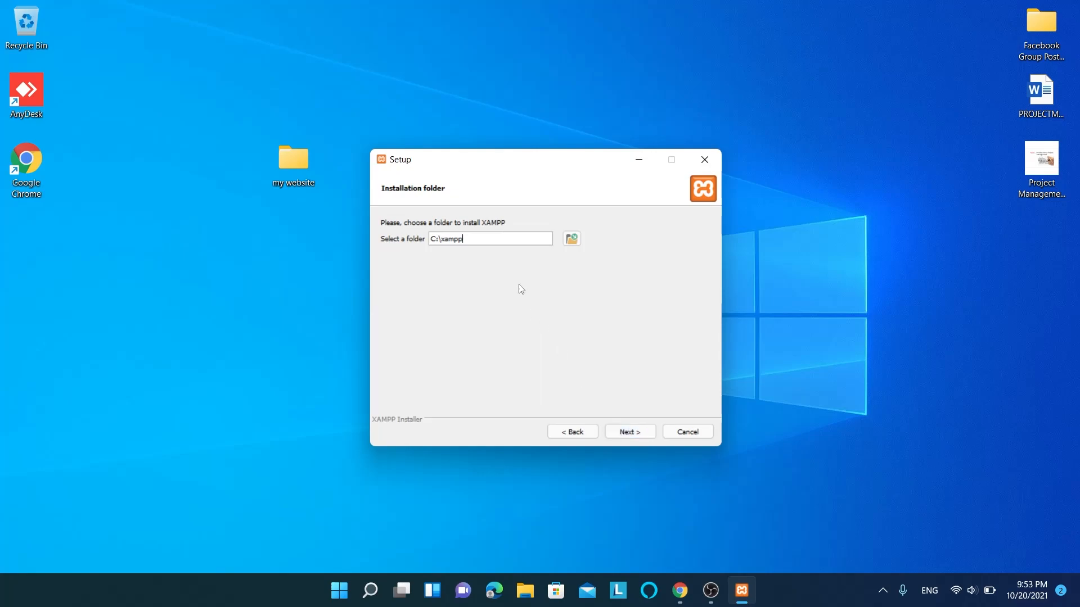
{"action": "mouse_move", "coordinate": [601, 390]}
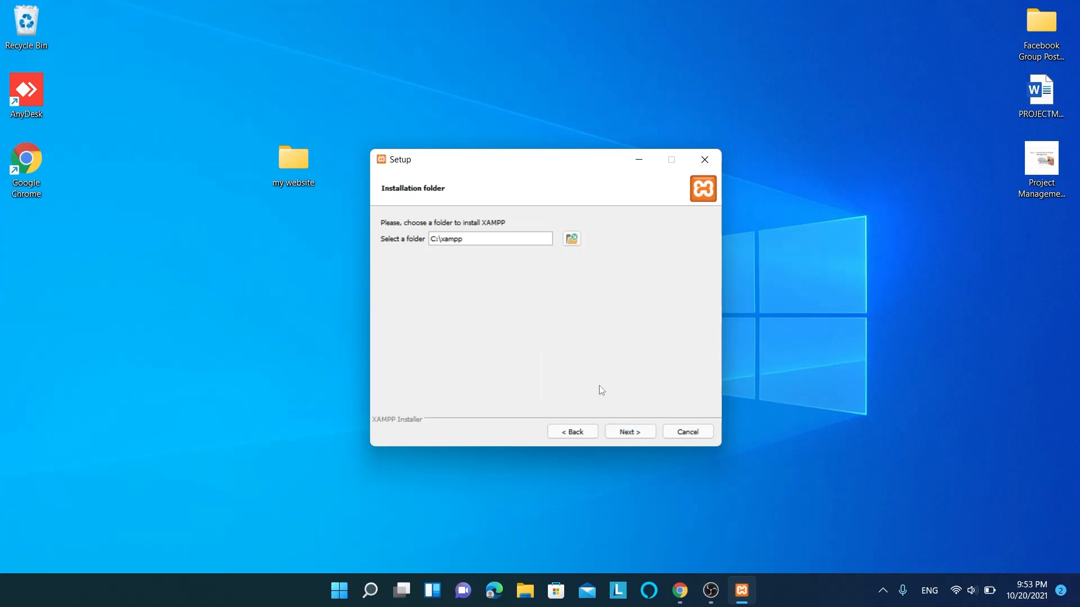
{"action": "left_click", "coordinate": [628, 432]}
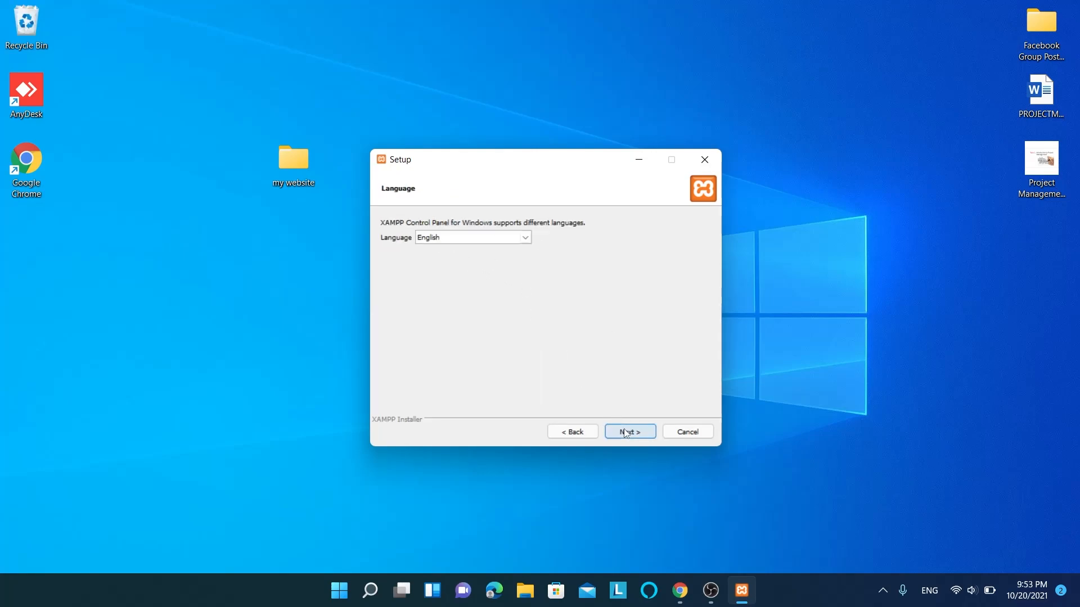
{"action": "left_click", "coordinate": [628, 432]}
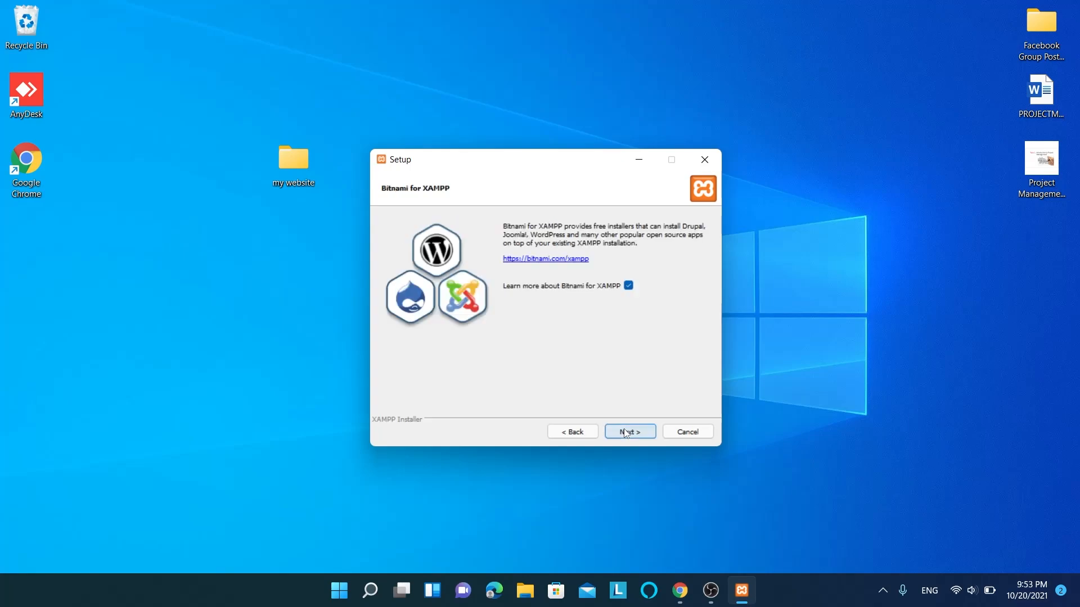
{"action": "left_click", "coordinate": [628, 286]}
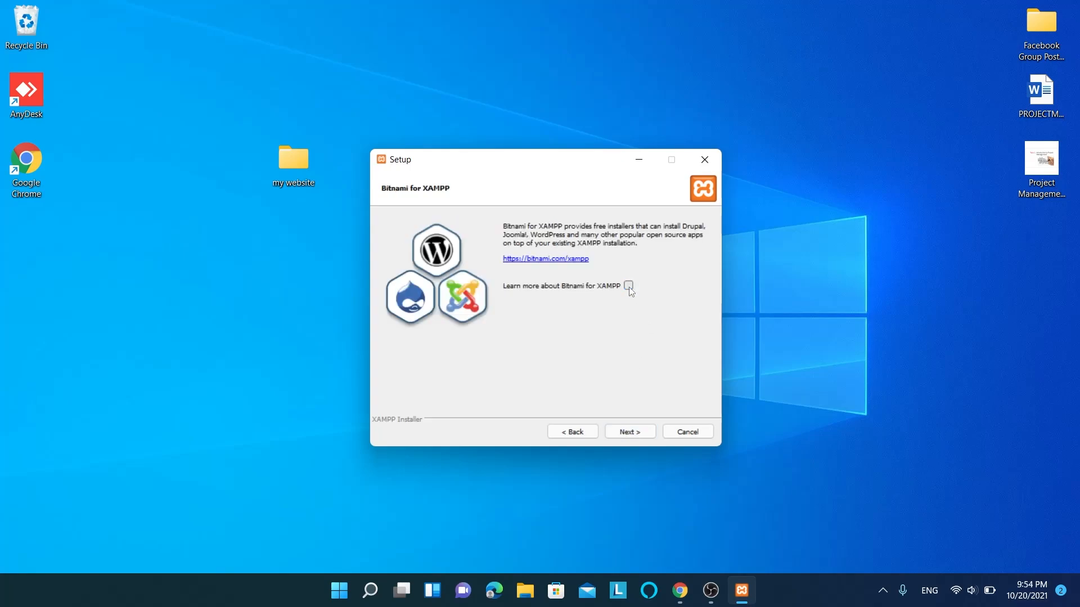
{"action": "left_click", "coordinate": [627, 431]}
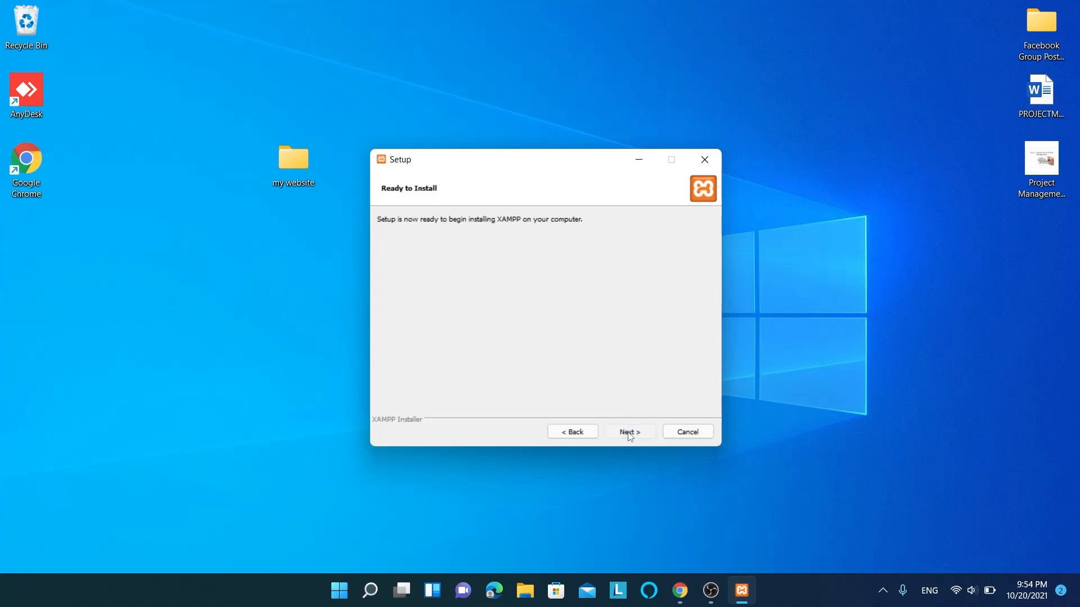
{"action": "left_click", "coordinate": [628, 432]}
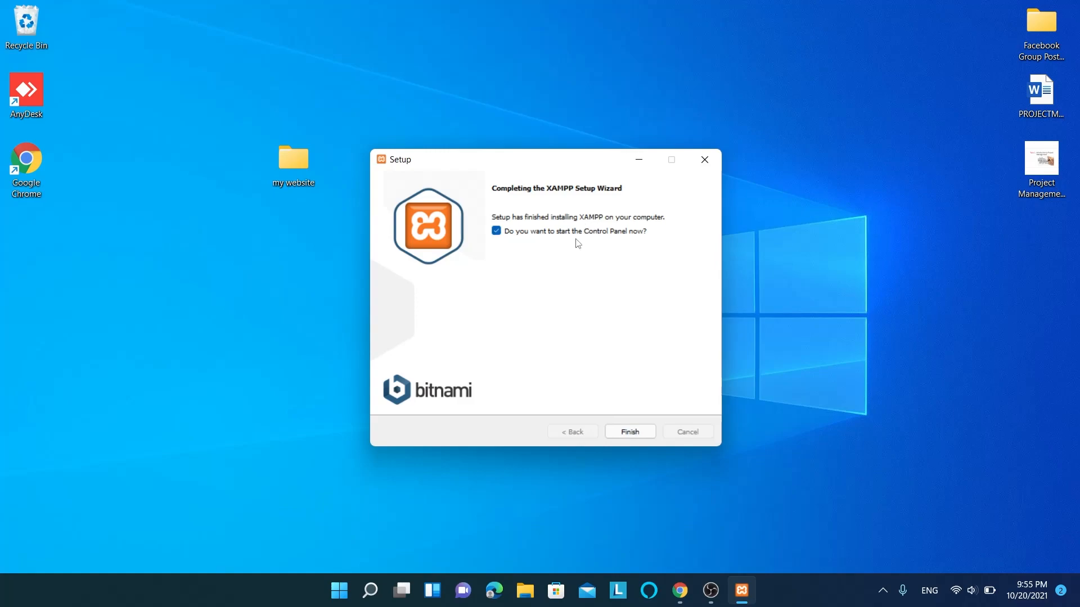
{"action": "mouse_move", "coordinate": [629, 431]}
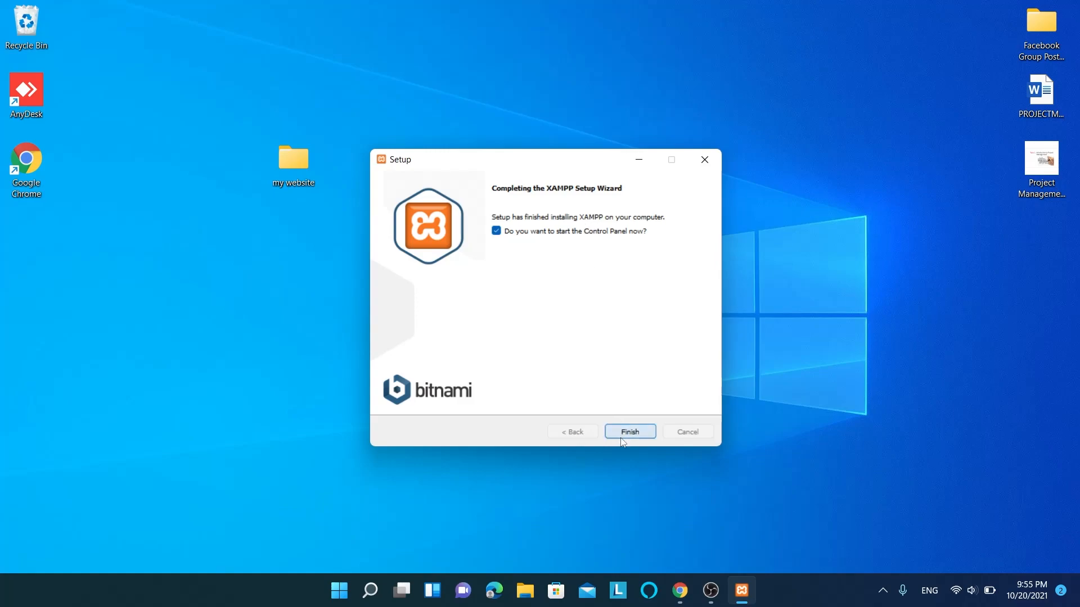
- Finish setup to launch the Control Panel and start Apache on ports 80 and 443
{"action": "left_click", "coordinate": [628, 432]}
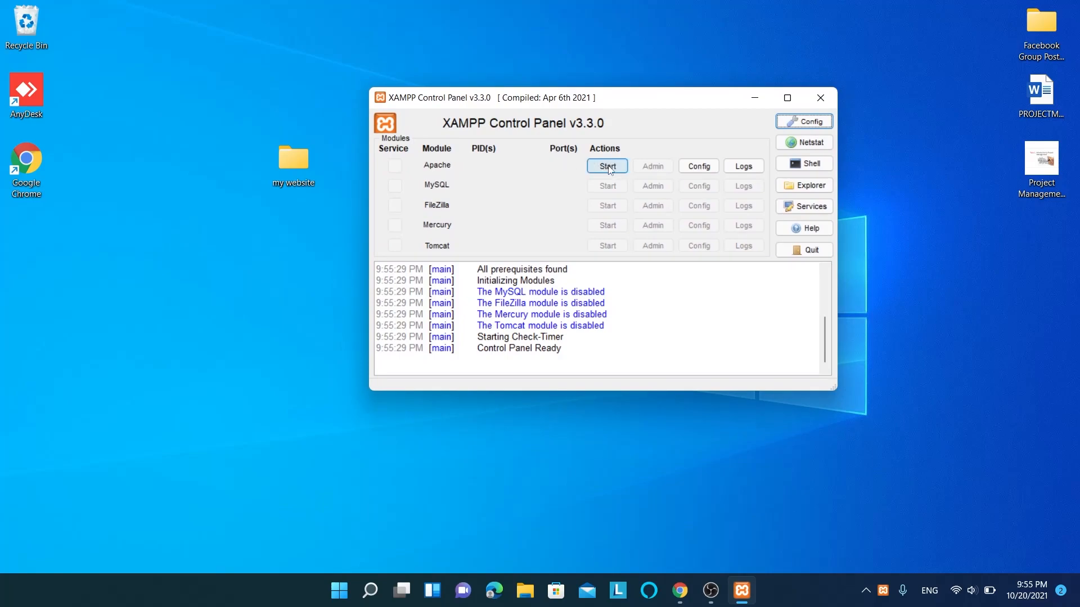
{"action": "left_click", "coordinate": [607, 166]}
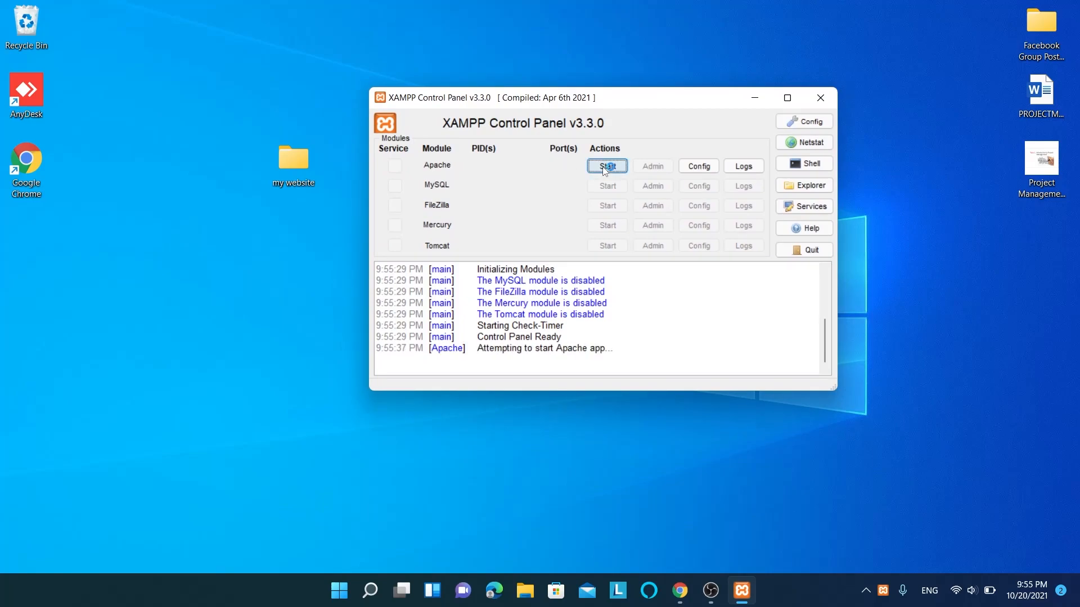
{"action": "left_click", "coordinate": [606, 166]}
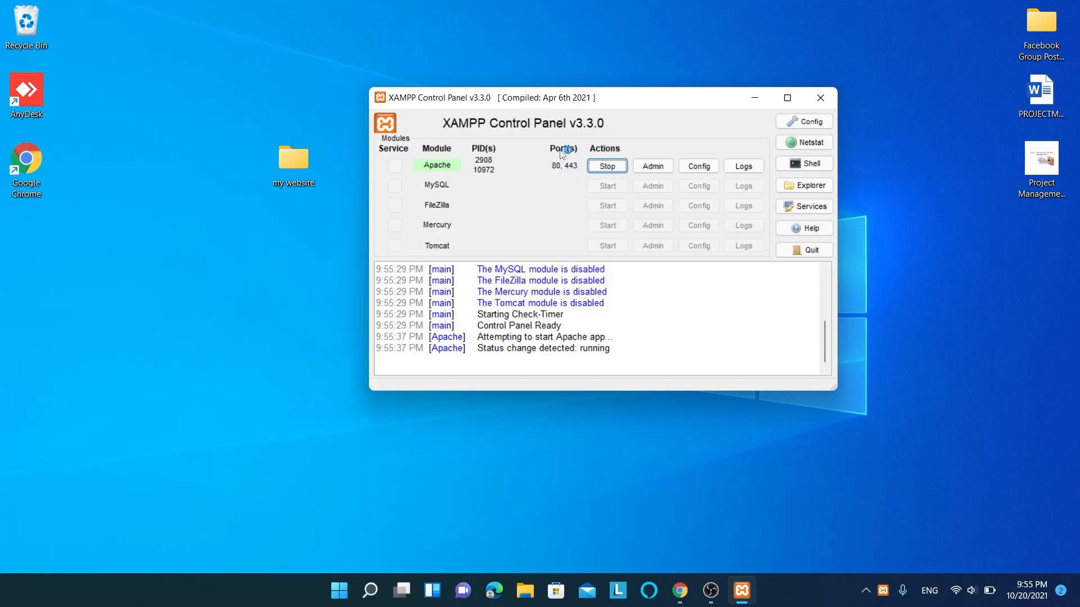
{"action": "mouse_move", "coordinate": [559, 172]}
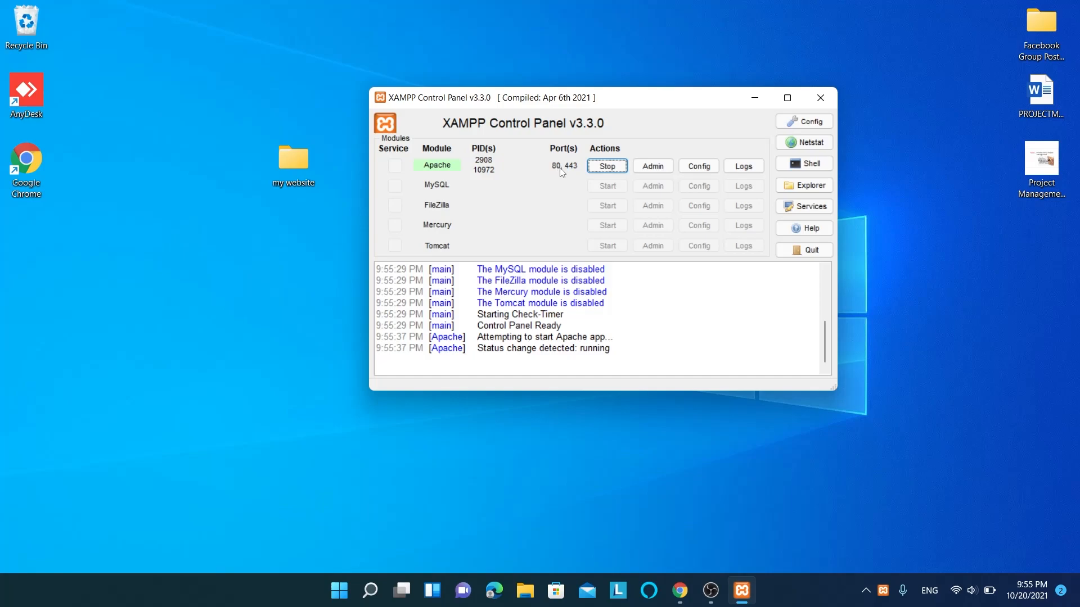
{"action": "mouse_move", "coordinate": [810, 143]}
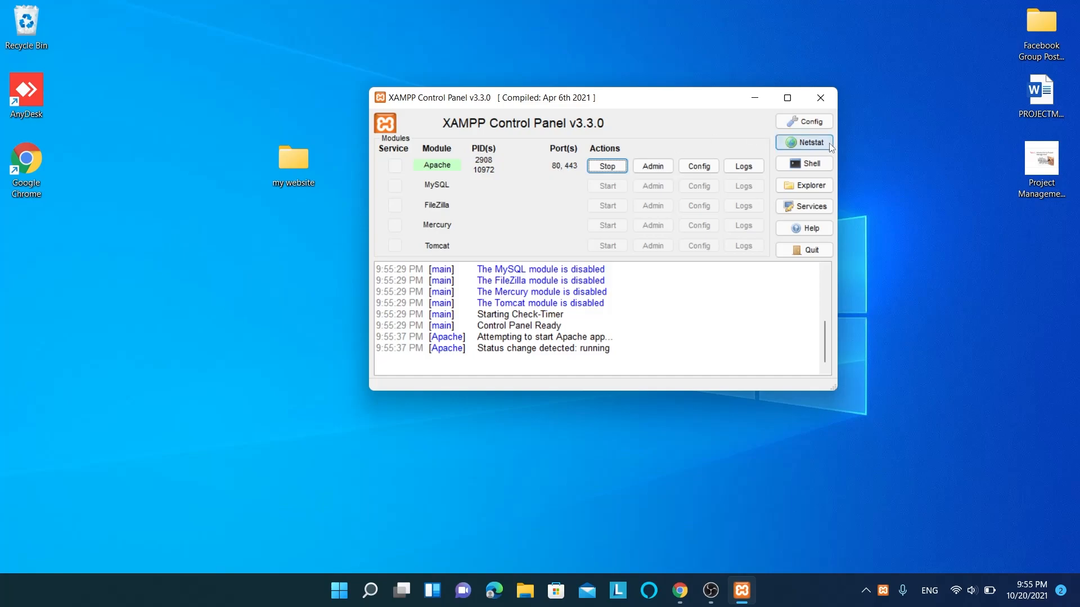
{"action": "mouse_move", "coordinate": [806, 189]}
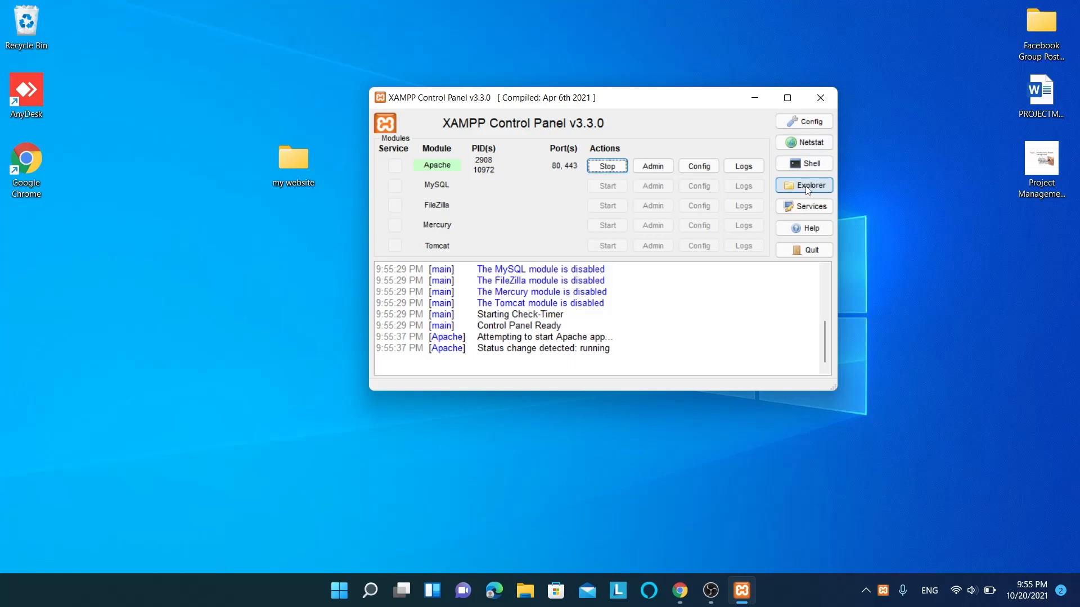
- Open C:\xampp in File Explorer from the Control Panel and select htdocs
{"action": "left_click", "coordinate": [803, 185]}
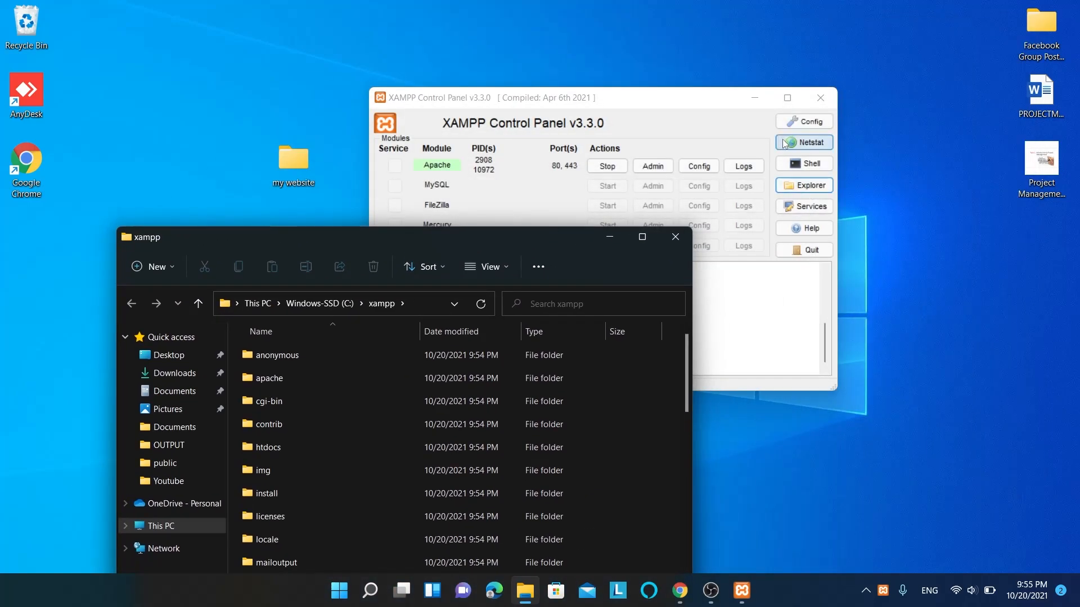
{"action": "left_click", "coordinate": [819, 97]}
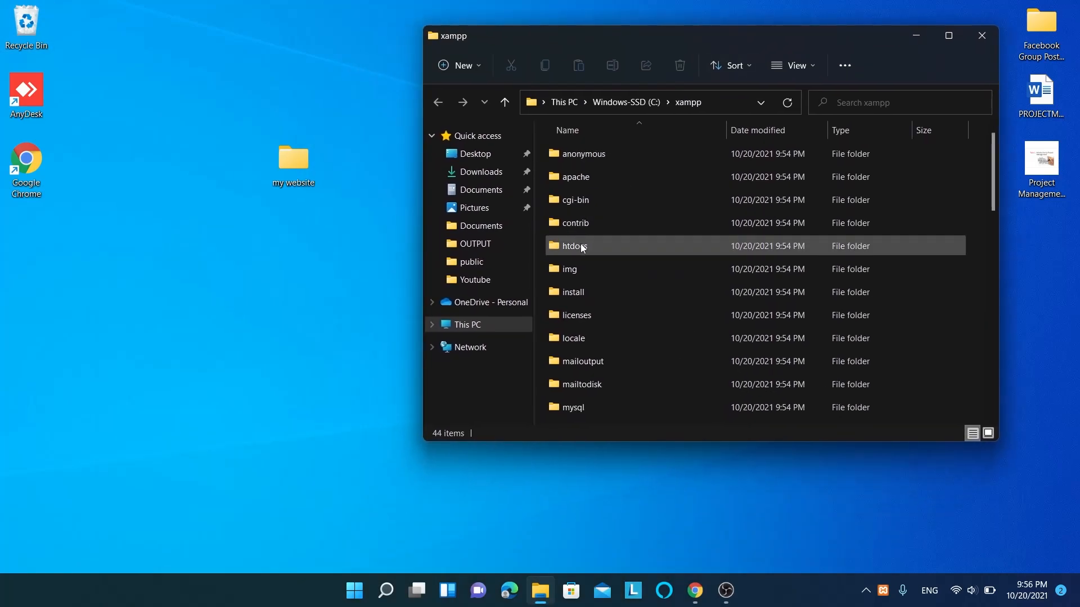
{"action": "left_click", "coordinate": [573, 246]}
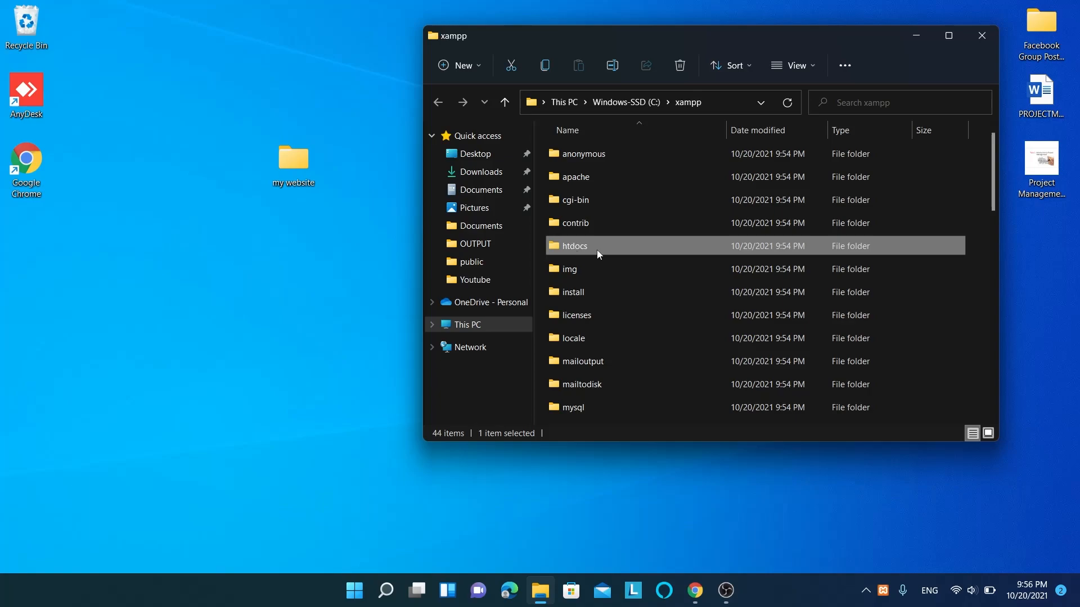
- Open htdocs and delete all of its default contents
{"action": "double_click", "coordinate": [574, 246]}
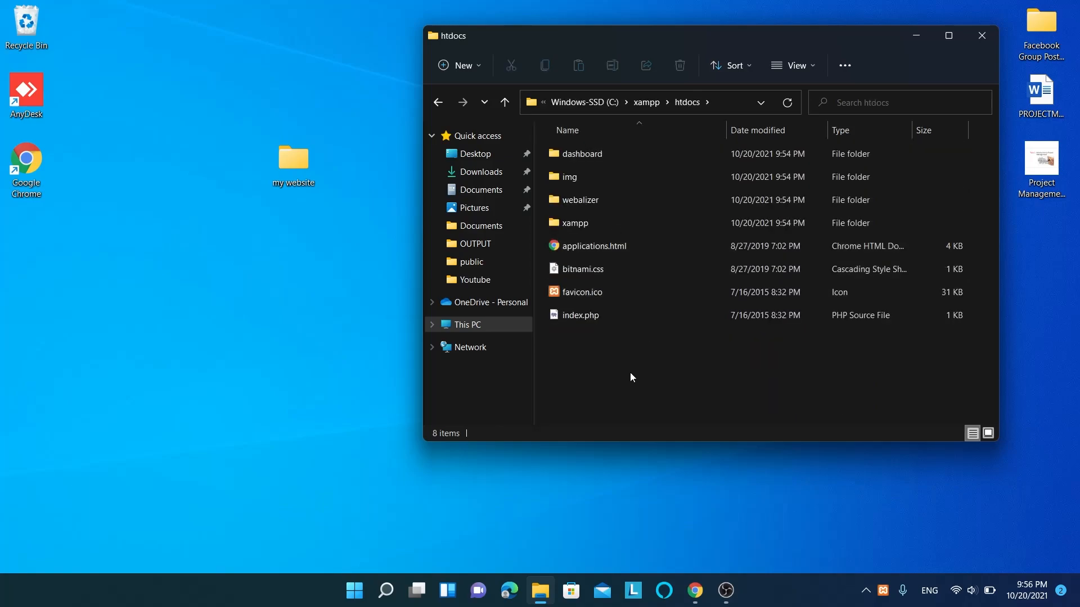
{"action": "key", "text": "ctrl+a"}
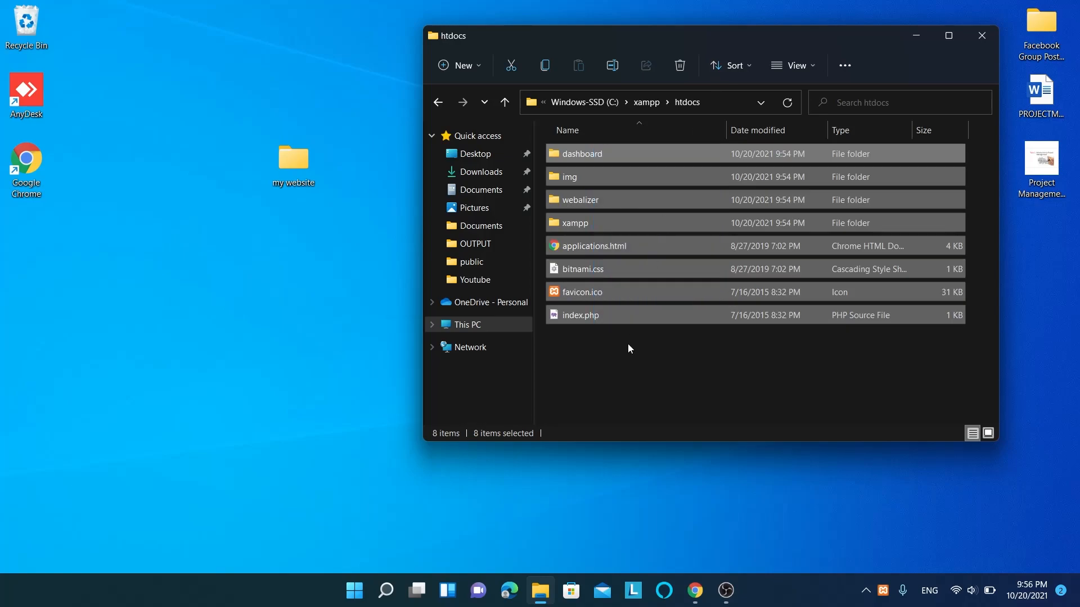
{"action": "right_click", "coordinate": [640, 301]}
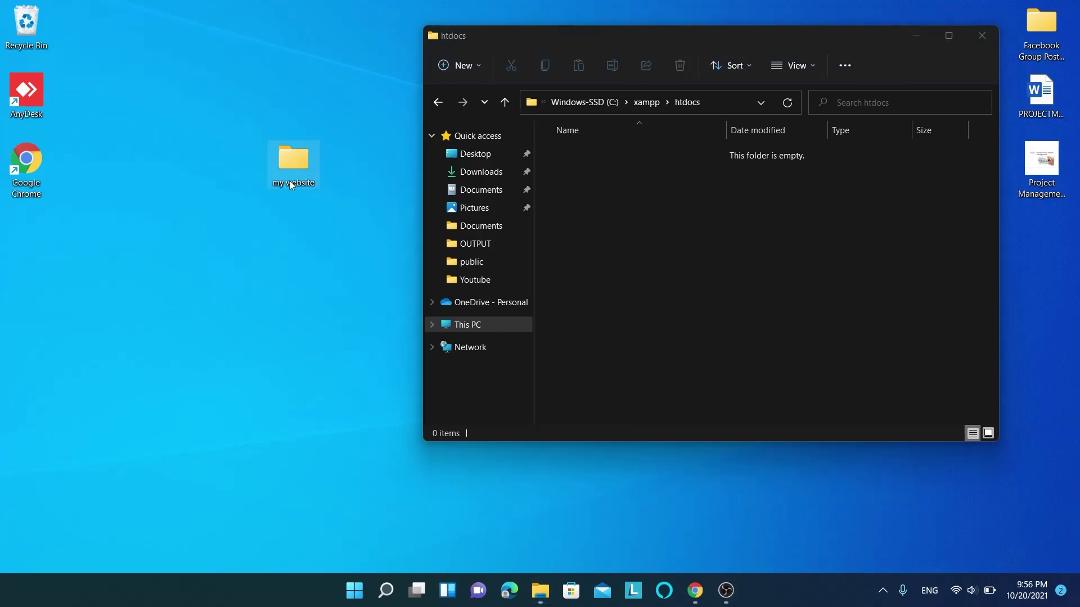
- Copy the my-website files into htdocs and close the folder window
{"action": "double_click", "coordinate": [293, 160]}
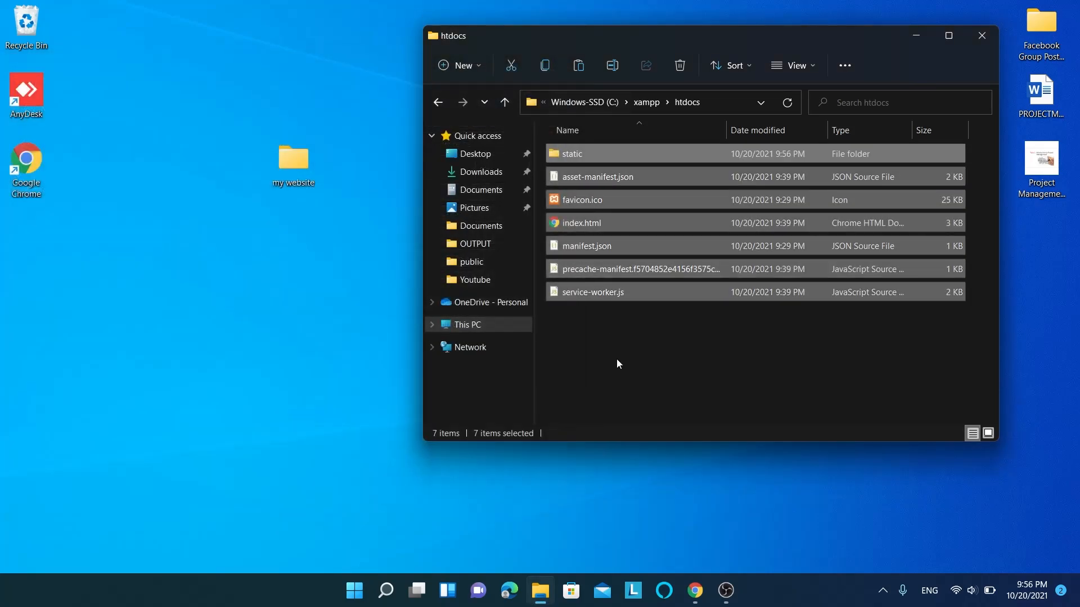
{"action": "right_click", "coordinate": [616, 364]}
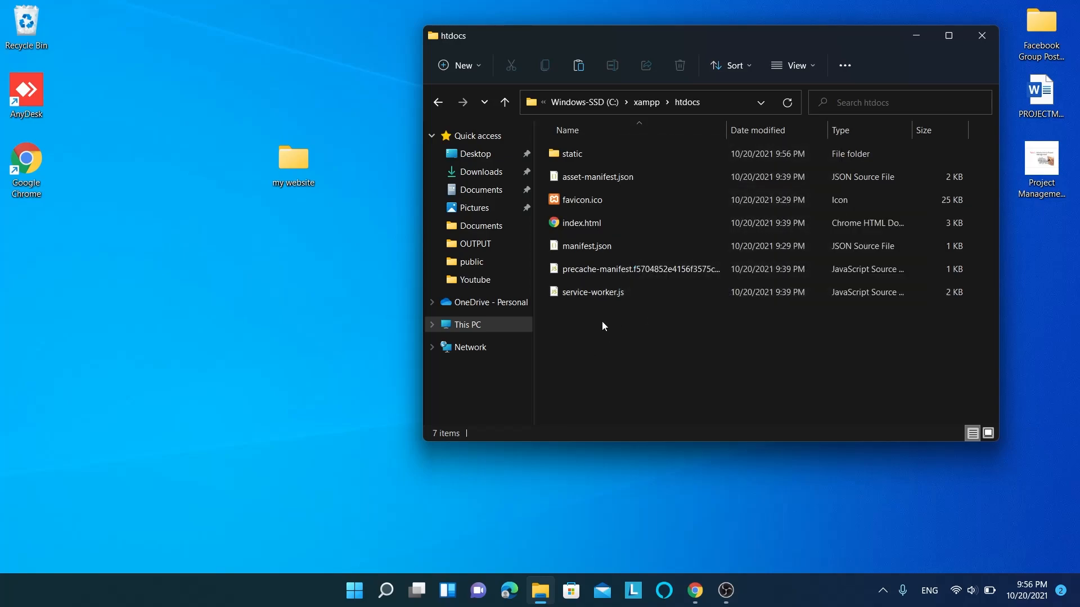
{"action": "mouse_move", "coordinate": [993, 36]}
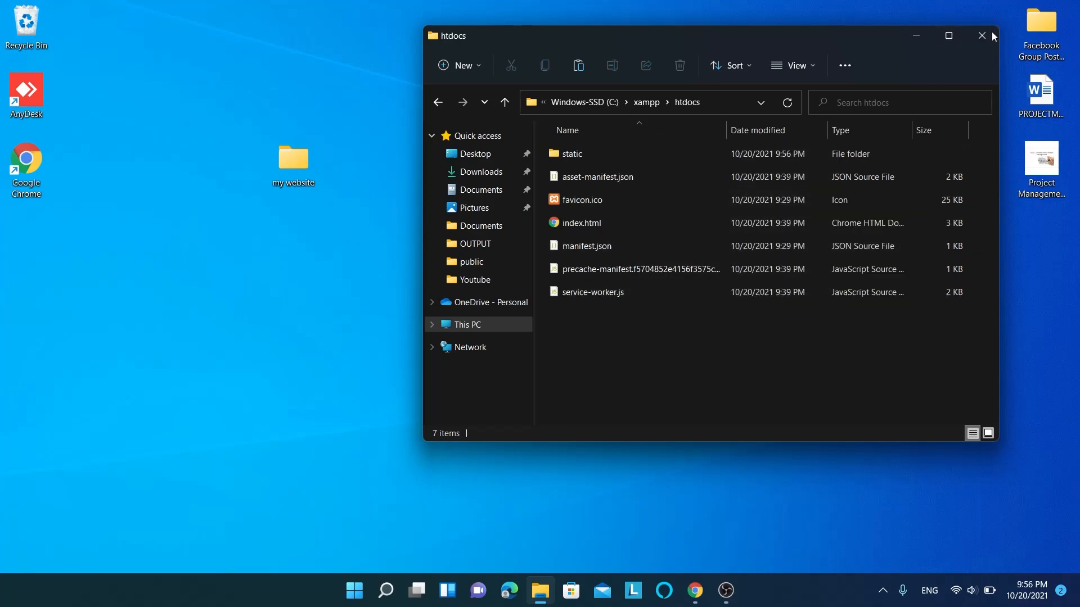
{"action": "left_click", "coordinate": [981, 34]}
{"action": "type", "text": "loc"}
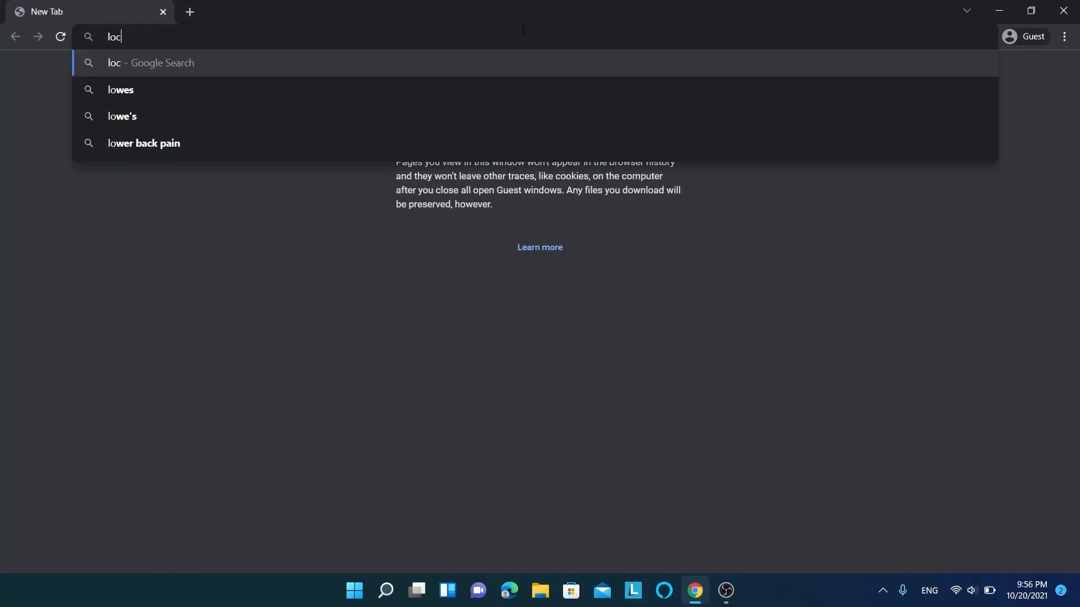
- Load the Emoji Search site at localhost and test-search 'sas', then clear it
{"action": "type", "text": "alhost"}
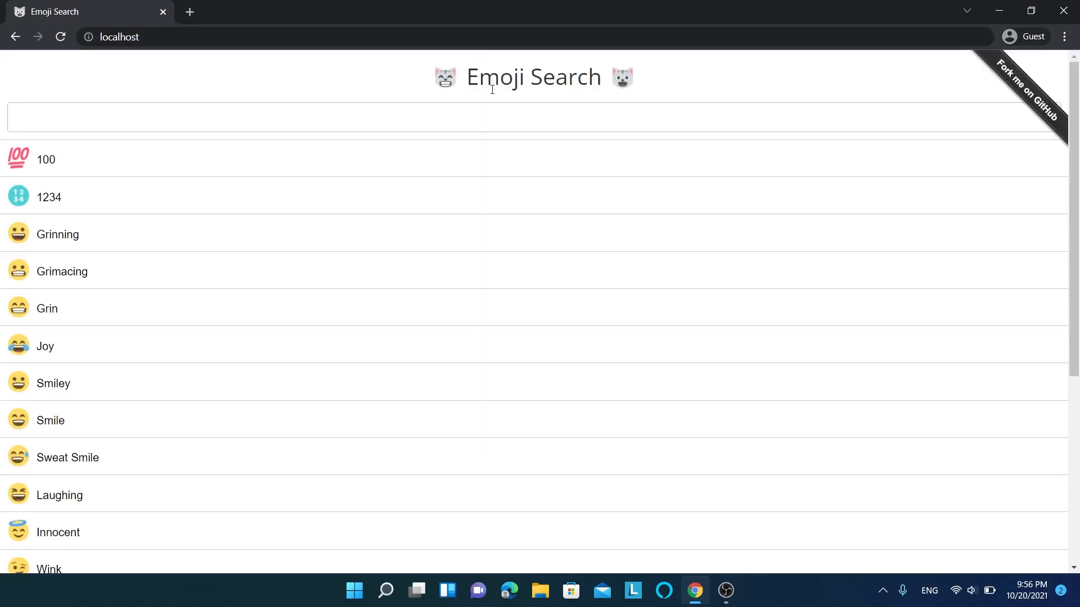
{"action": "mouse_move", "coordinate": [464, 104]}
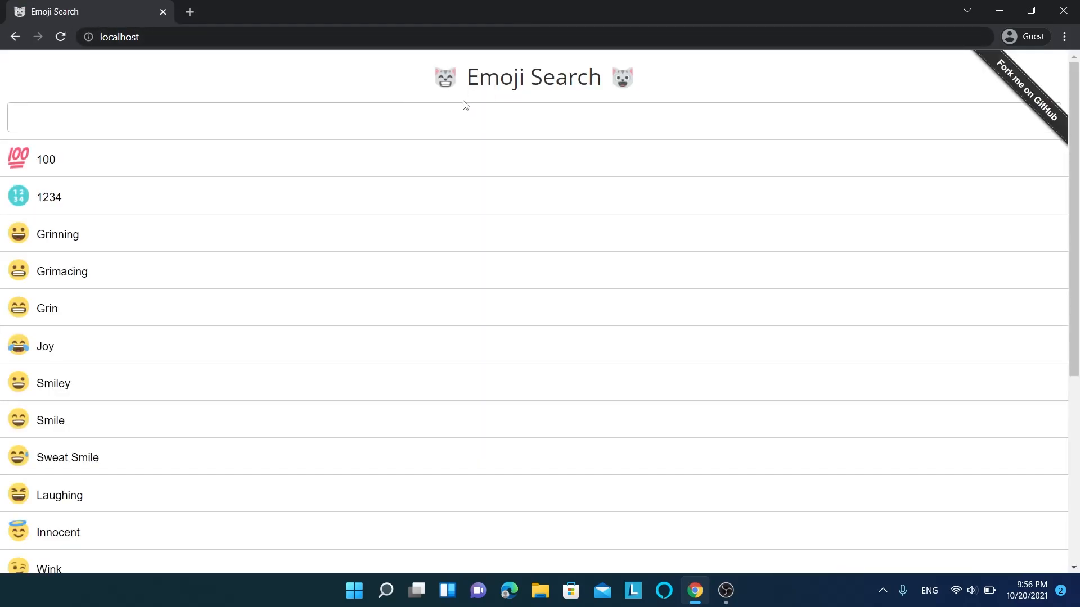
{"action": "type", "text": "sas"}
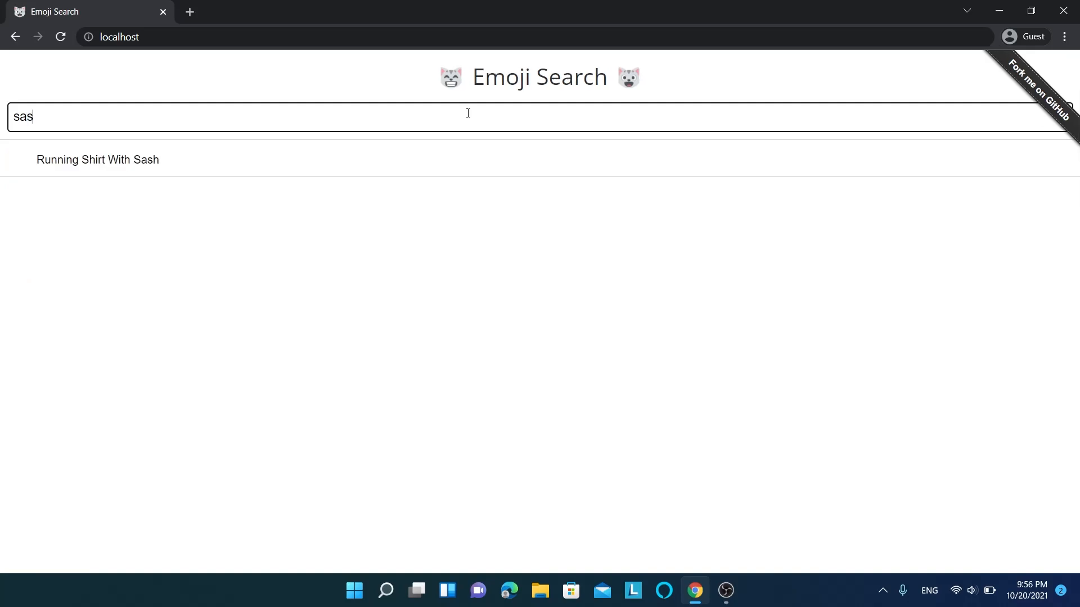
{"action": "key", "text": "ctrl+a"}
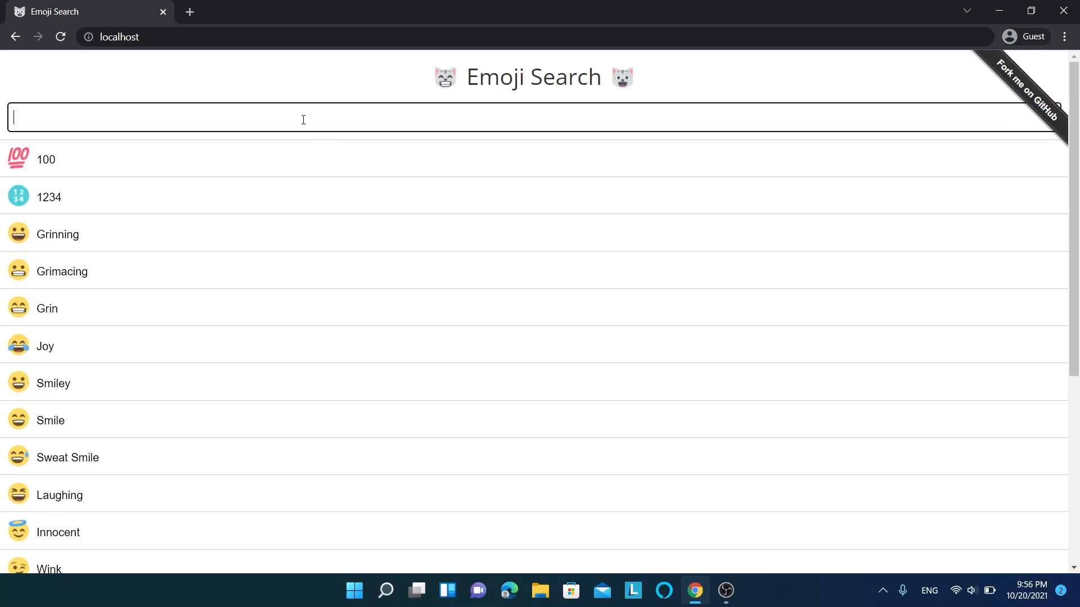
{"action": "mouse_move", "coordinate": [951, 9]}
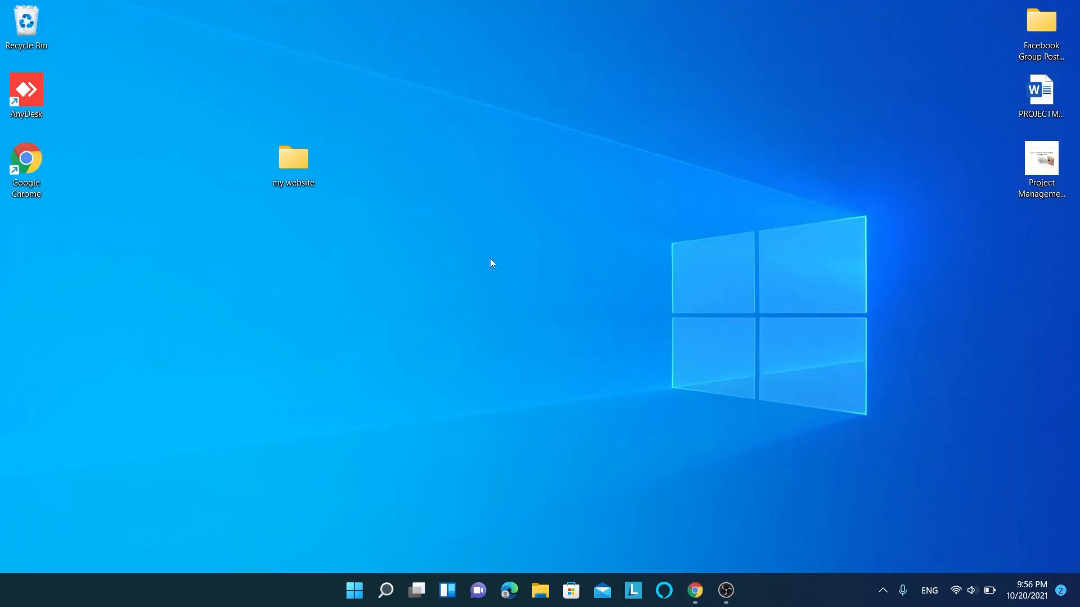
- Find the firewall via Start, open Advanced settings, and bring up Inbound Rules actions
{"action": "left_click", "coordinate": [353, 590]}
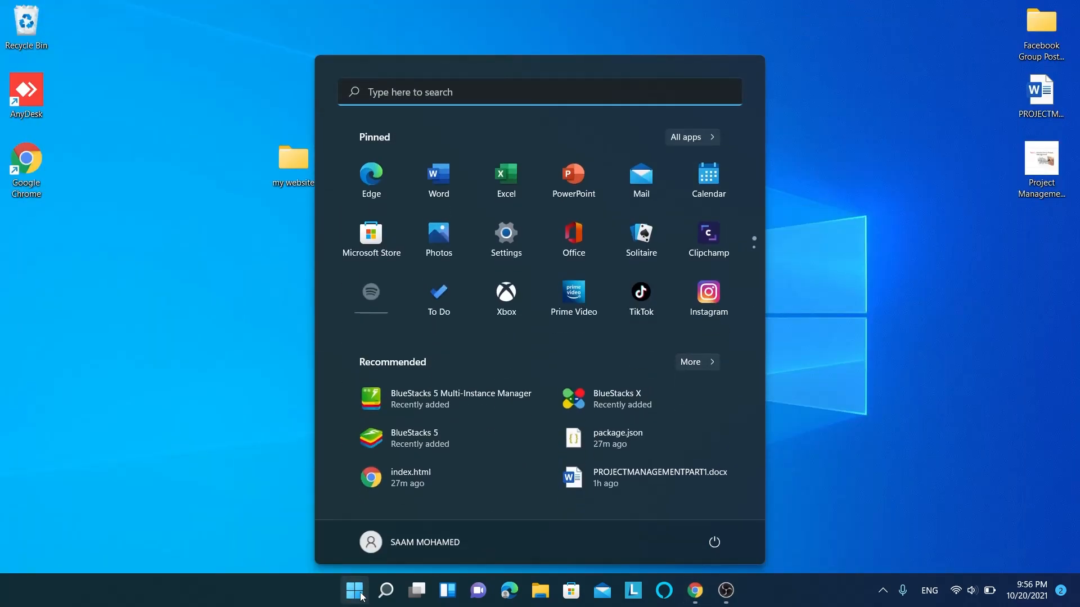
{"action": "type", "text": "firewa"}
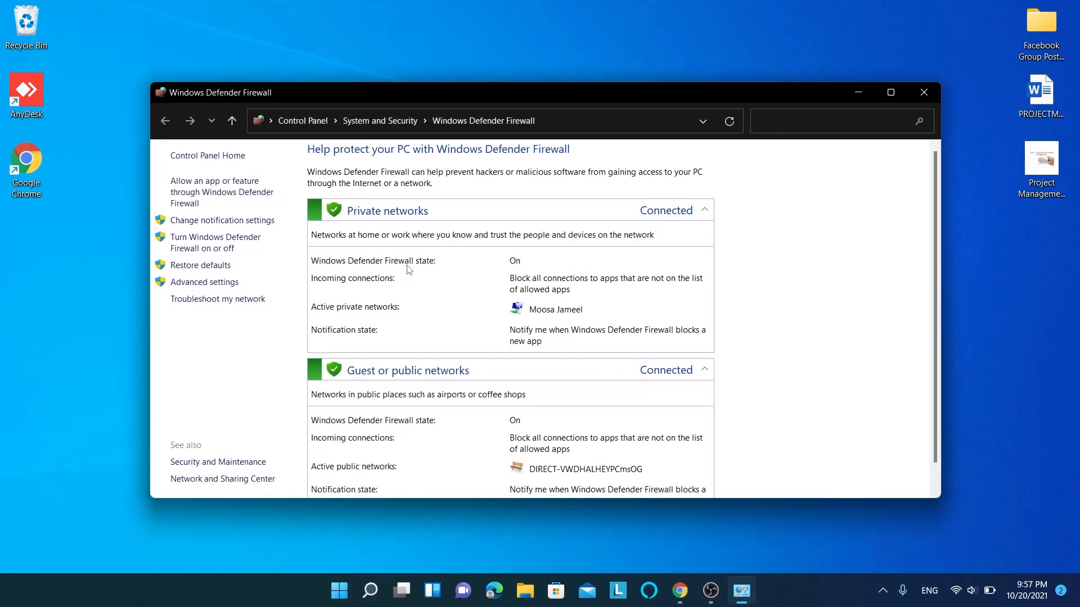
{"action": "mouse_move", "coordinate": [203, 282]}
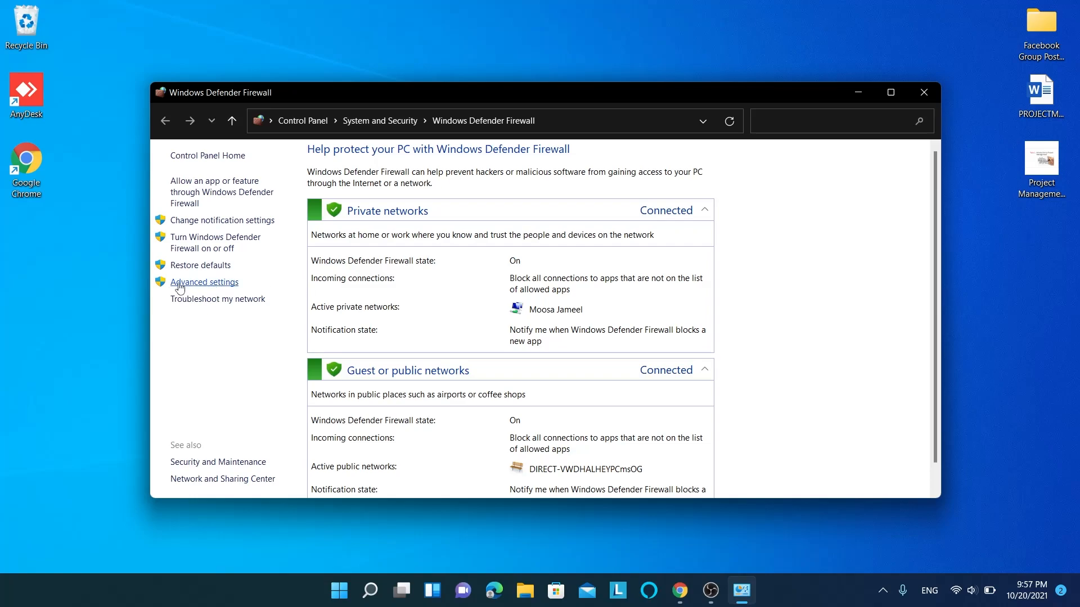
{"action": "mouse_move", "coordinate": [195, 286]}
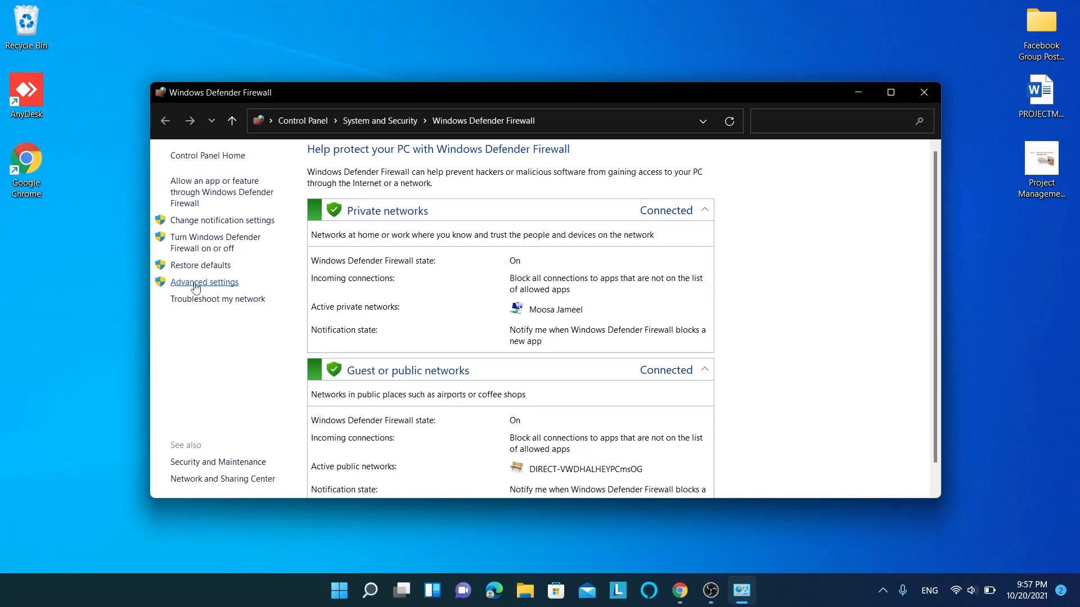
{"action": "left_click", "coordinate": [203, 281]}
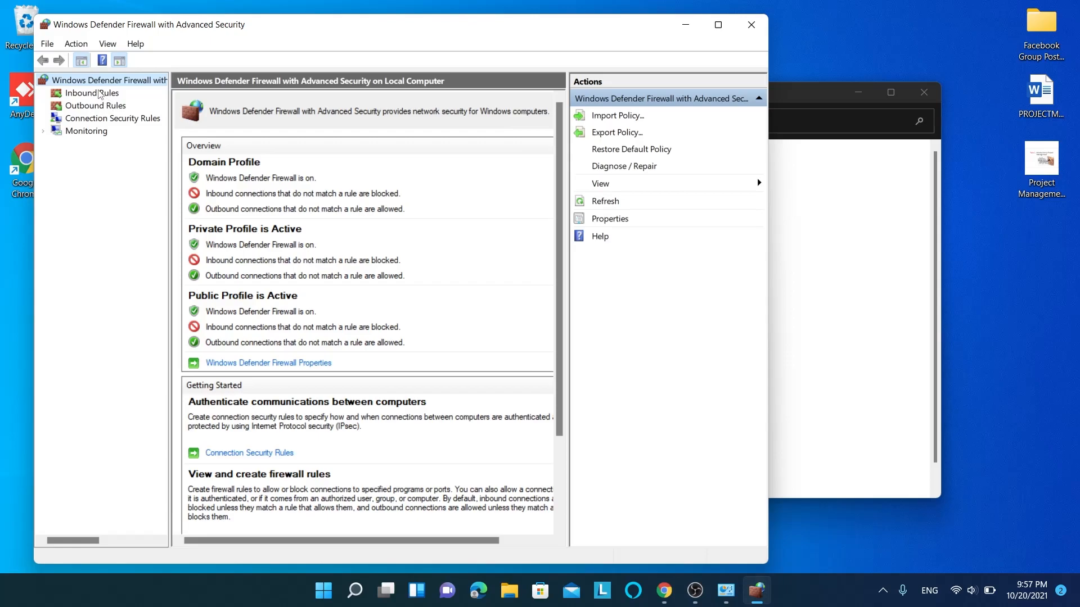
{"action": "left_click", "coordinate": [92, 93]}
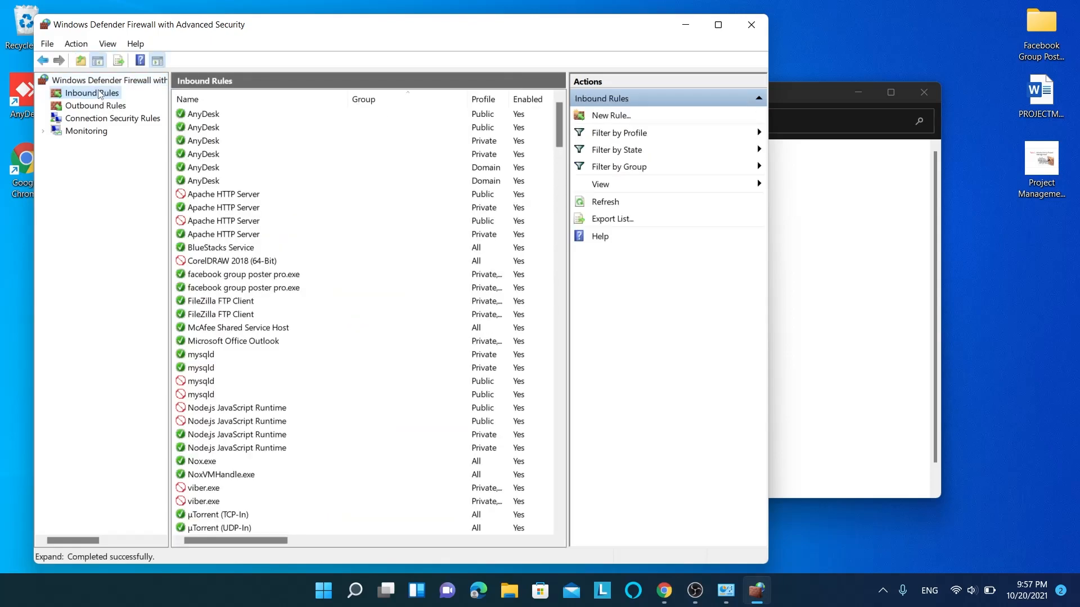
{"action": "right_click", "coordinate": [89, 93]}
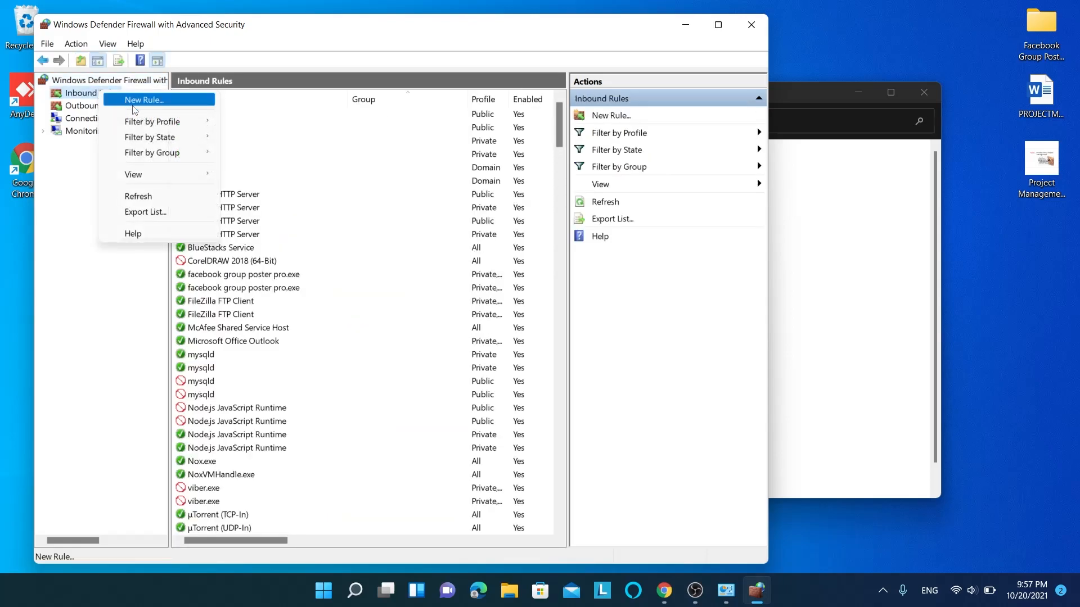
- Set up a new inbound port rule allowing TCP local port 80 on all profiles
{"action": "left_click", "coordinate": [144, 99]}
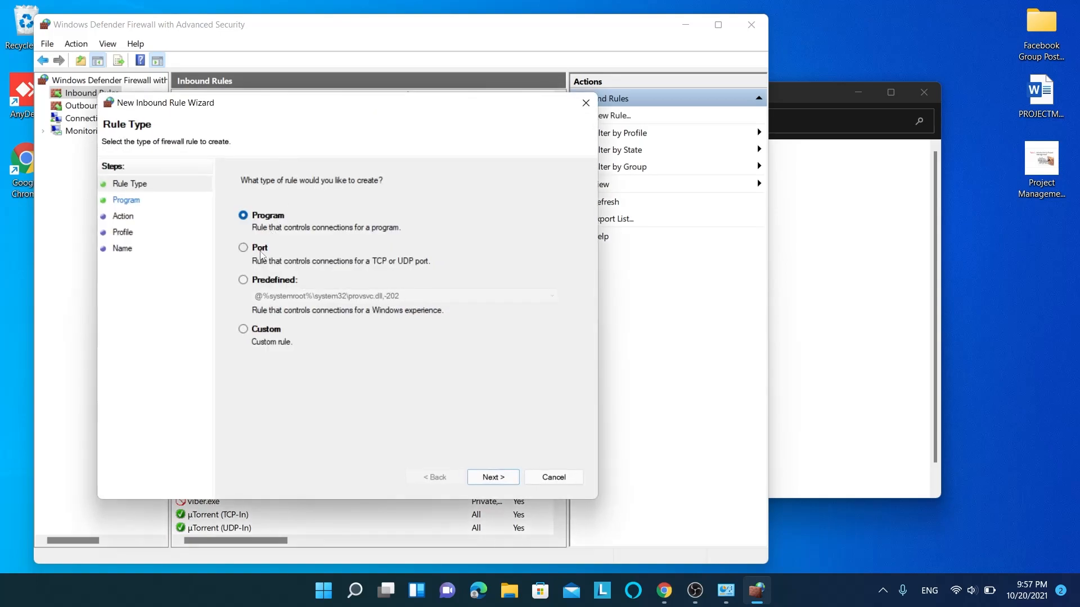
{"action": "left_click", "coordinate": [243, 248]}
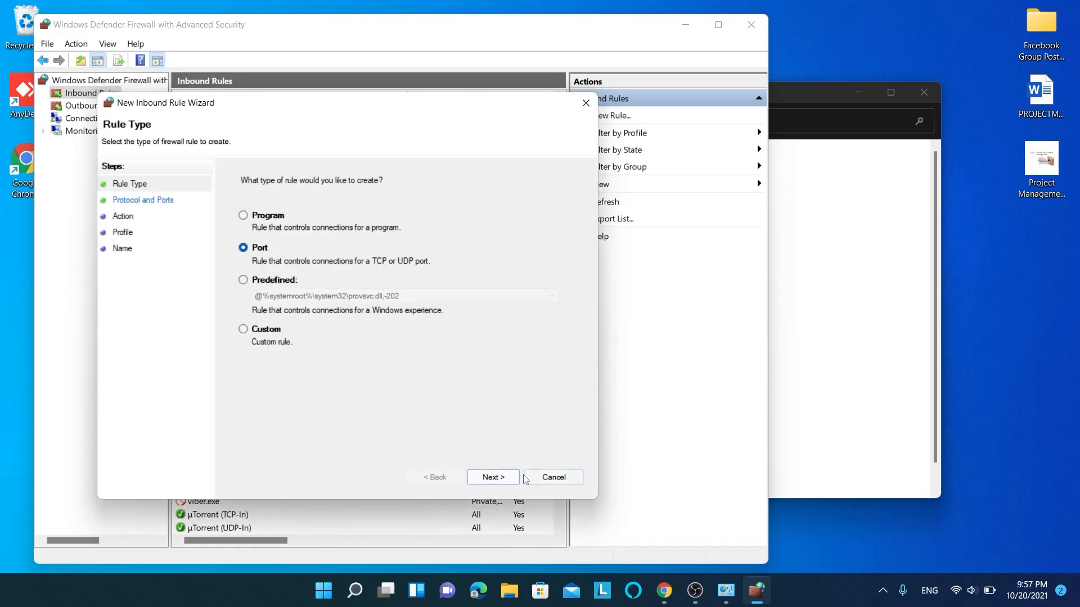
{"action": "left_click", "coordinate": [492, 477]}
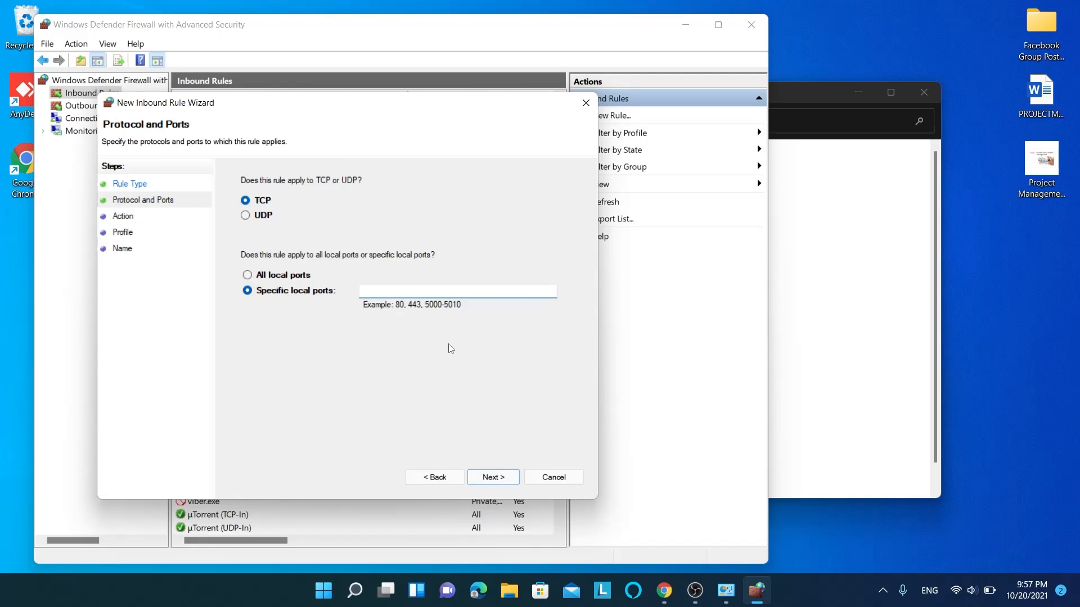
{"action": "type", "text": "8"}
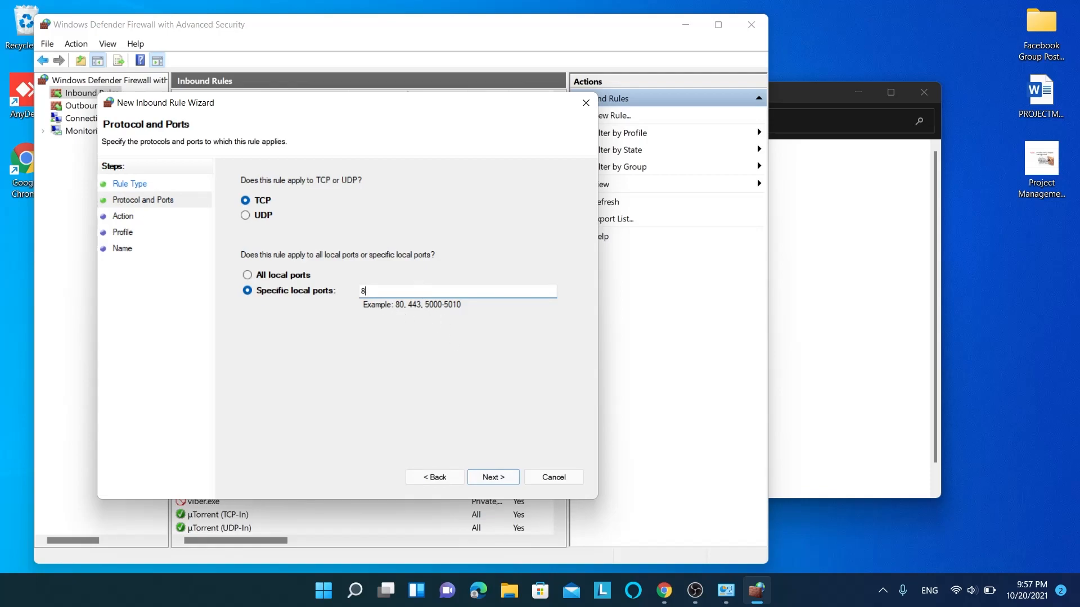
{"action": "type", "text": "0"}
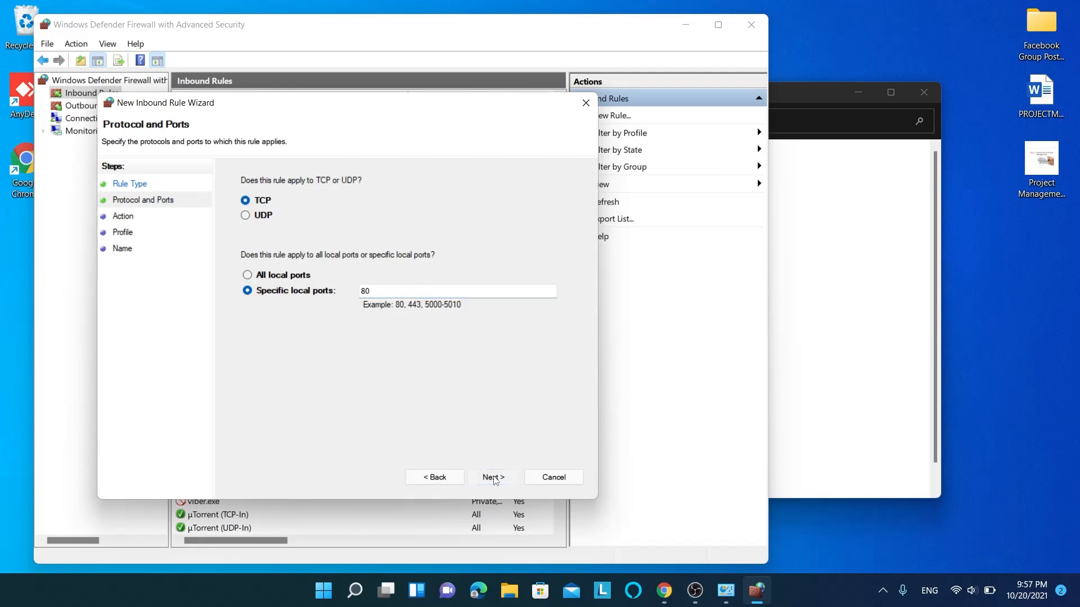
{"action": "left_click", "coordinate": [493, 477]}
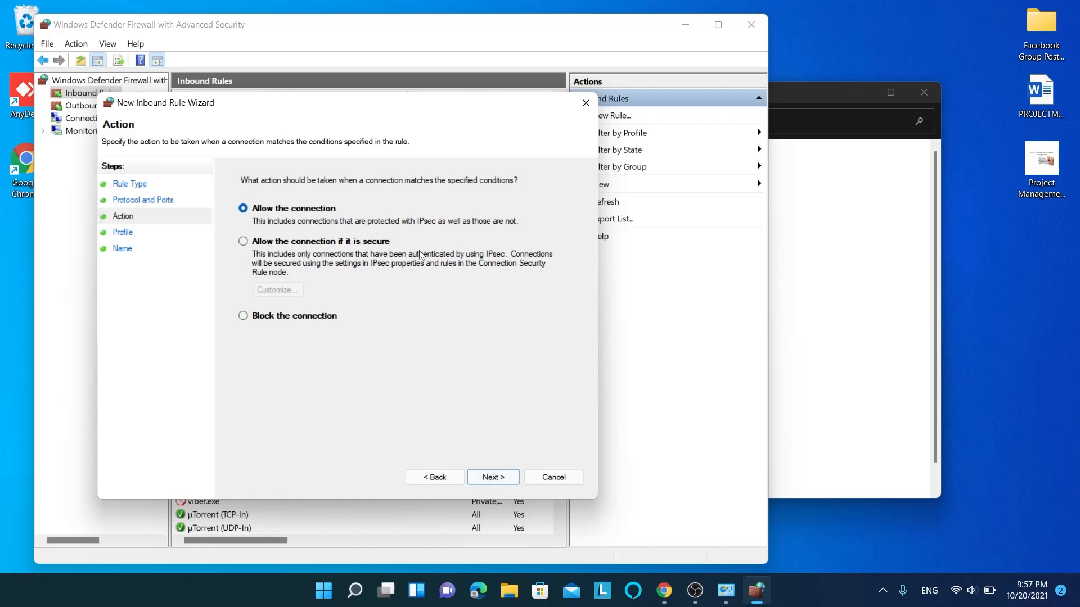
{"action": "left_click", "coordinate": [493, 478]}
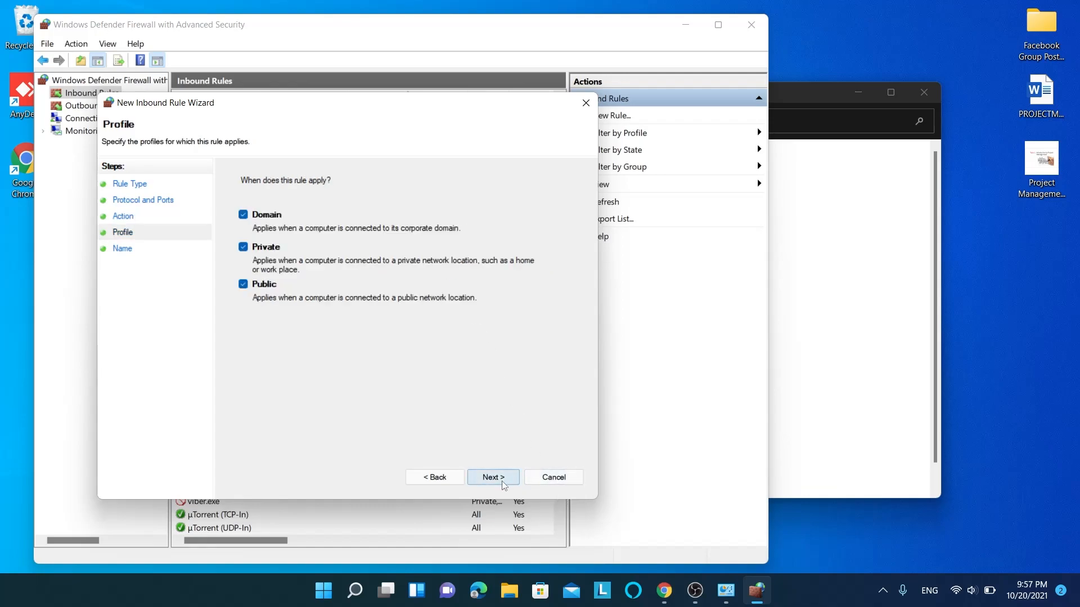
{"action": "left_click", "coordinate": [493, 477]}
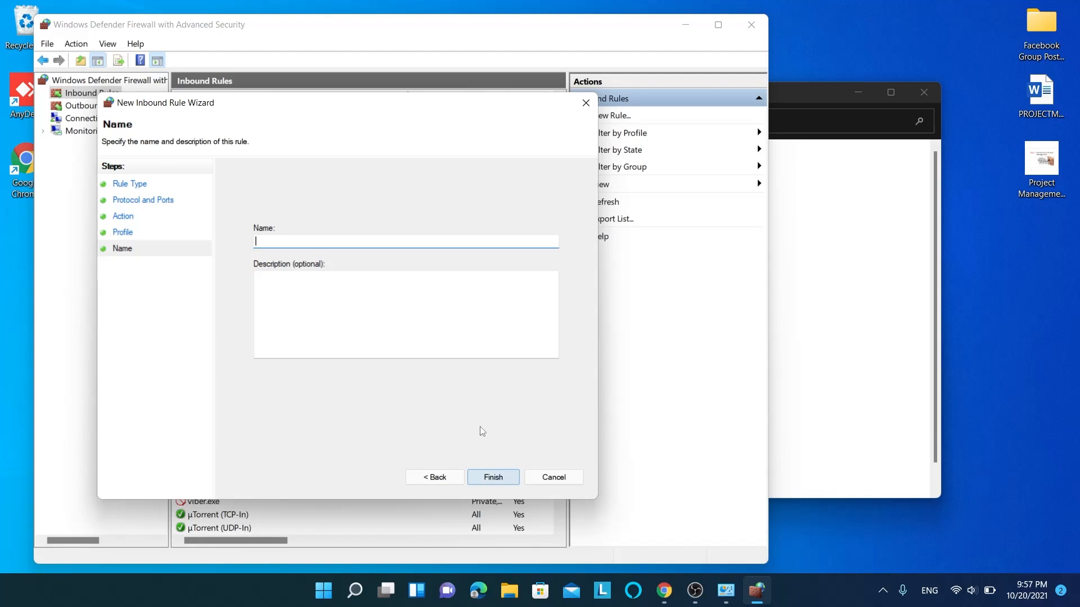
- Name the inbound rule 'PORT 80', describe it as 'Allowing inbound rule for port 80', and finish
{"action": "type", "text": "A"}
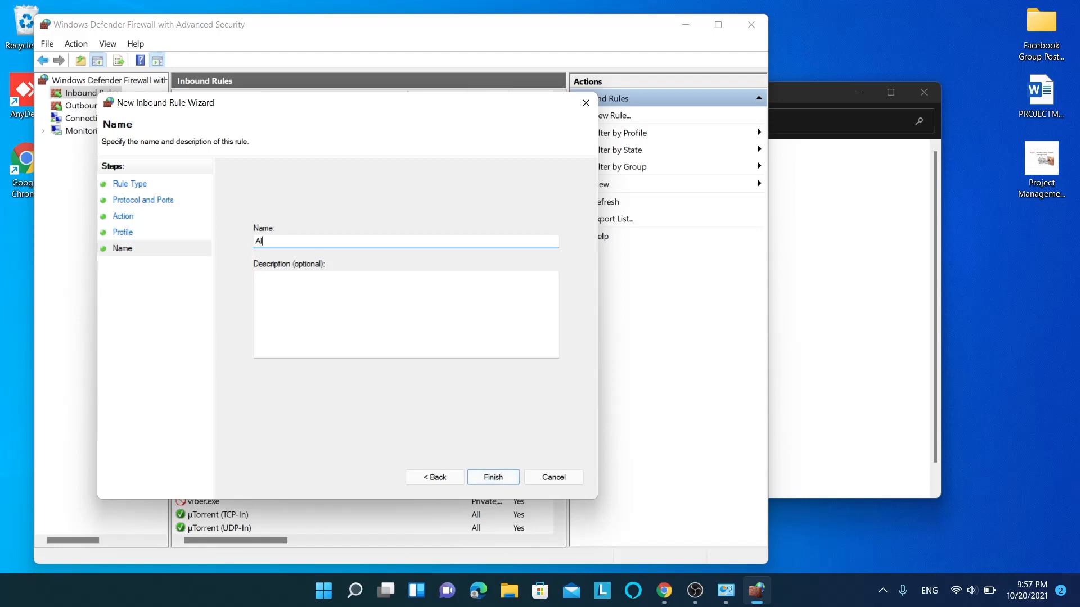
{"action": "type", "text": "P"}
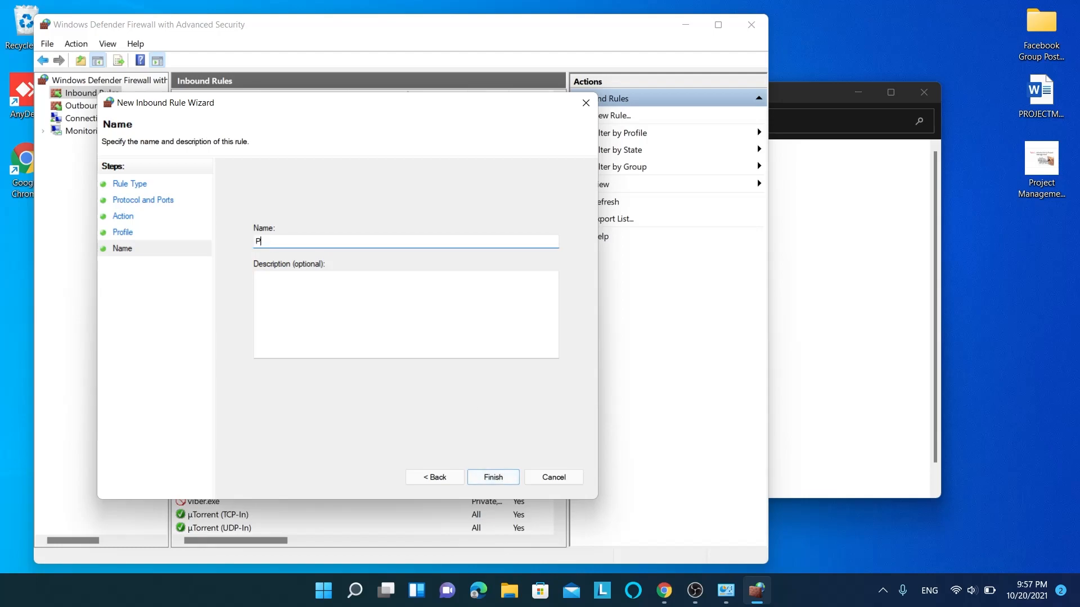
{"action": "type", "text": "ORT 8-"}
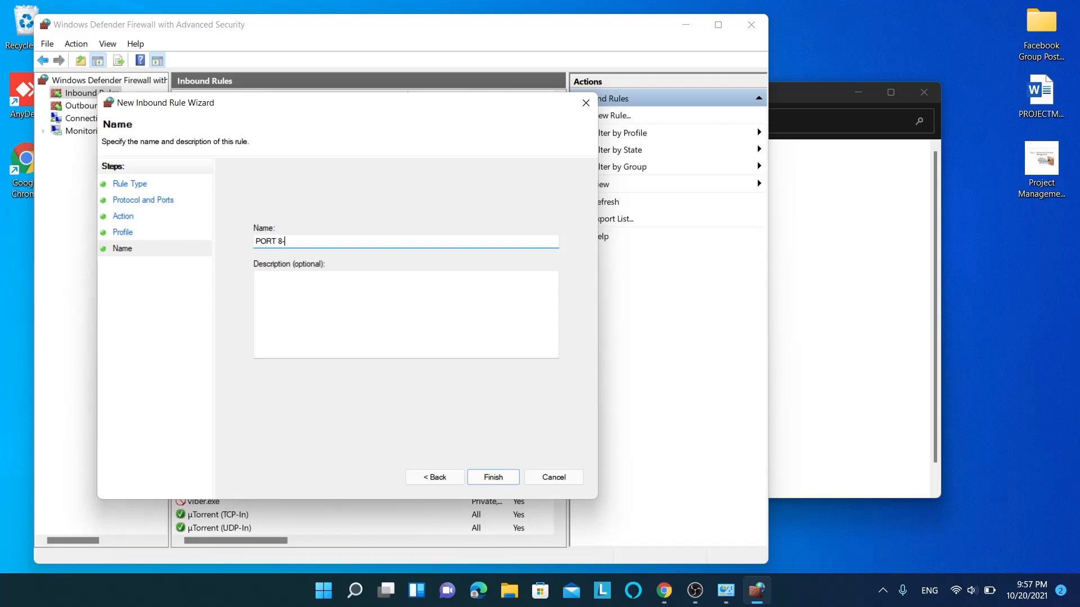
{"action": "type", "text": "0"}
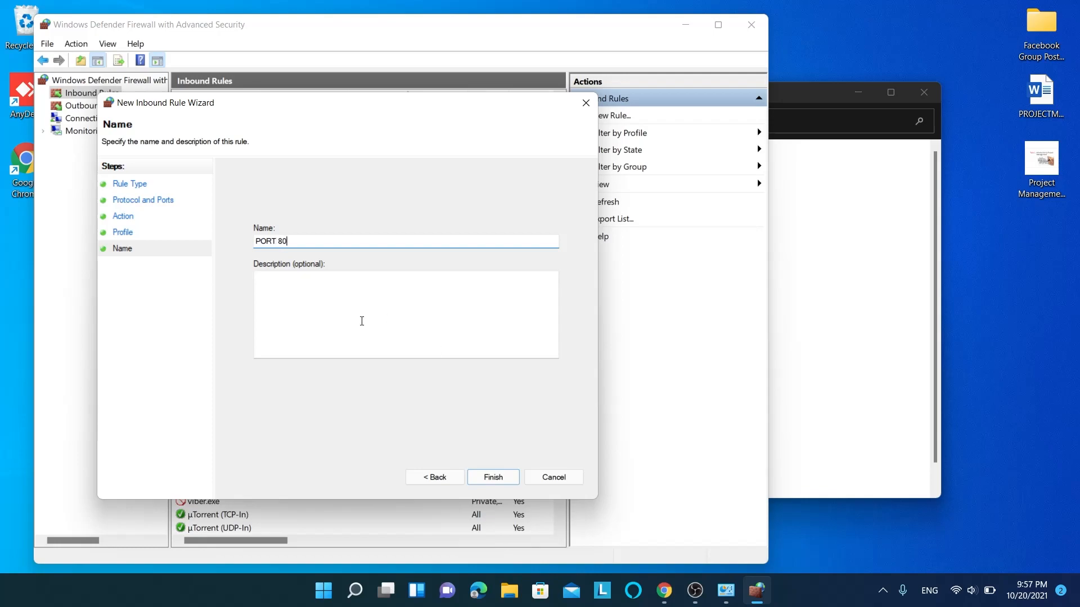
{"action": "type", "text": "Allowu"}
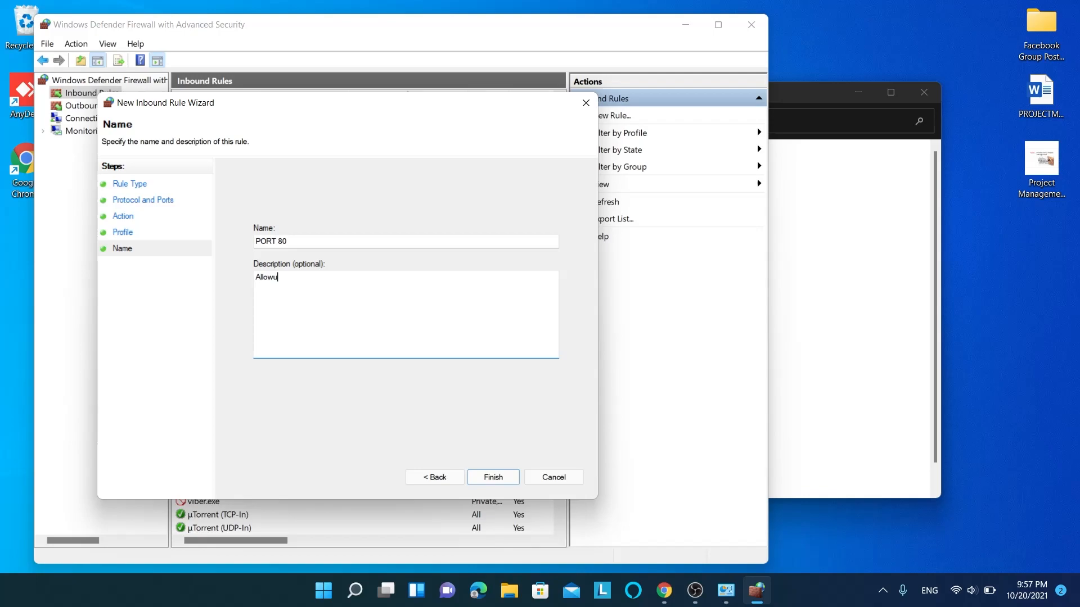
{"action": "type", "text": "ing in"}
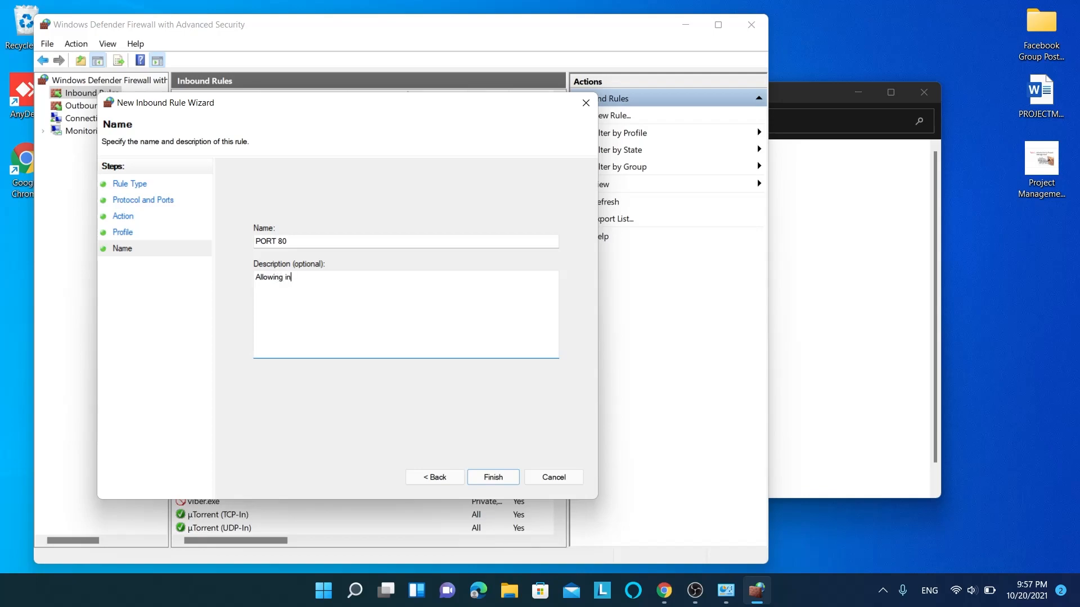
{"action": "type", "text": "bound"}
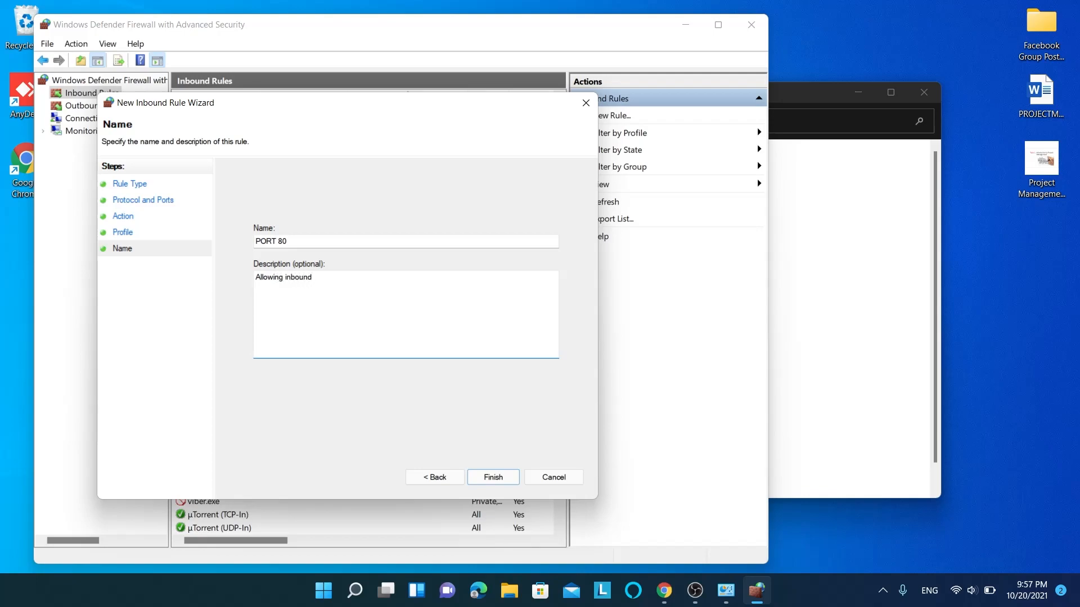
{"action": "type", "text": "rule for"}
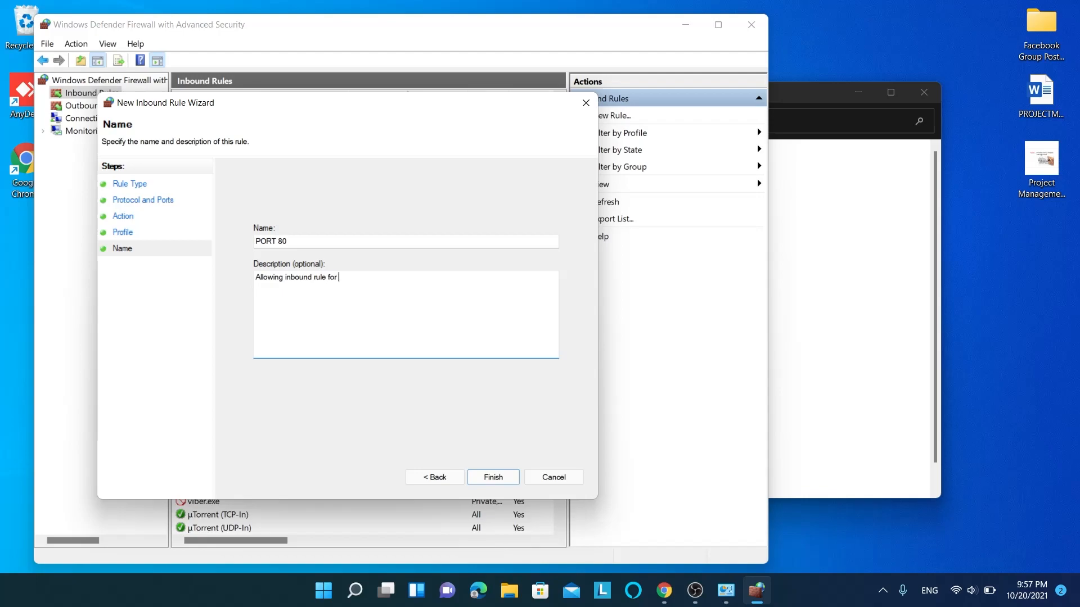
{"action": "type", "text": "port 80"}
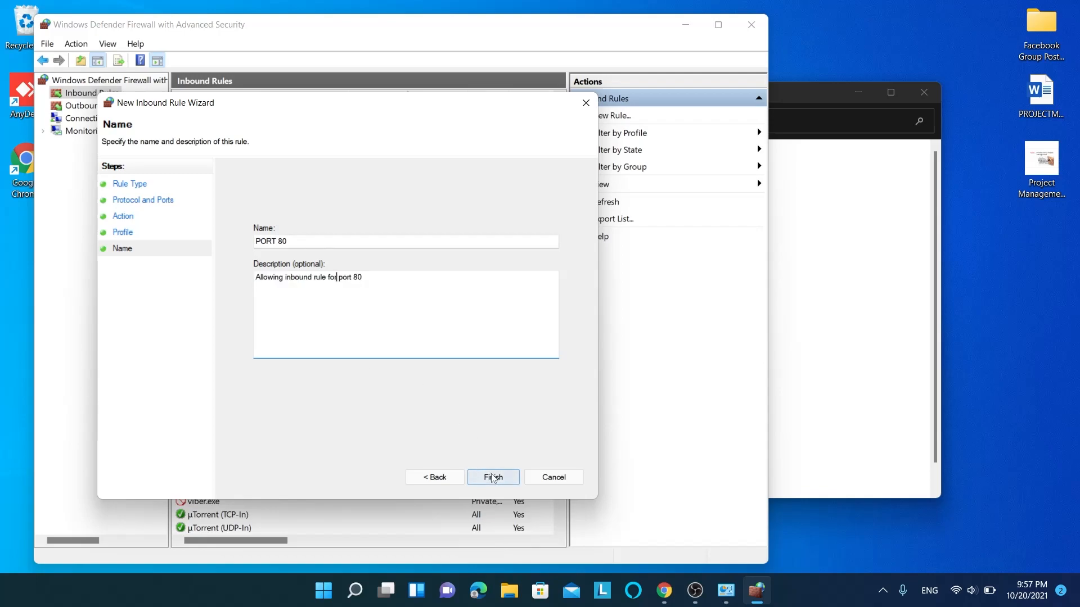
{"action": "left_click", "coordinate": [493, 477]}
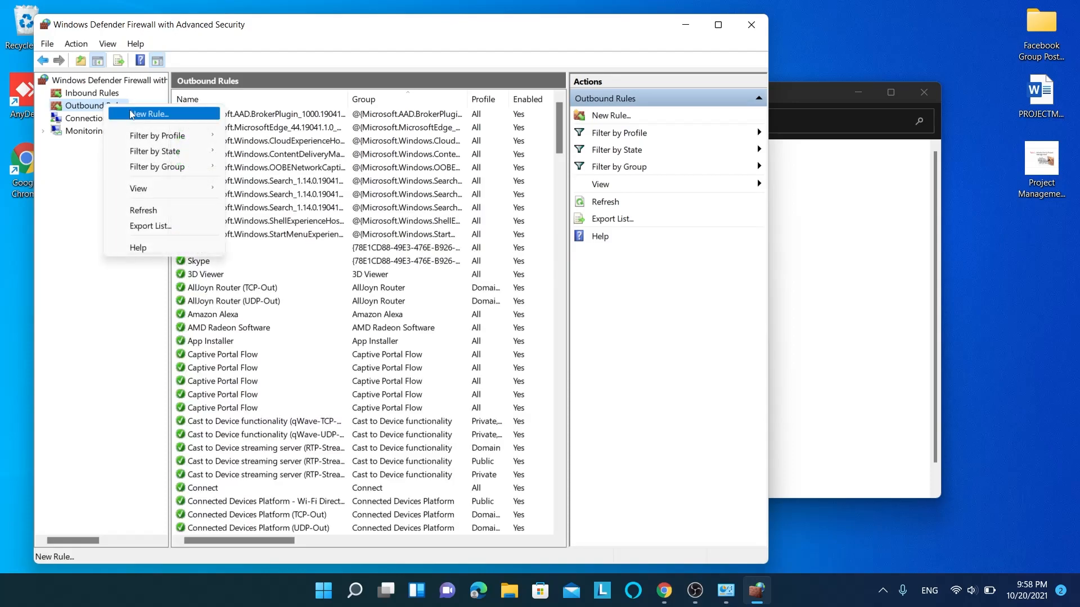
- Set up a new outbound port rule allowing TCP remote port 80
{"action": "left_click", "coordinate": [145, 114]}
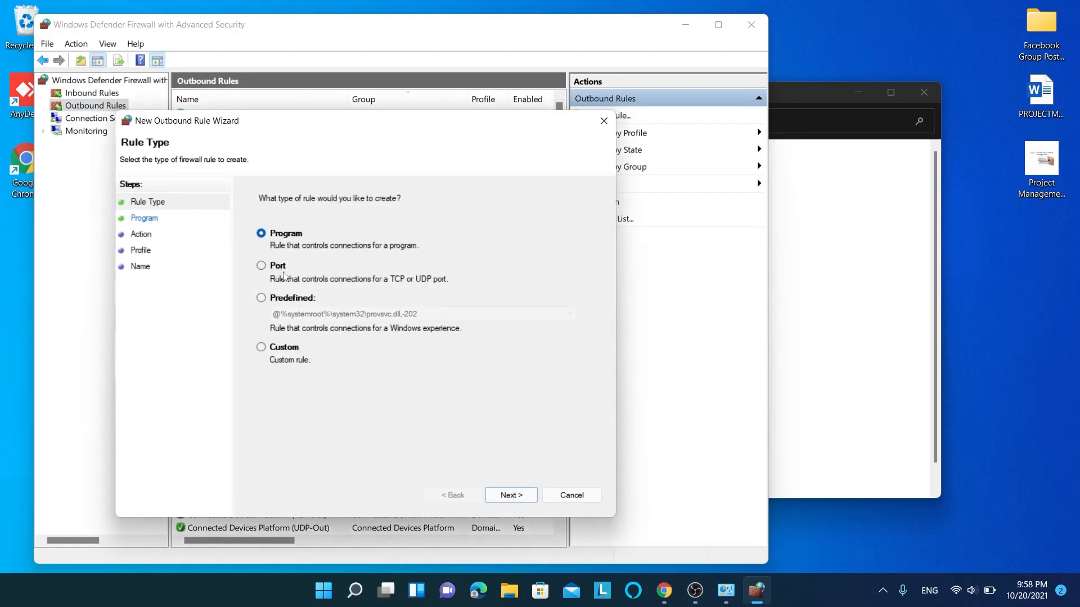
{"action": "left_click", "coordinate": [261, 266]}
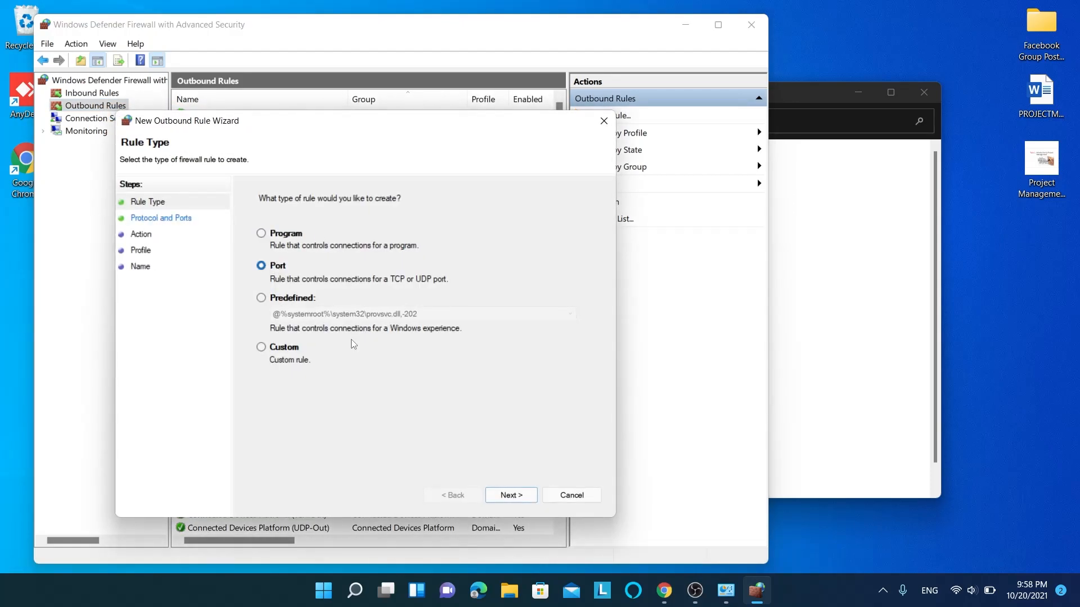
{"action": "left_click", "coordinate": [510, 495]}
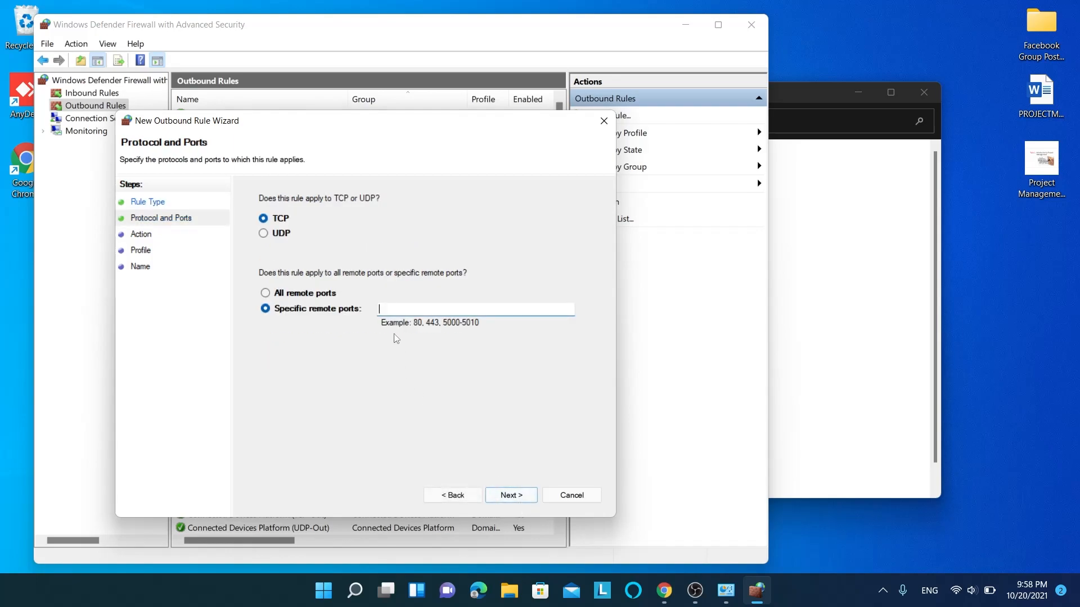
{"action": "type", "text": "8"}
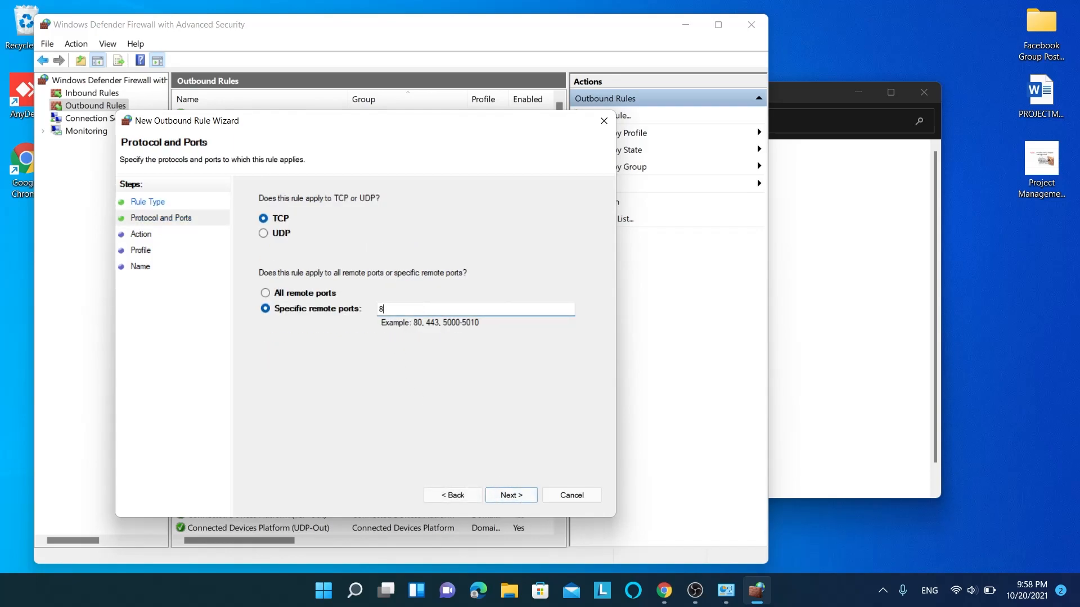
{"action": "type", "text": "0"}
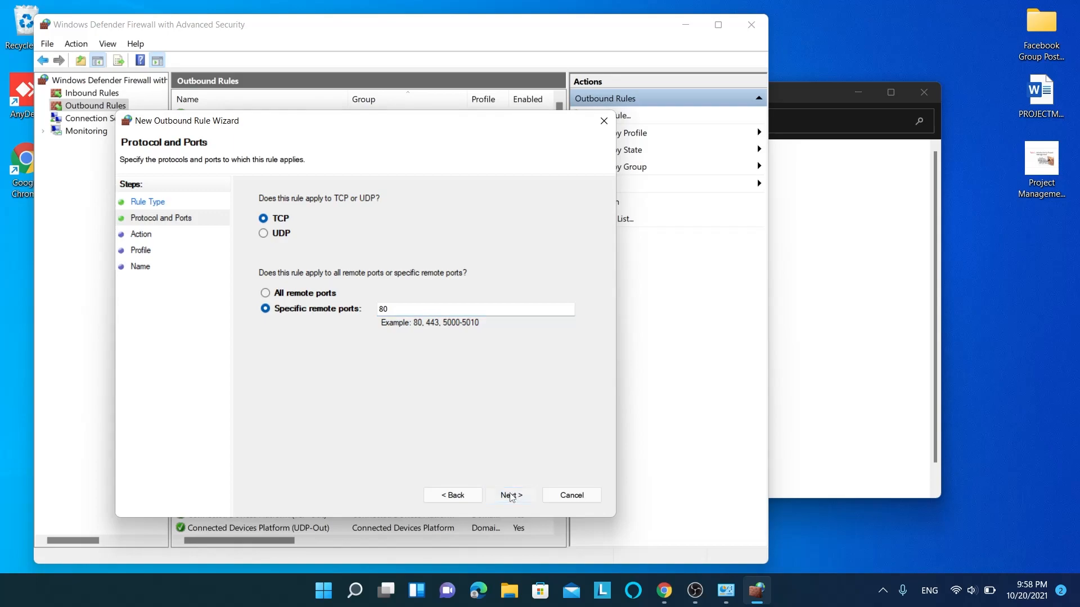
{"action": "left_click", "coordinate": [510, 495]}
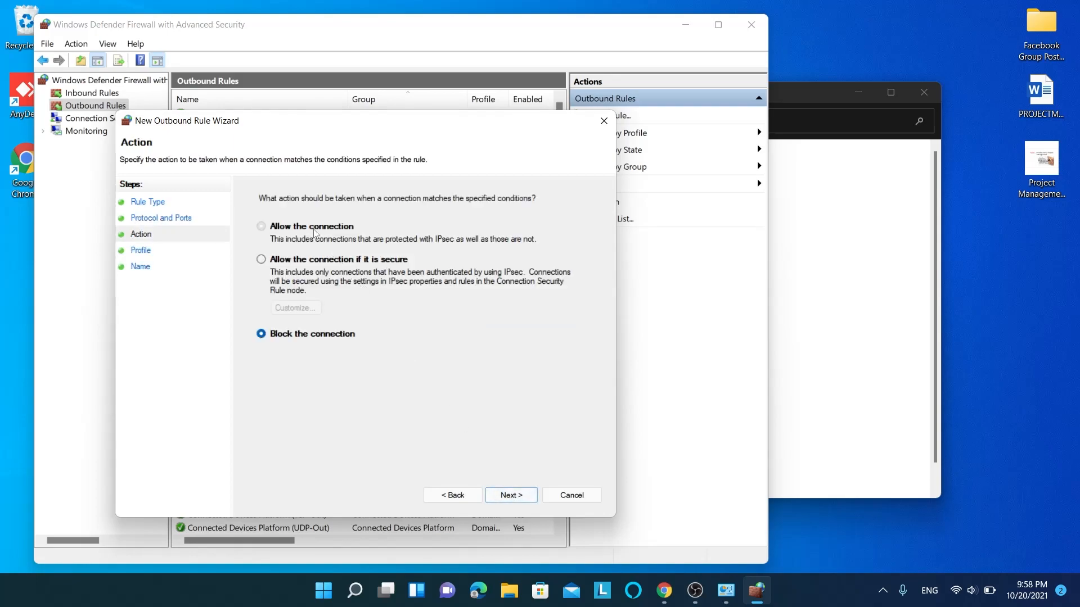
{"action": "left_click", "coordinate": [261, 226]}
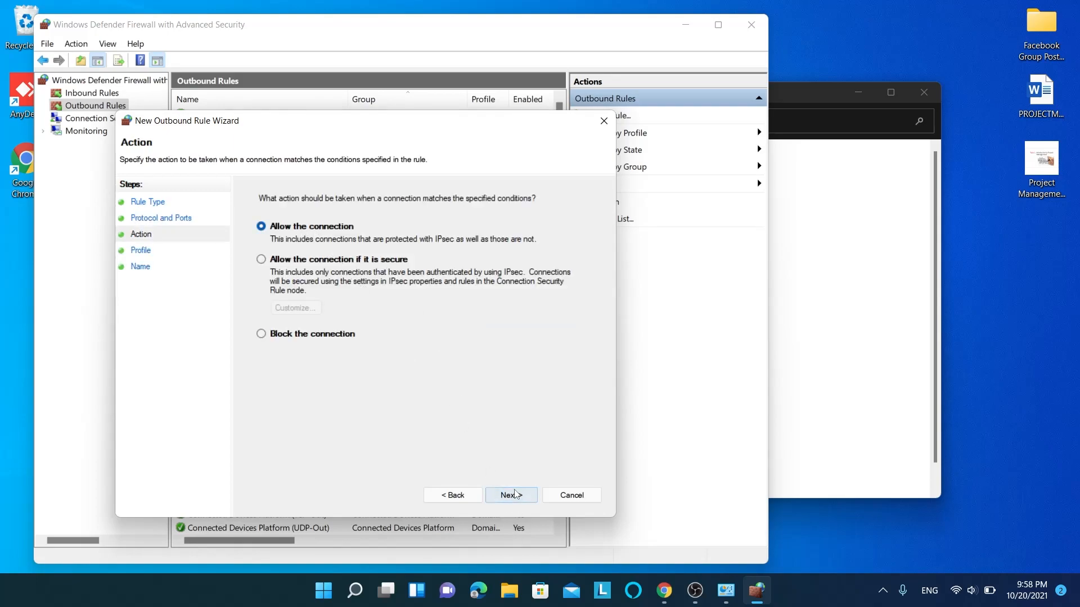
{"action": "left_click", "coordinate": [511, 495]}
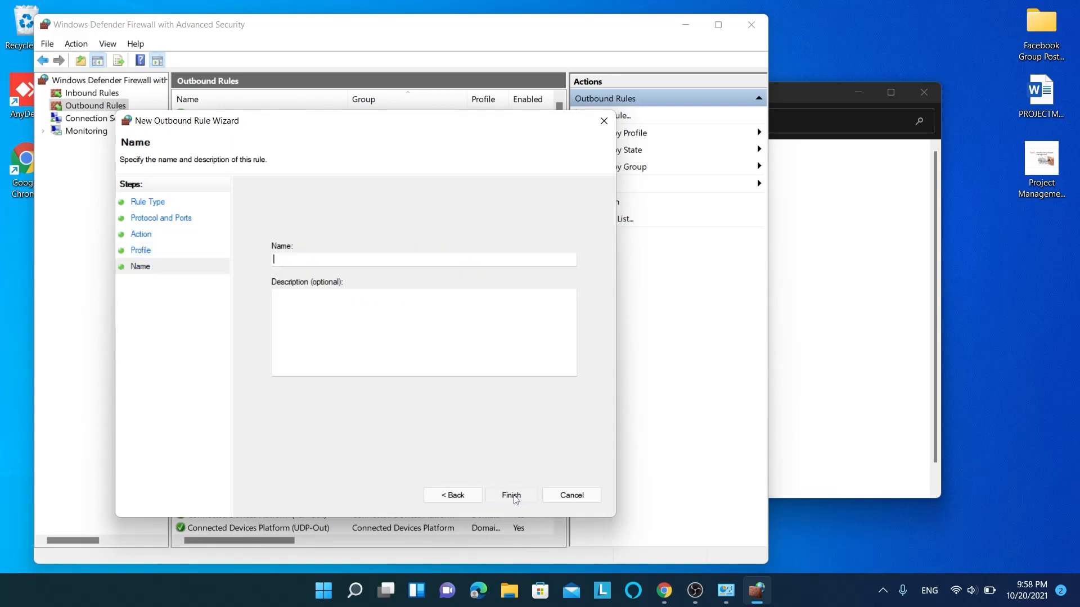
- Name the outbound rule 'PORT 80', describe it as allowing outbound port 80 traffic, and finish
{"action": "type", "text": "A"}
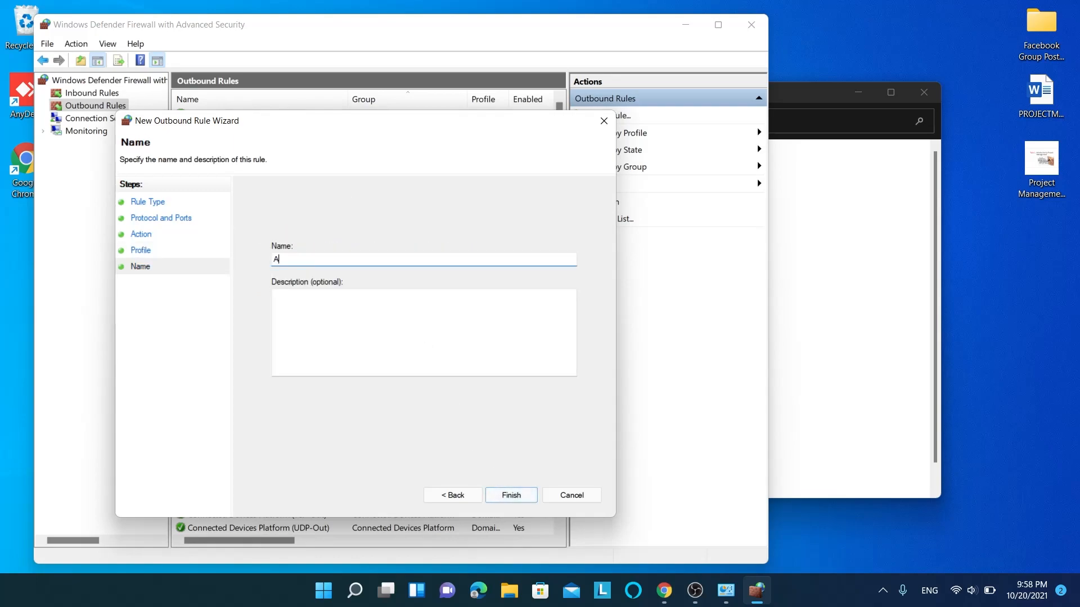
{"action": "type", "text": "lowwin"}
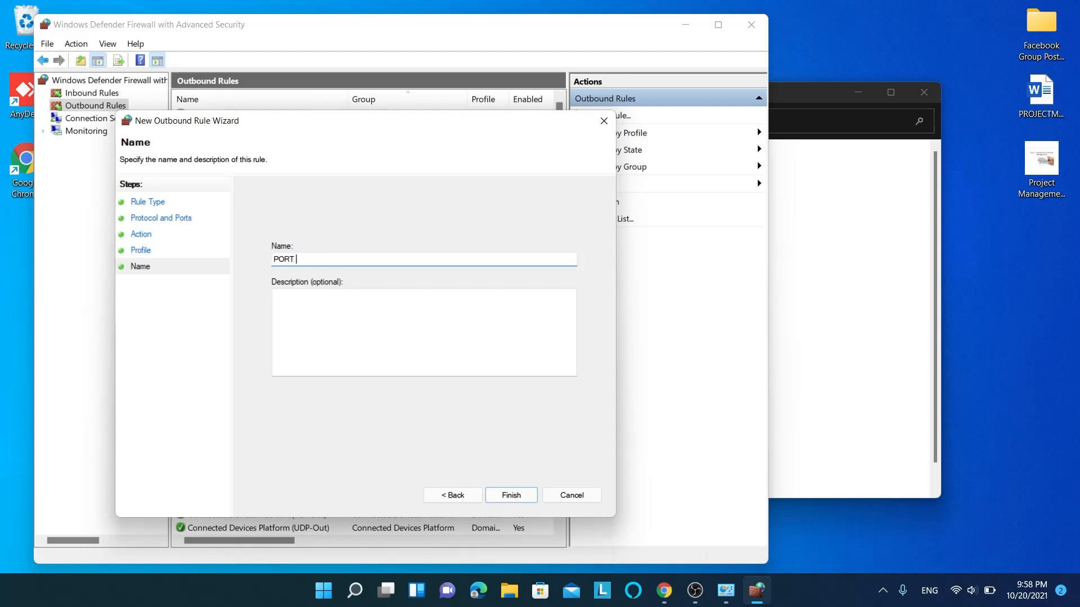
{"action": "type", "text": "80"}
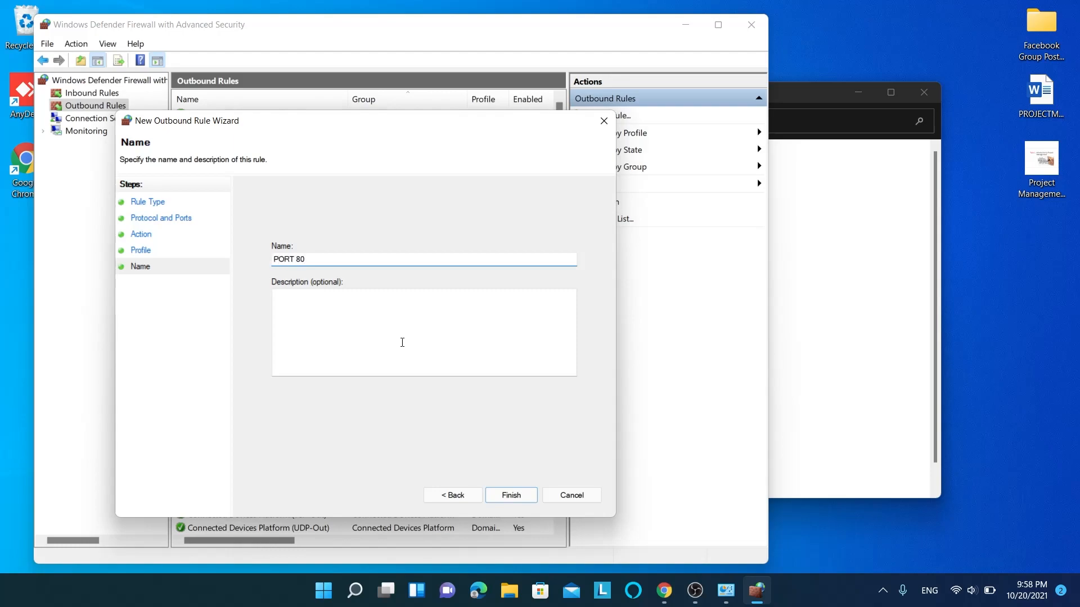
{"action": "type", "text": "Allowing orule for port 80"}
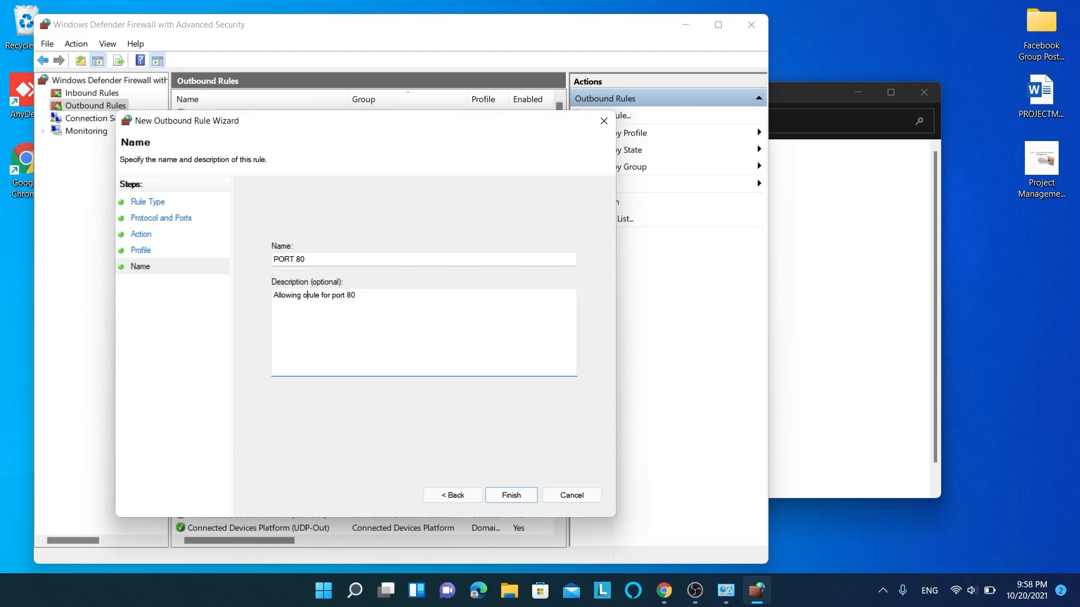
{"action": "type", "text": "outbound"}
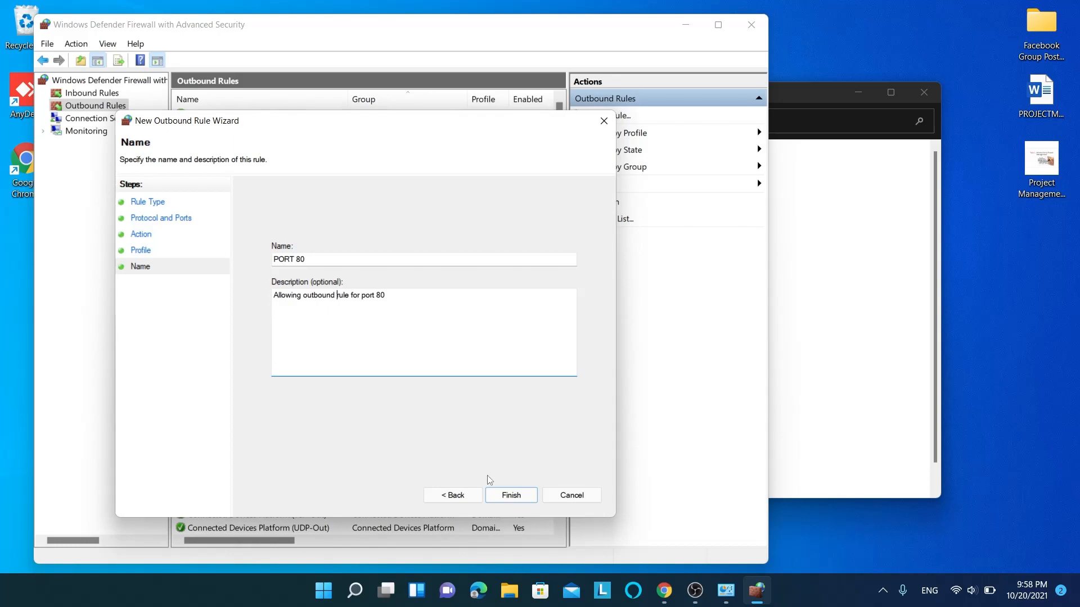
{"action": "left_click", "coordinate": [510, 495]}
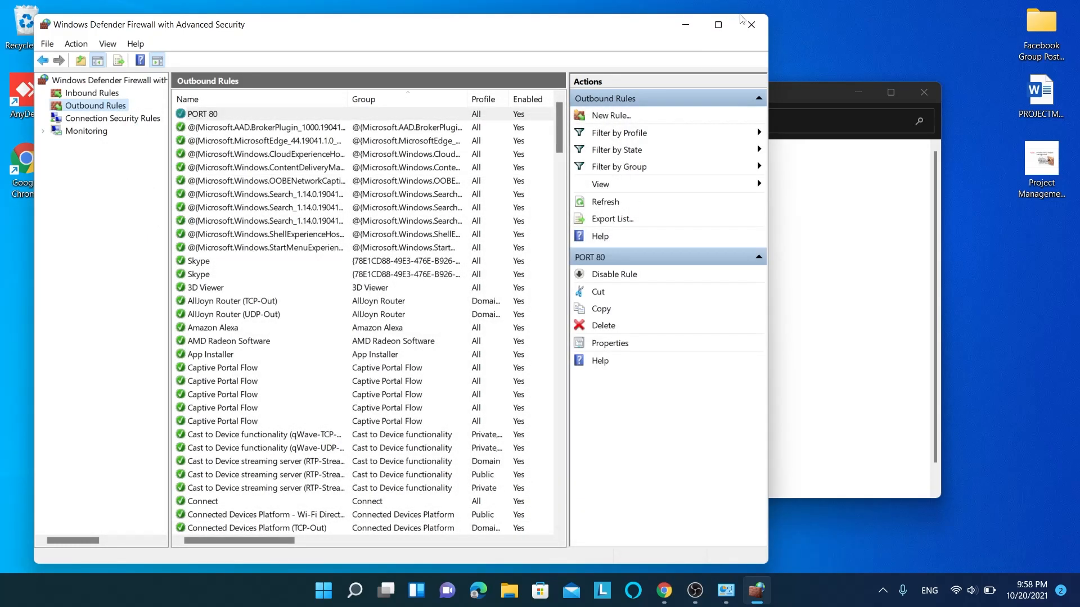
- Close the Advanced Security window and the Windows Defender Firewall control panel
{"action": "left_click", "coordinate": [751, 24]}
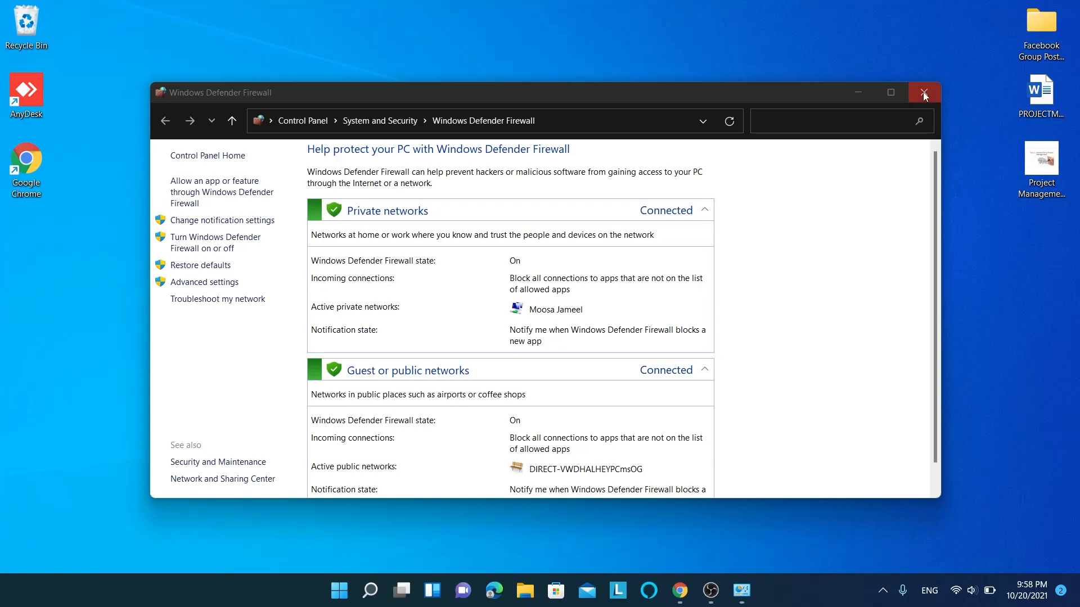
{"action": "left_click", "coordinate": [924, 92]}
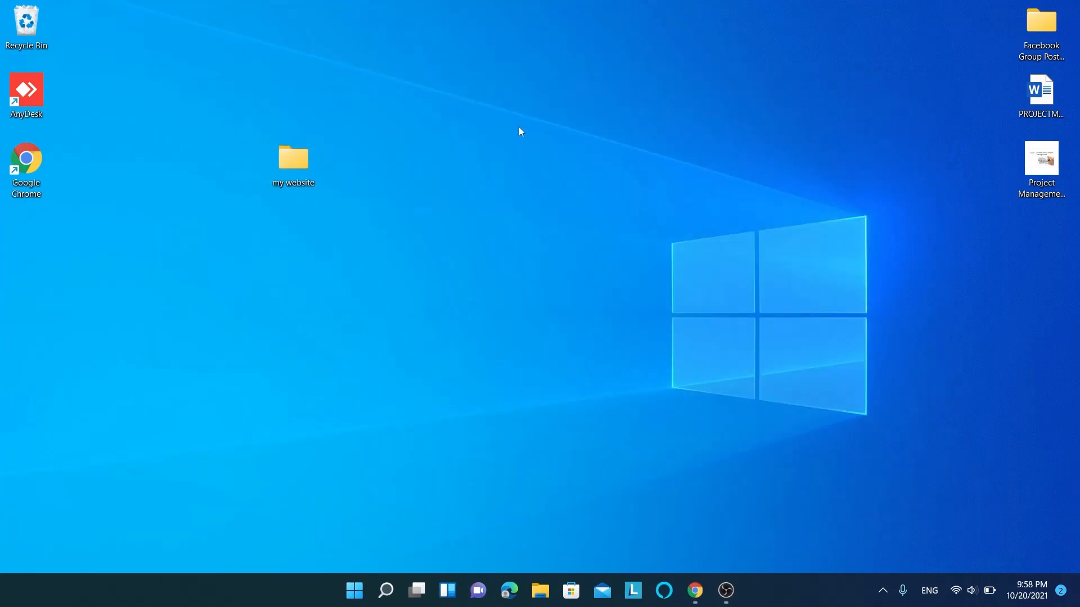
{"action": "mouse_move", "coordinate": [566, 194]}
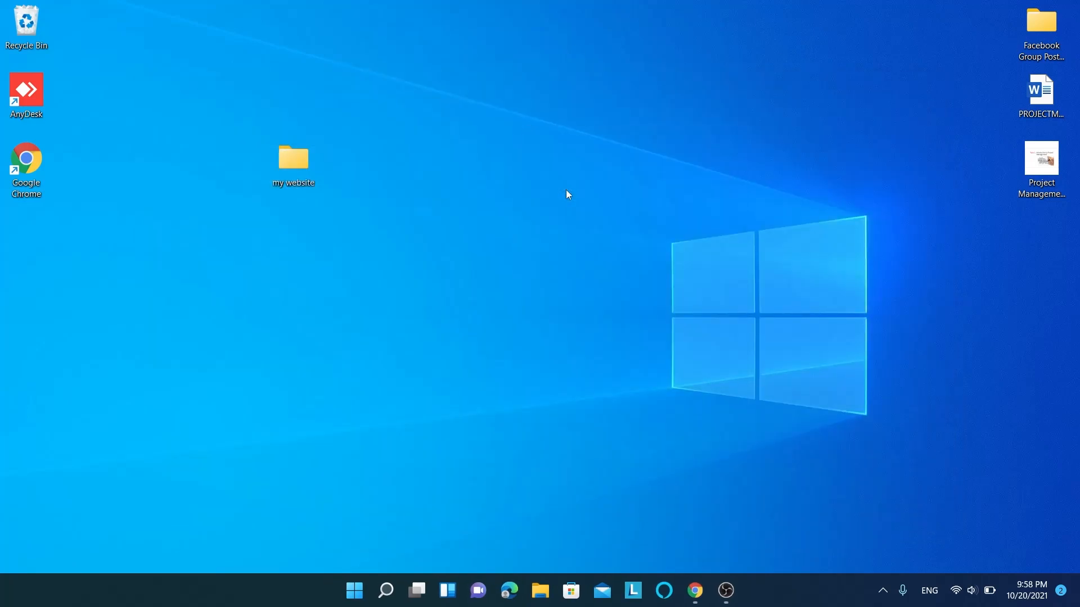
{"action": "mouse_move", "coordinate": [664, 398]}
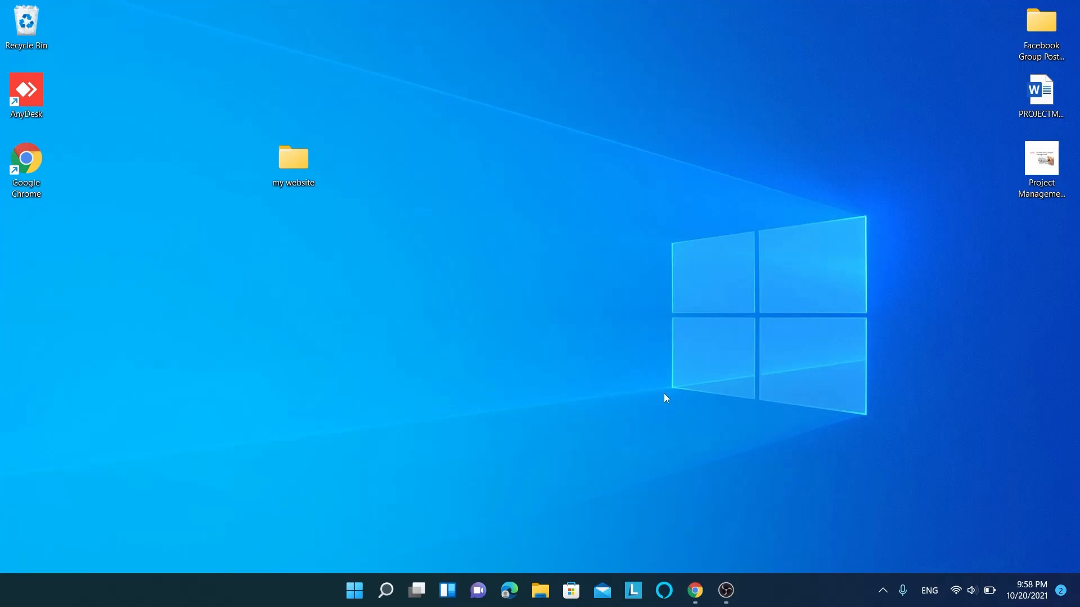
{"action": "mouse_move", "coordinate": [386, 340]}
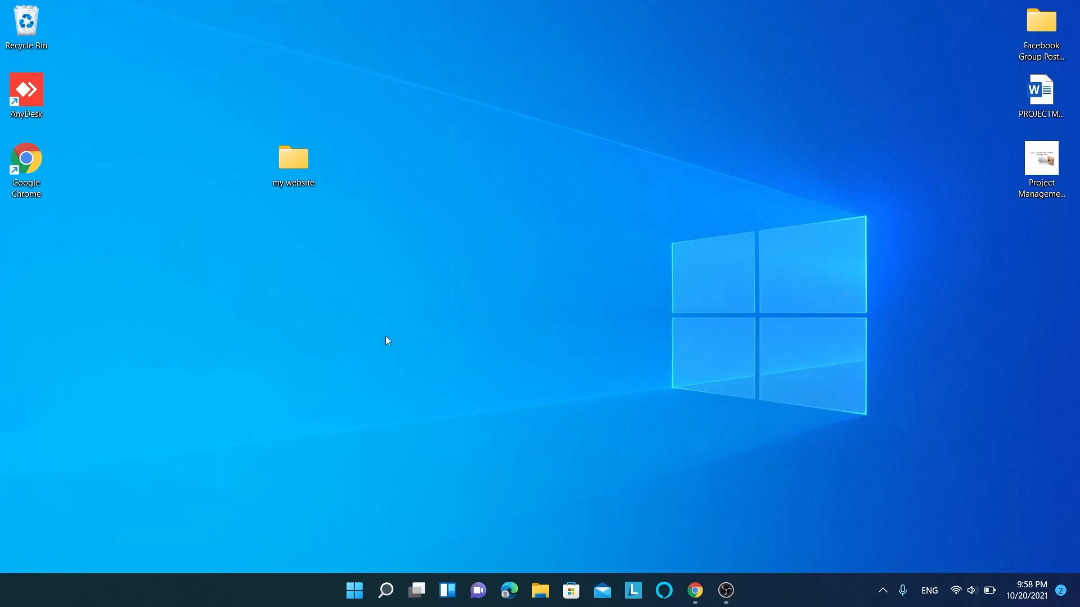
{"action": "left_click", "coordinate": [353, 591]}
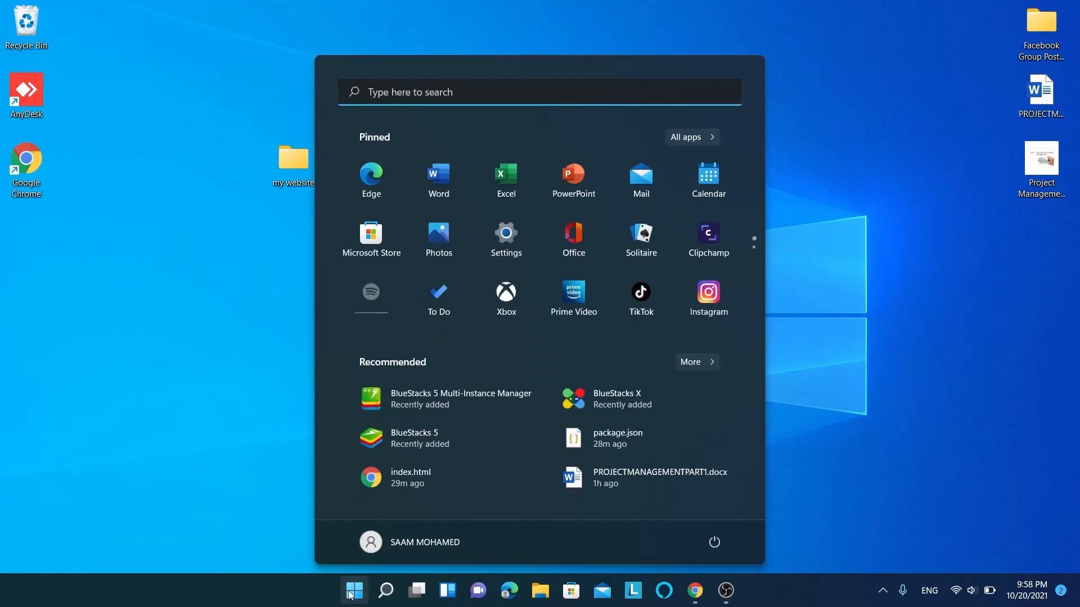
{"action": "type", "text": "rename your PC"}
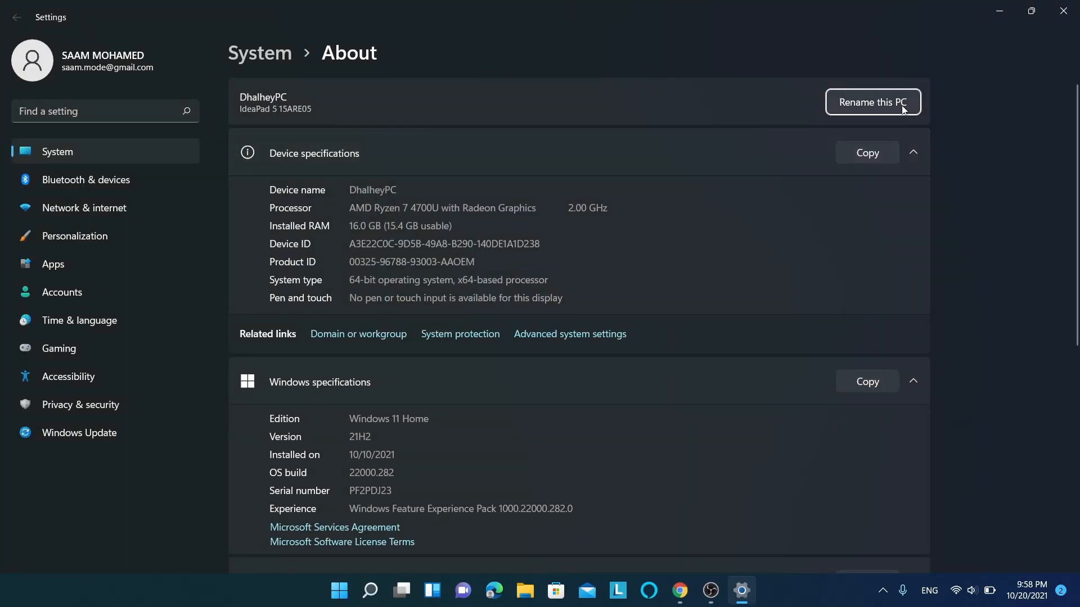
{"action": "left_click", "coordinate": [872, 102]}
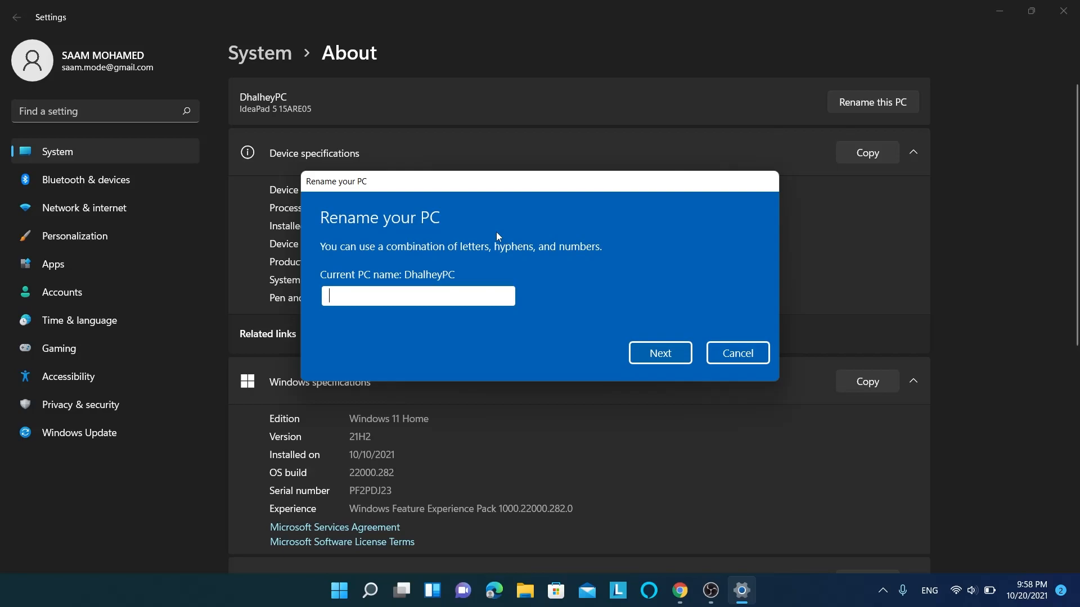
{"action": "type", "text": "asahsa"}
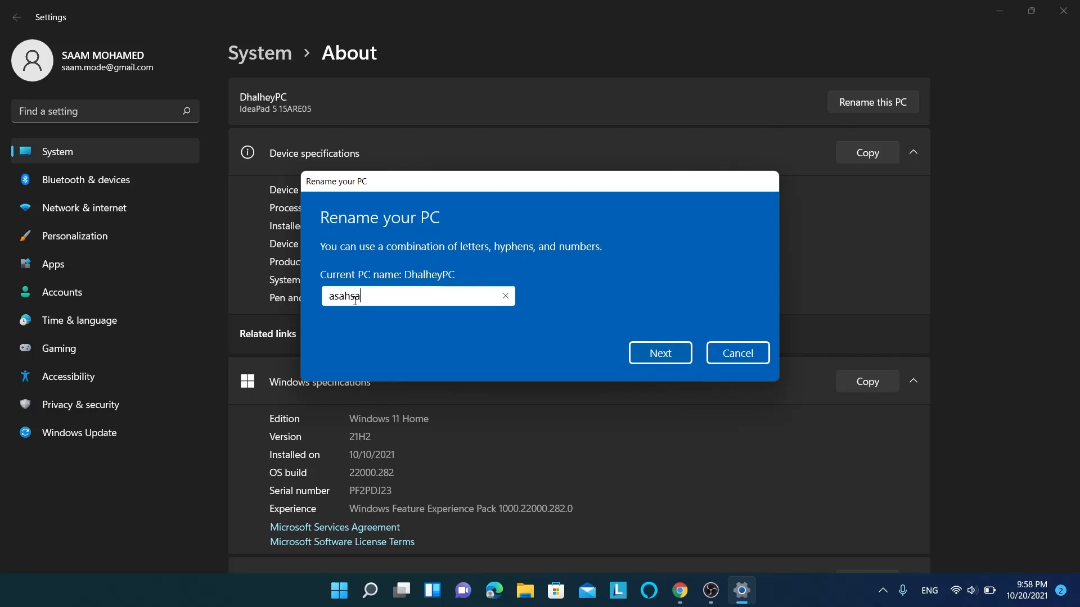
{"action": "type", "text": "-com"}
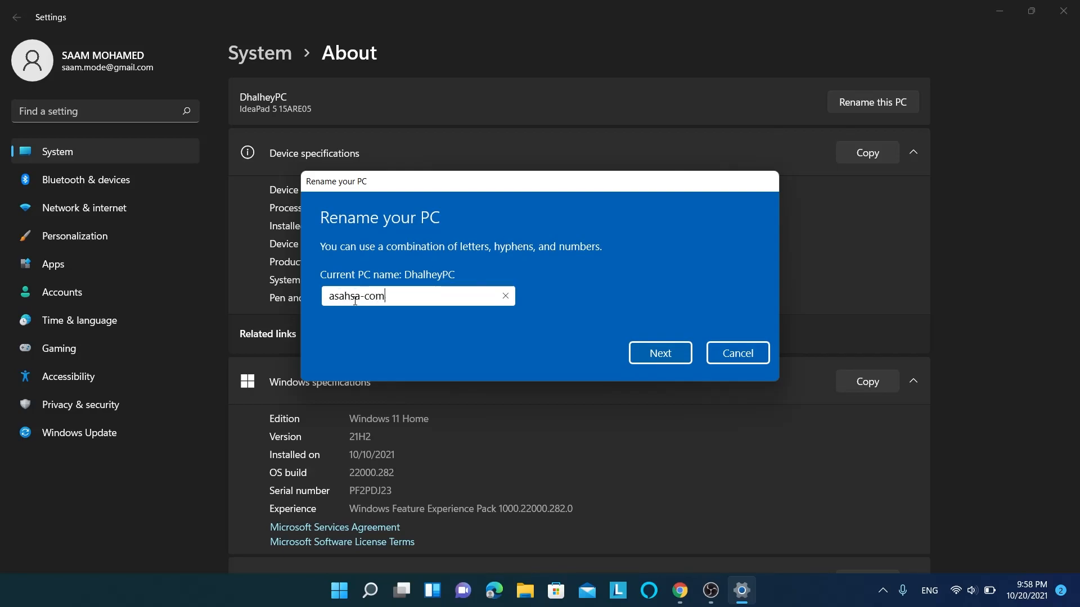
{"action": "key", "text": "Backspace"}
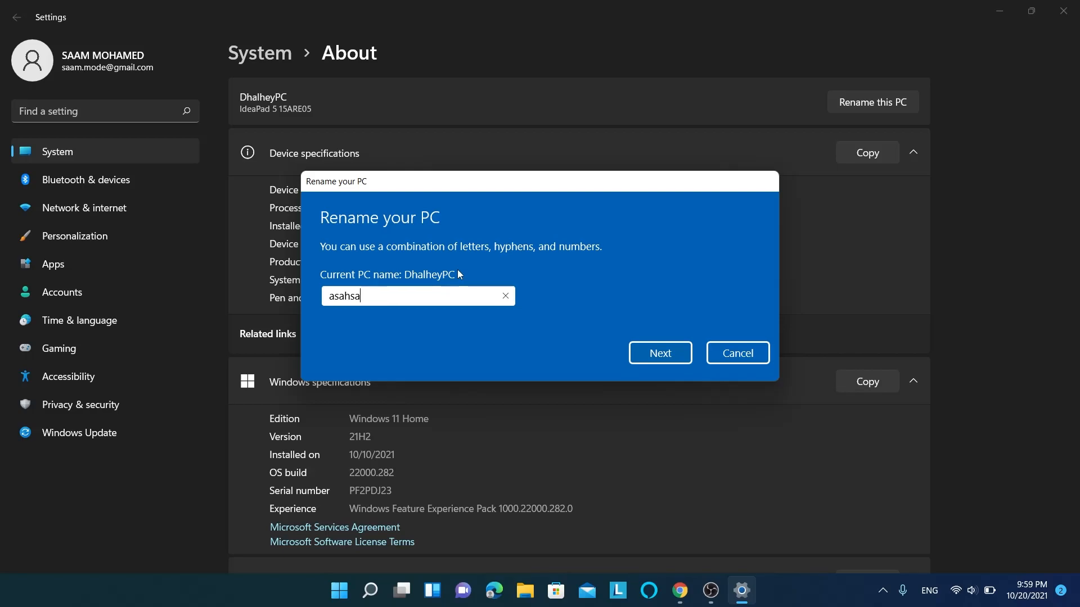
{"action": "type", "text": "hello"}
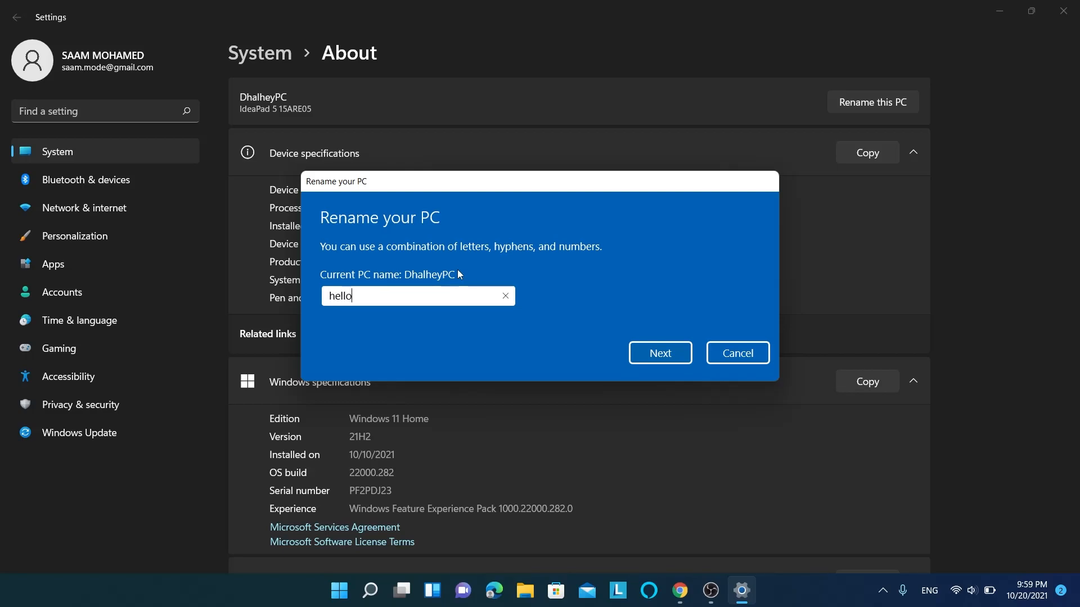
{"action": "type", "text": "-com"}
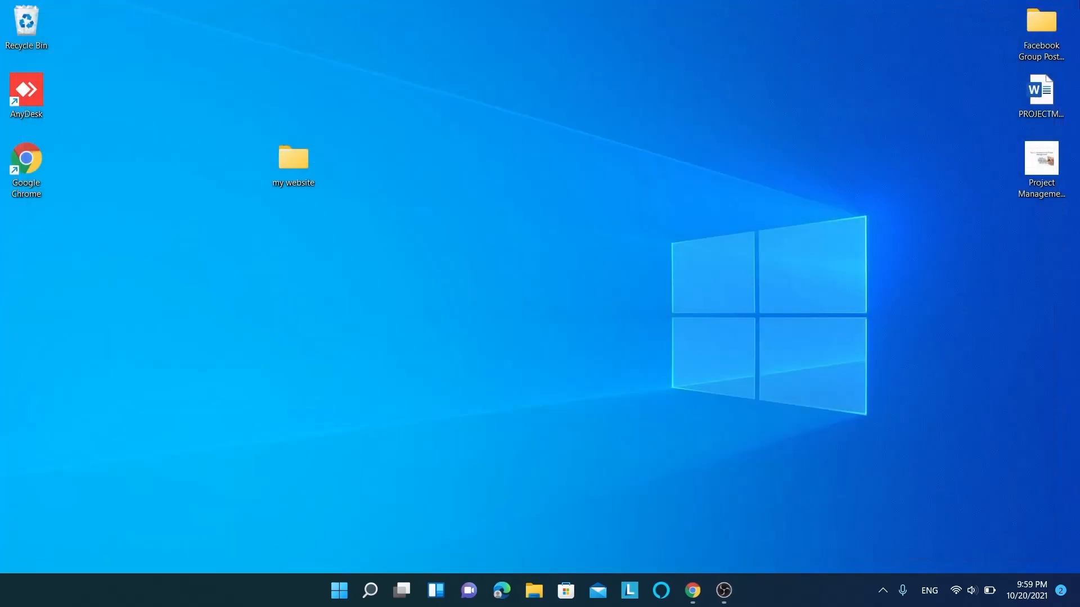
{"action": "type", "text": "adva"}
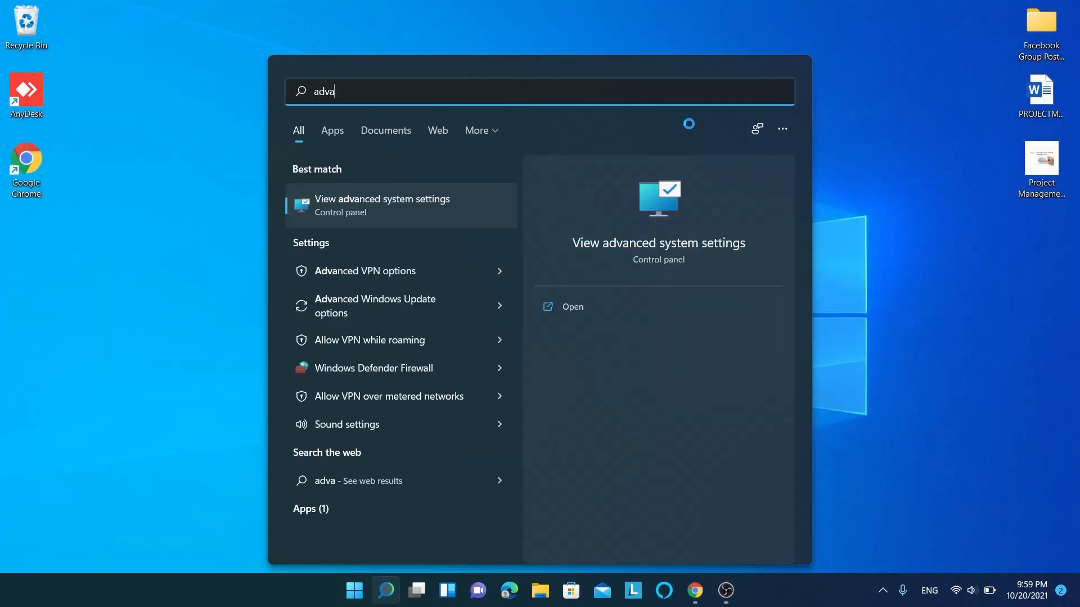
{"action": "type", "text": "nce sus"}
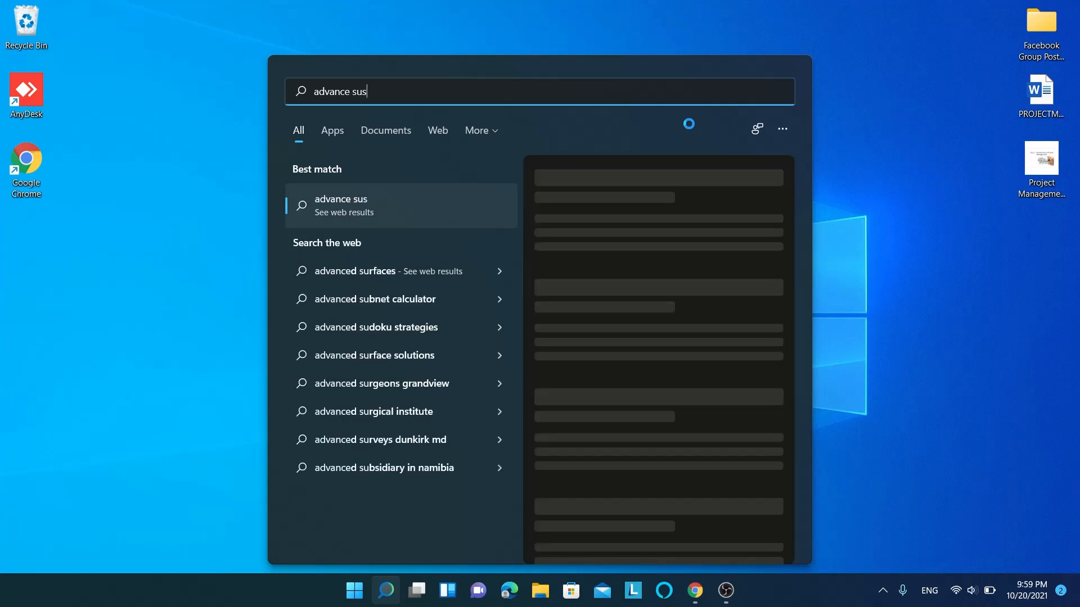
{"action": "key", "text": "Backspace"}
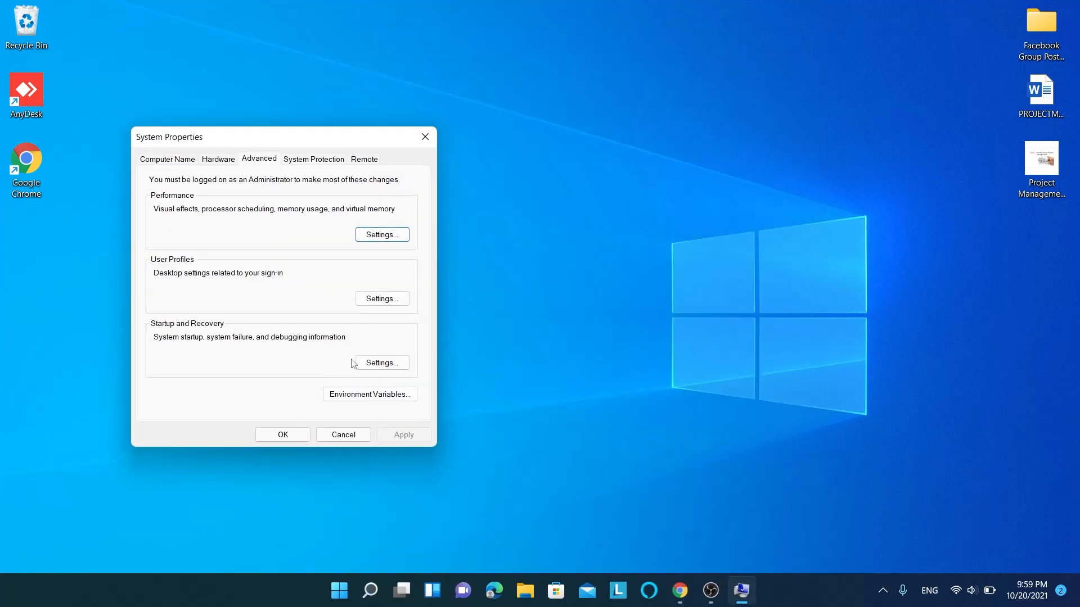
{"action": "left_click", "coordinate": [167, 159]}
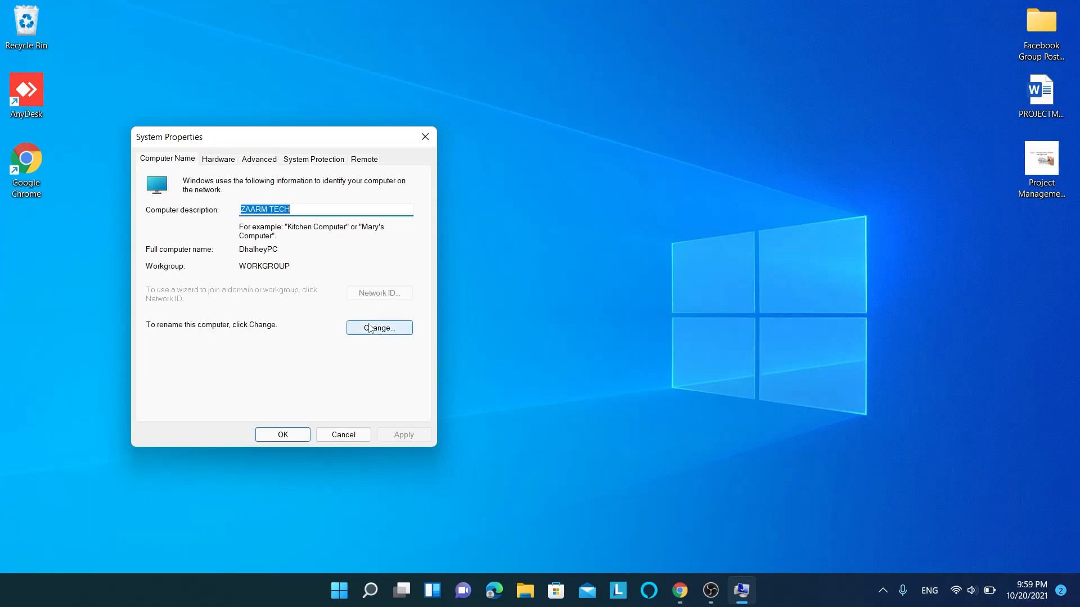
{"action": "left_click", "coordinate": [378, 327]}
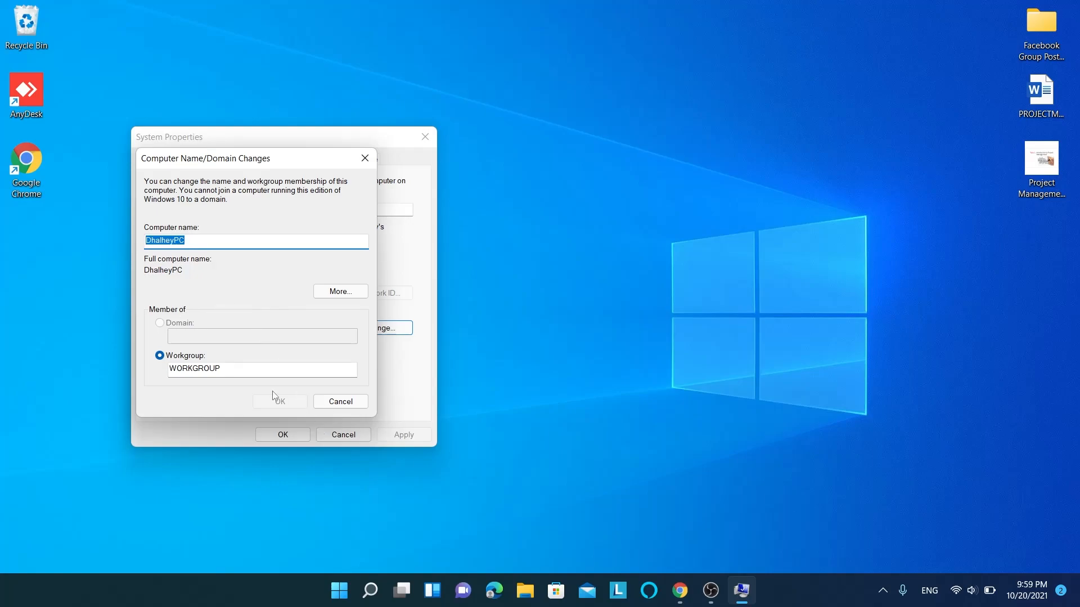
{"action": "left_click", "coordinate": [340, 402]}
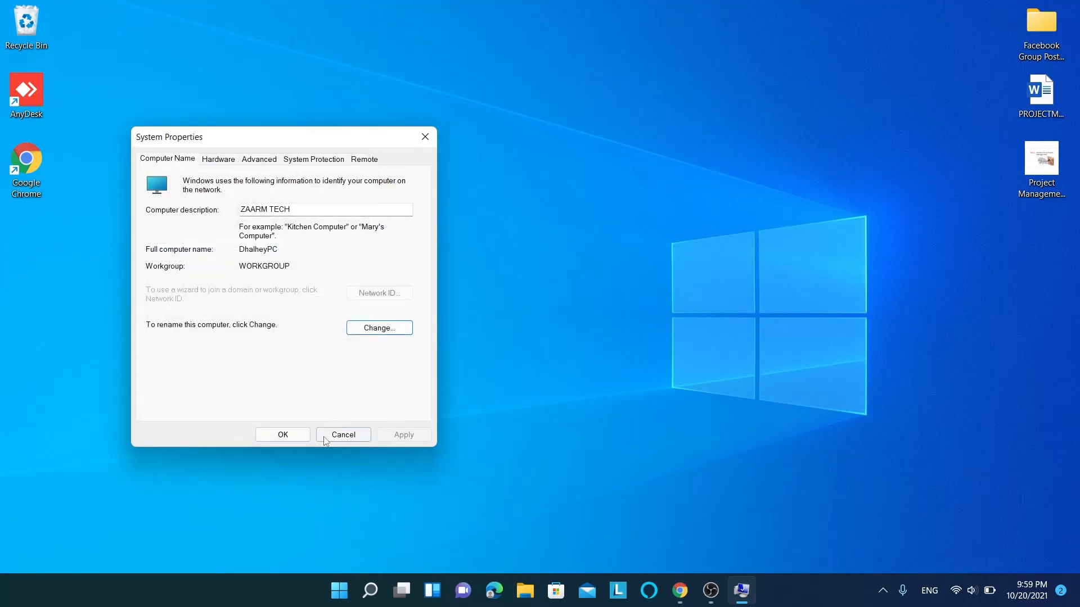
{"action": "left_click", "coordinate": [343, 435]}
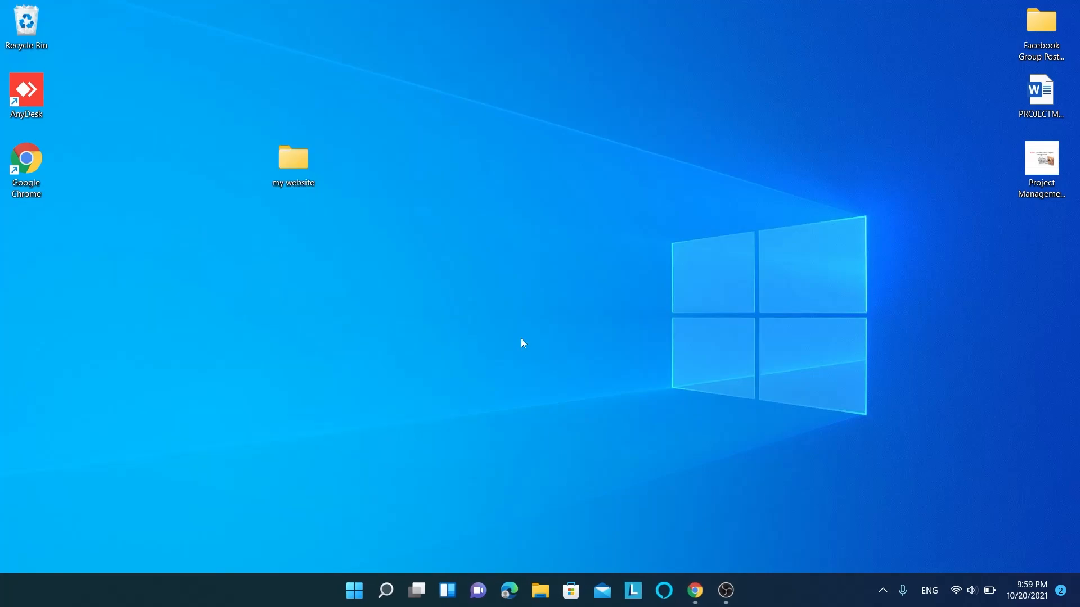
{"action": "mouse_move", "coordinate": [582, 350]}
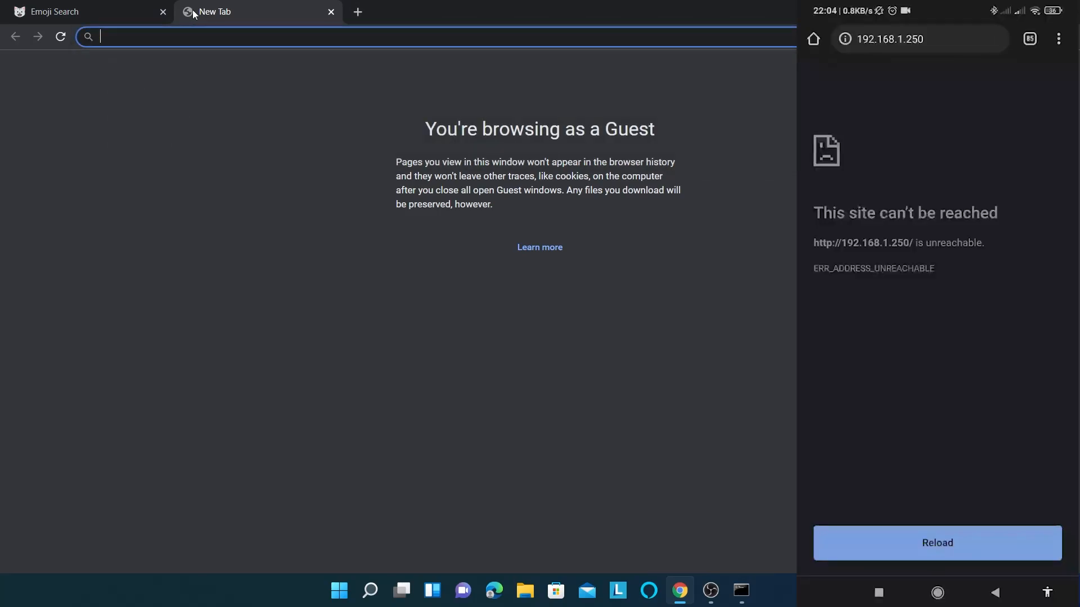
{"action": "type", "text": "http:"}
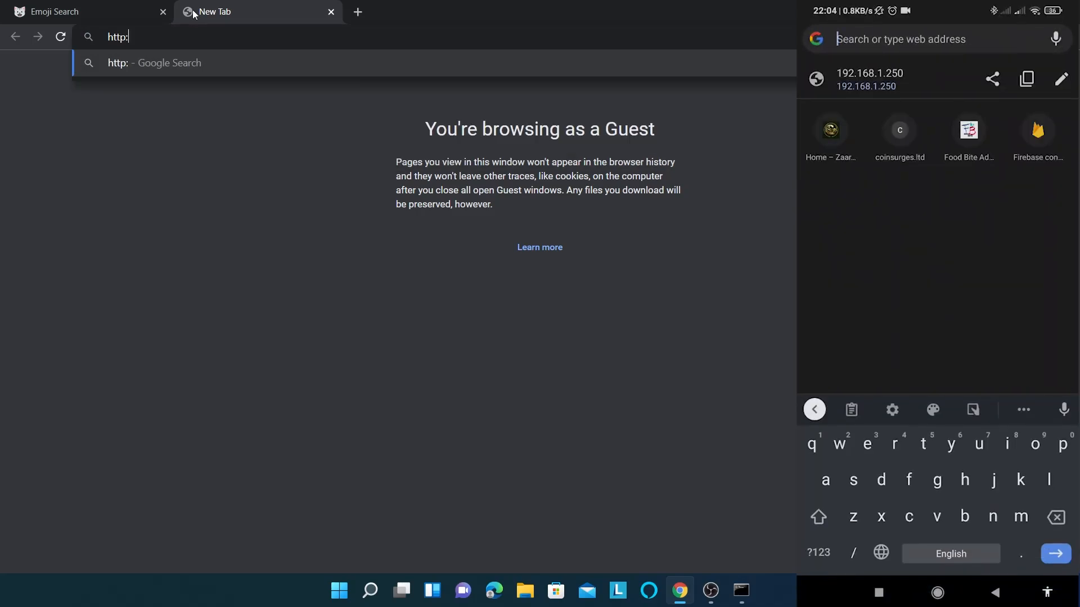
{"action": "type", "text": "//dhal"}
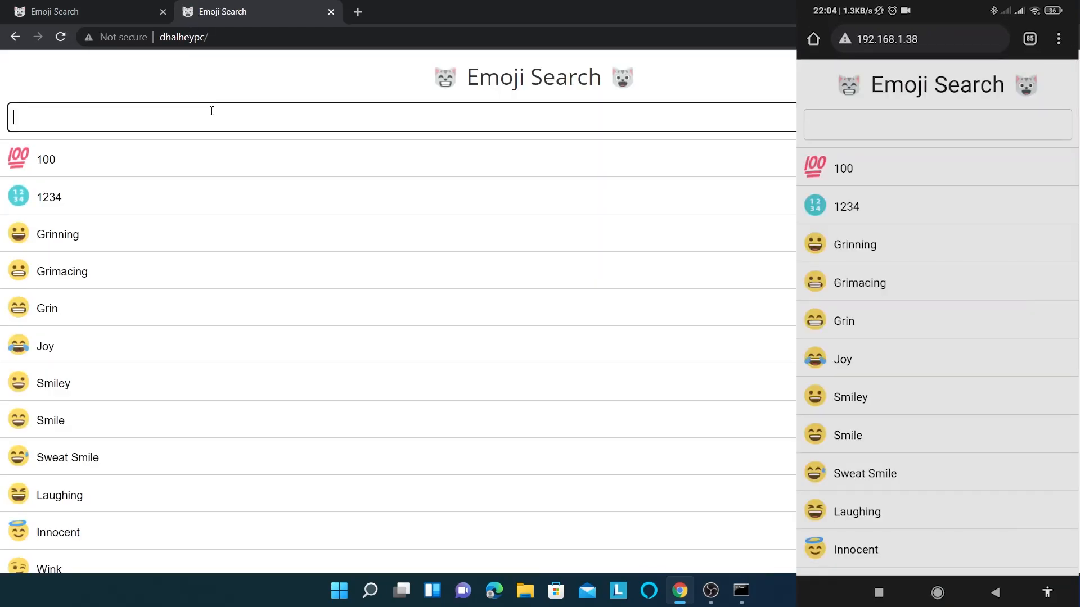
{"action": "type", "text": "hell"}
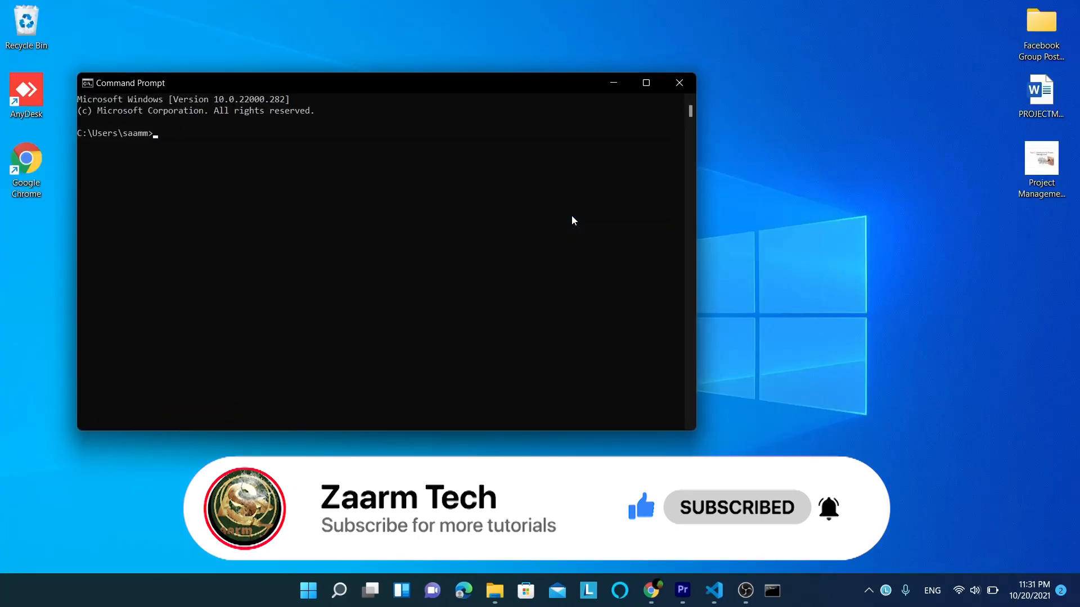
{"action": "type", "text": "ipconfi"}
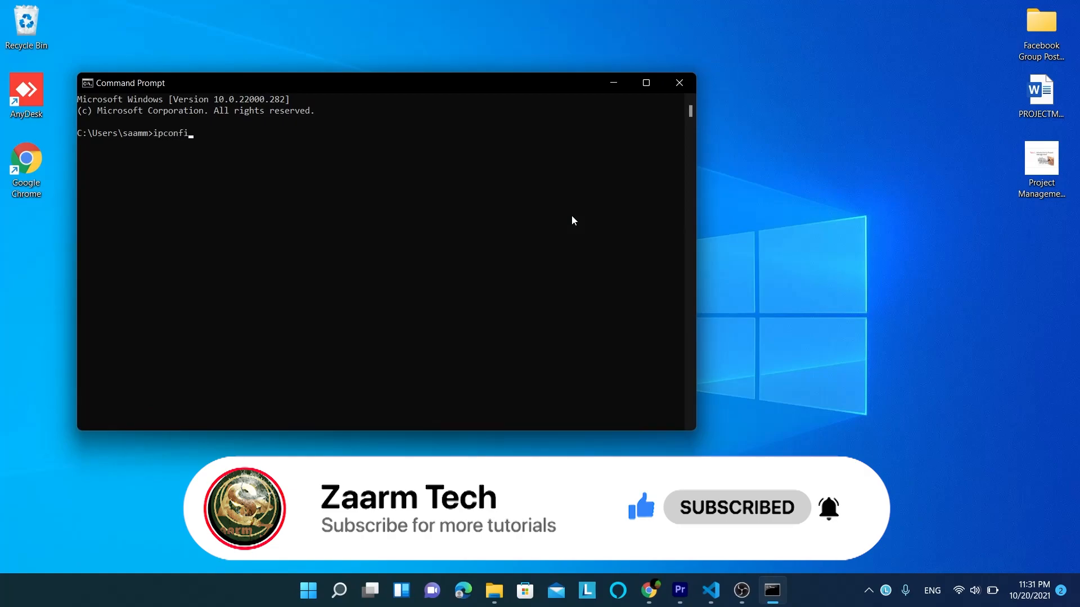